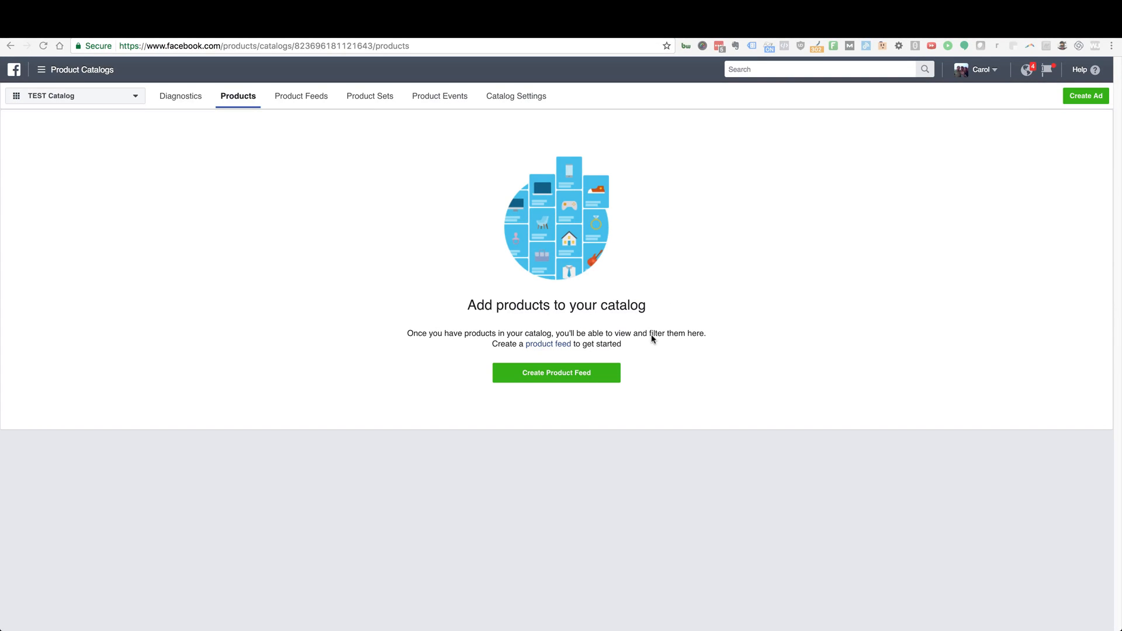
mouse_move(666, 368)
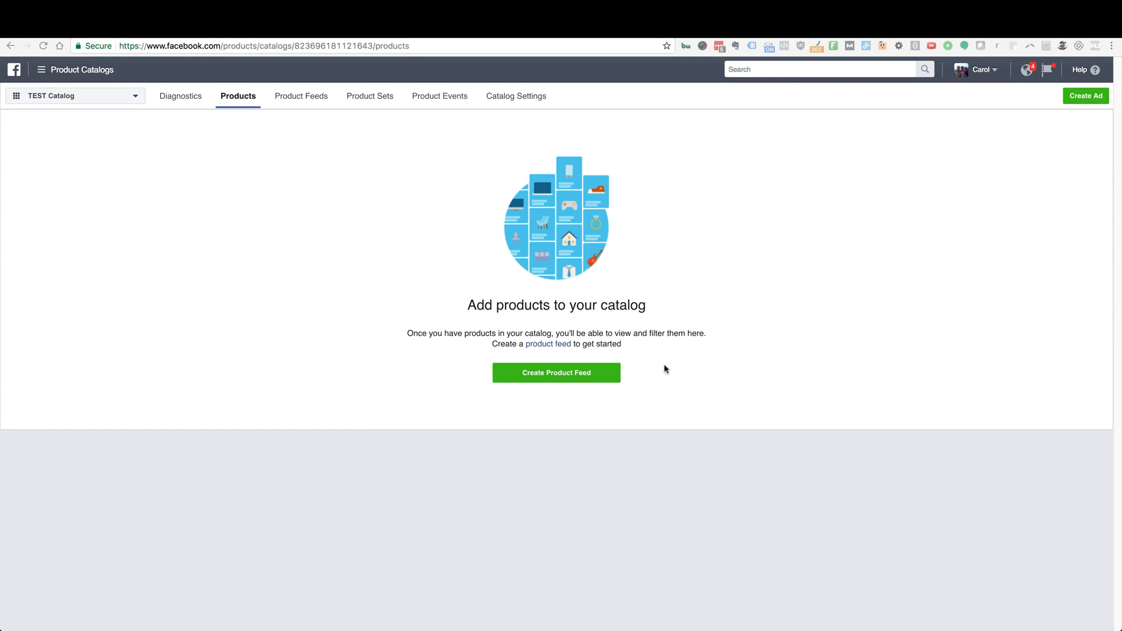
mouse_move(693, 364)
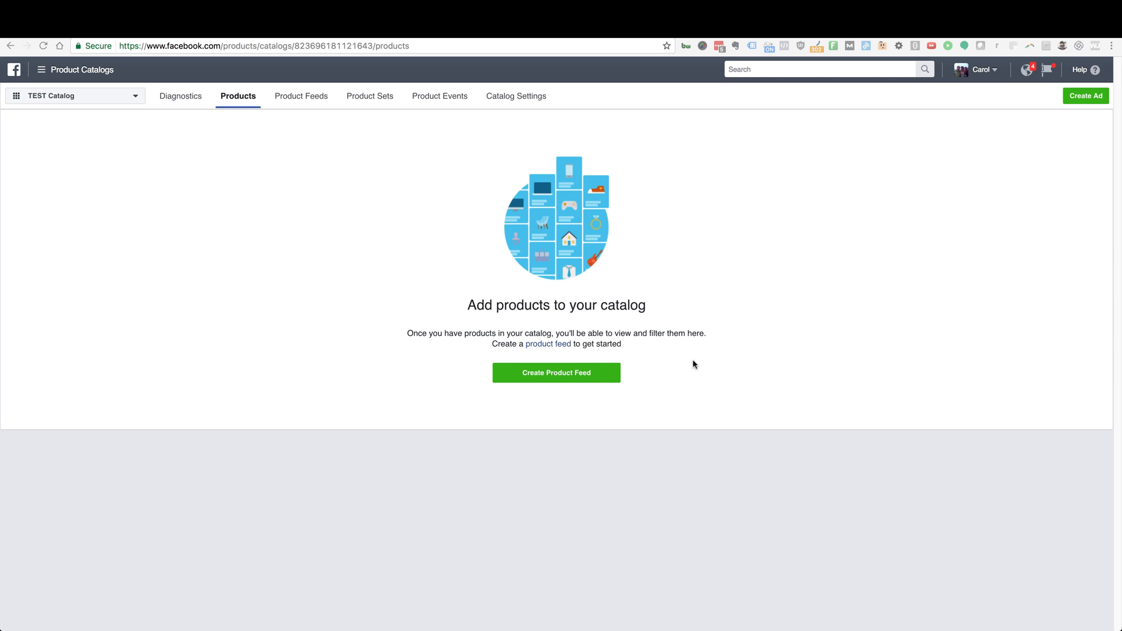
mouse_move(559, 429)
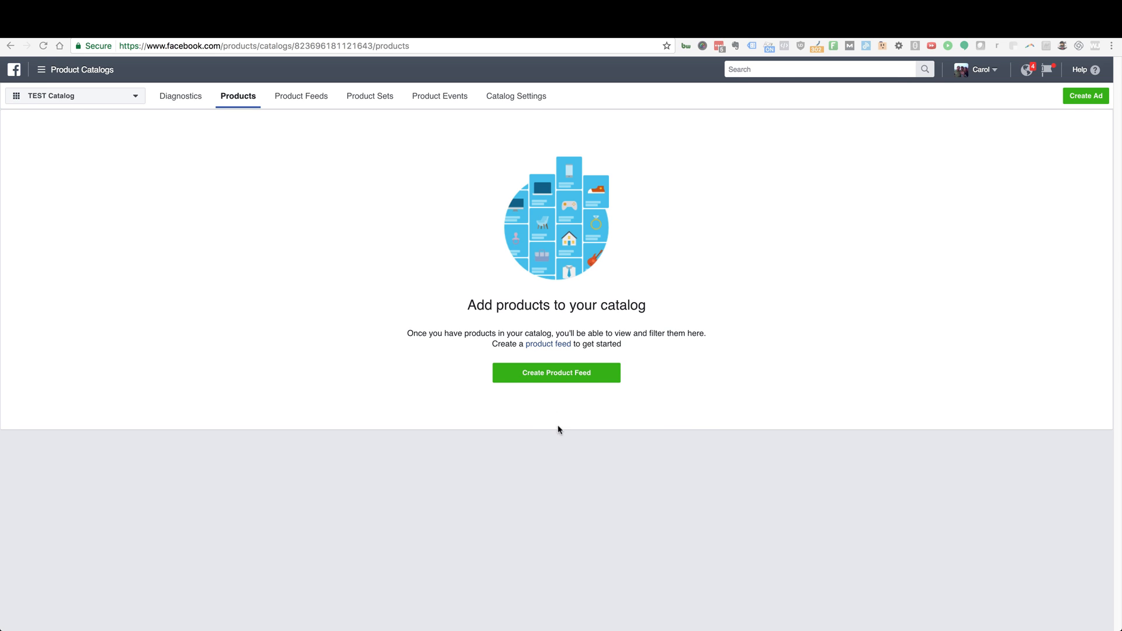
mouse_move(583, 465)
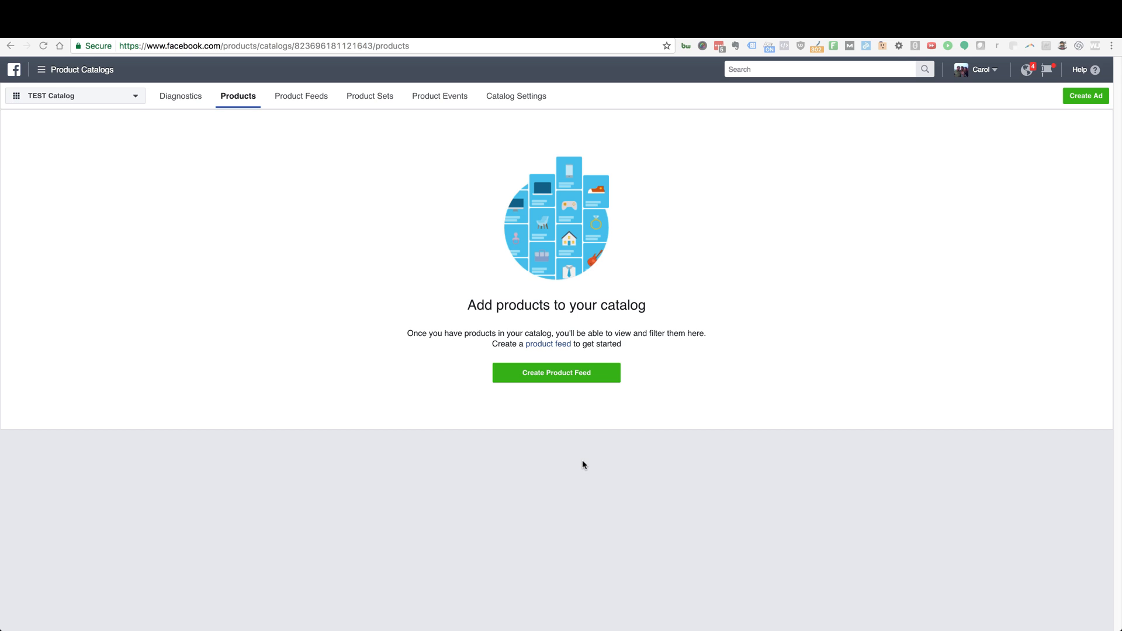
mouse_move(605, 466)
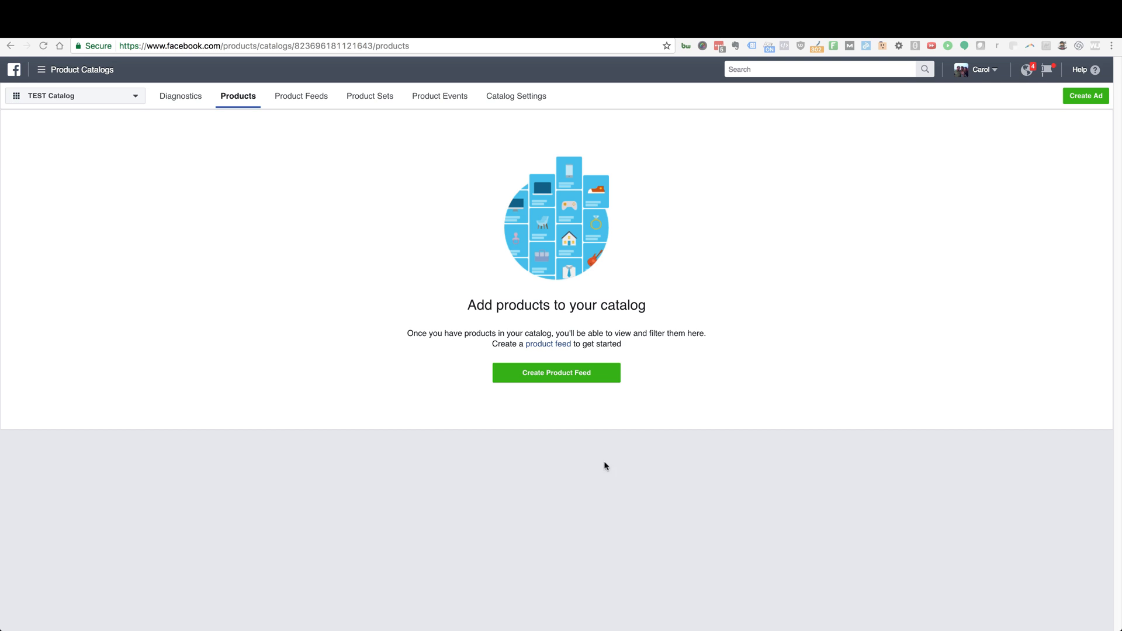
mouse_move(564, 507)
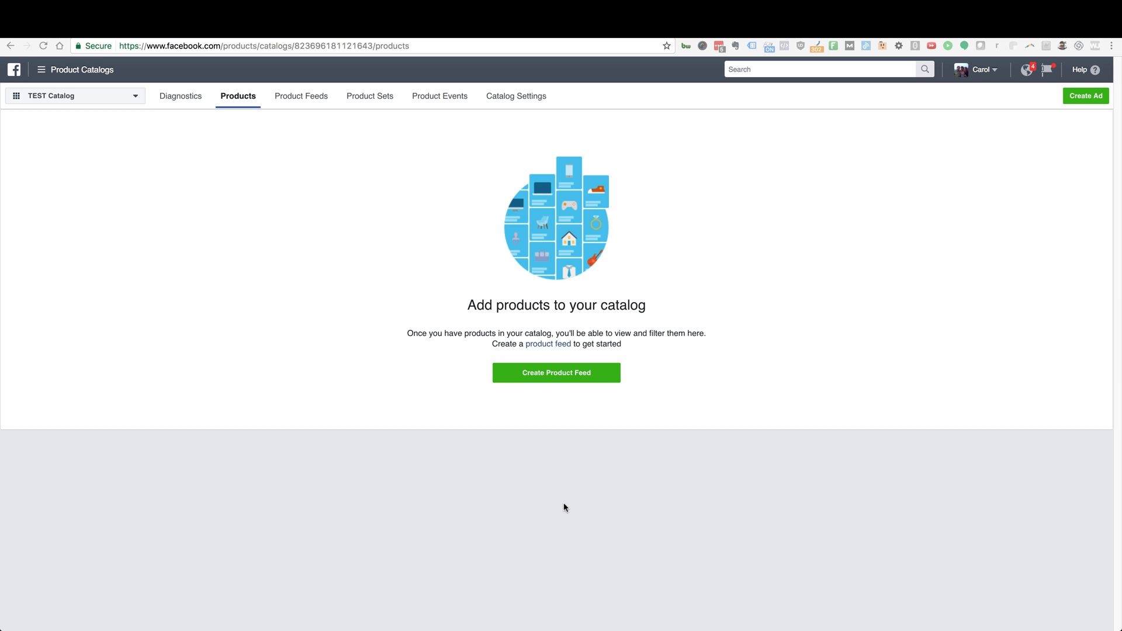
mouse_move(569, 333)
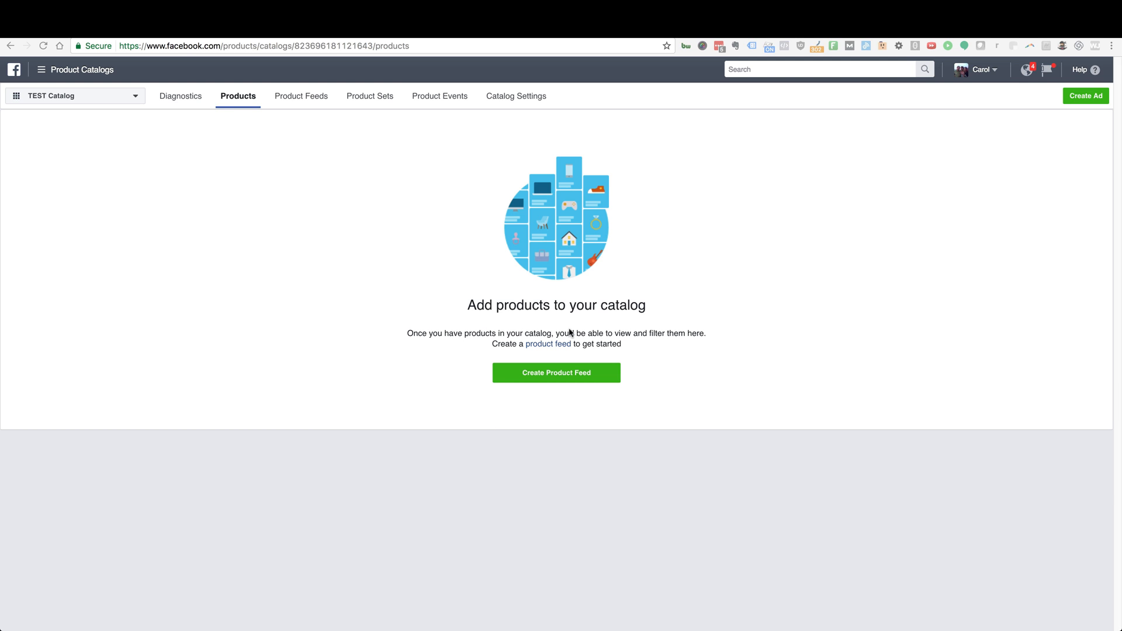
mouse_move(503, 326)
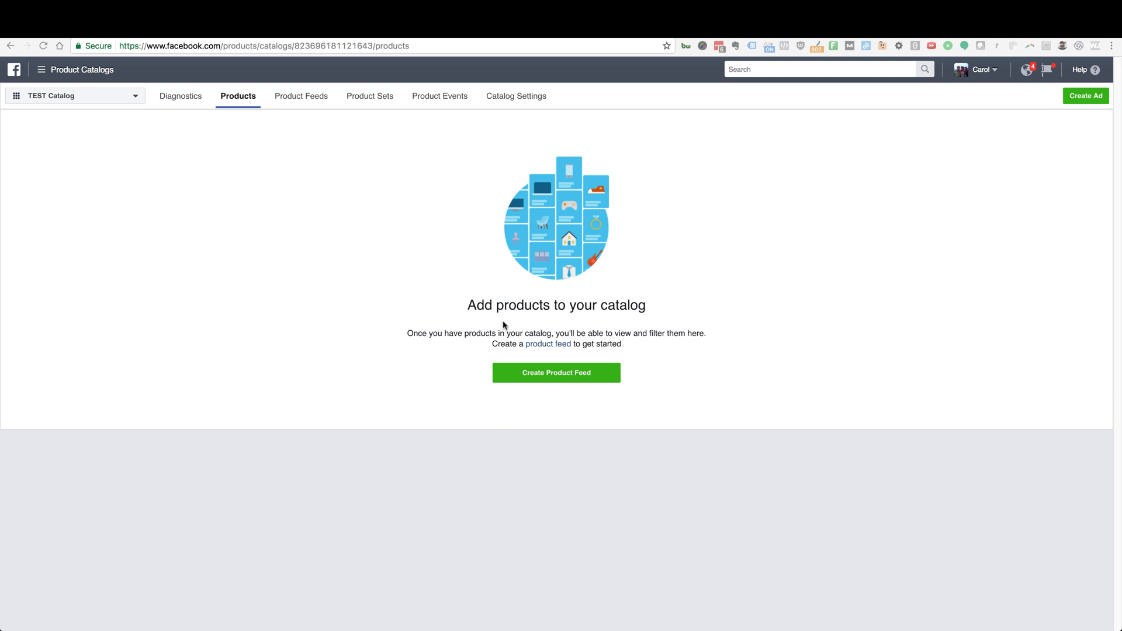
mouse_move(463, 418)
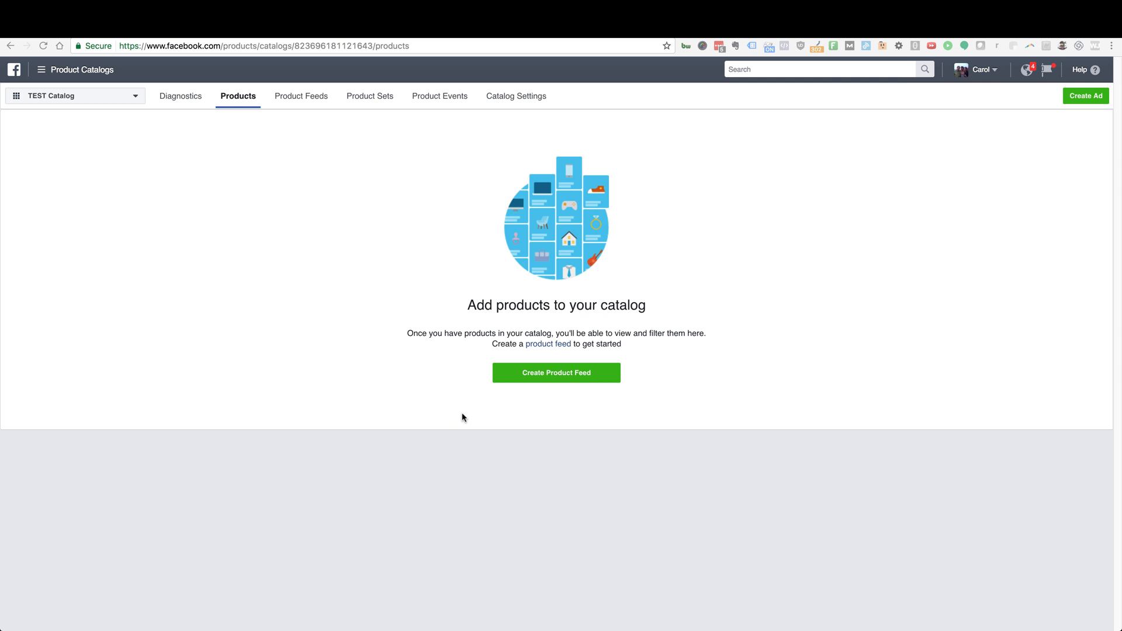
mouse_move(451, 461)
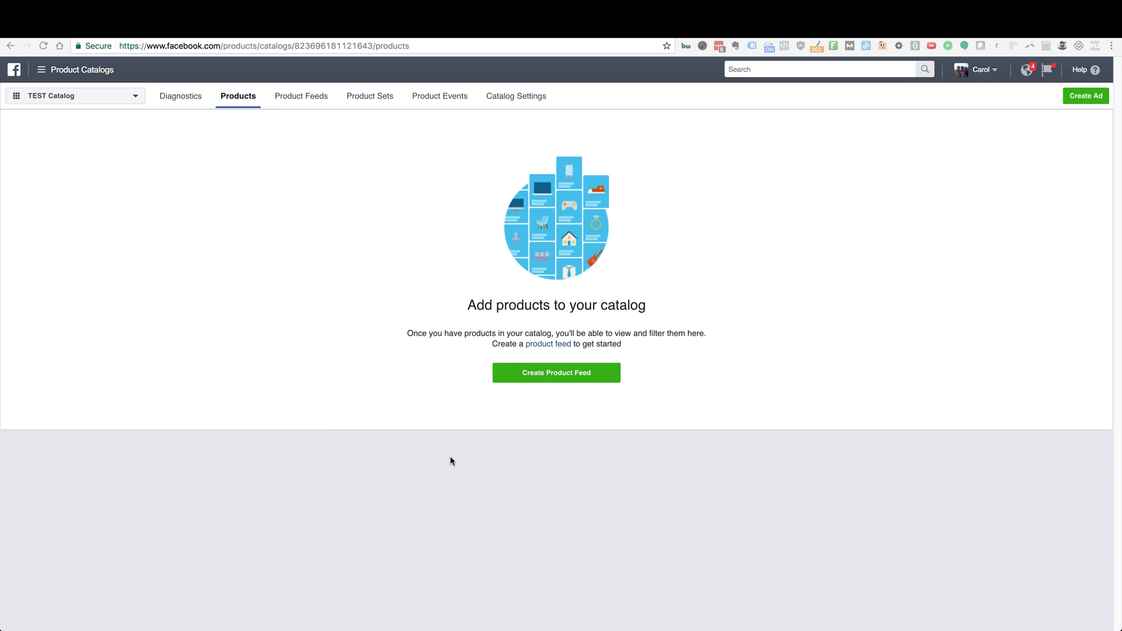
mouse_move(625, 472)
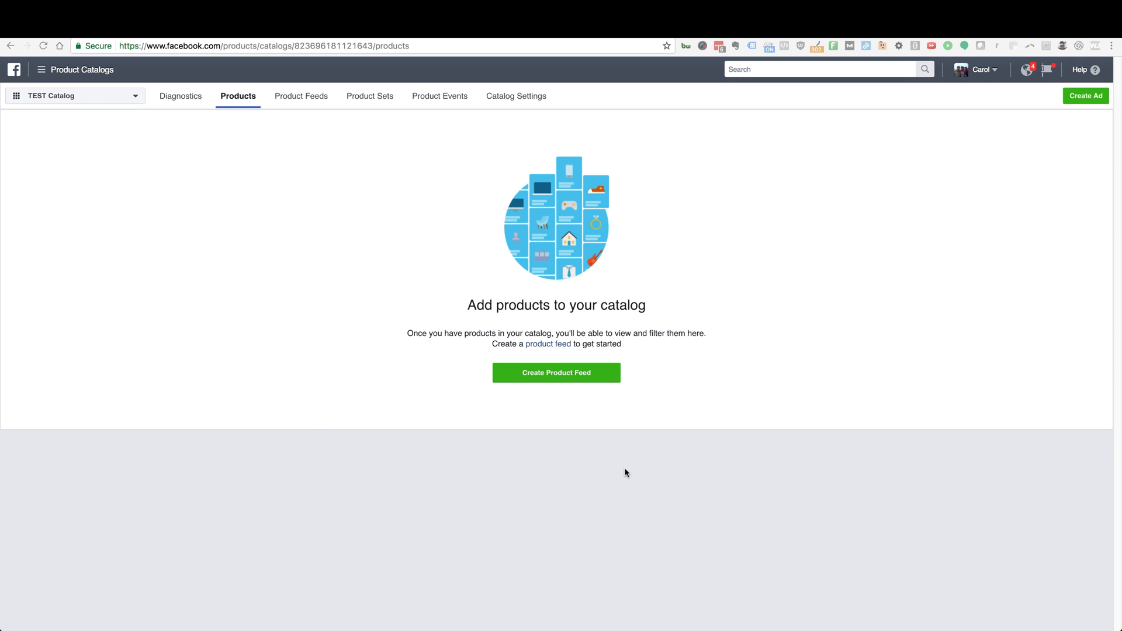
mouse_move(526, 465)
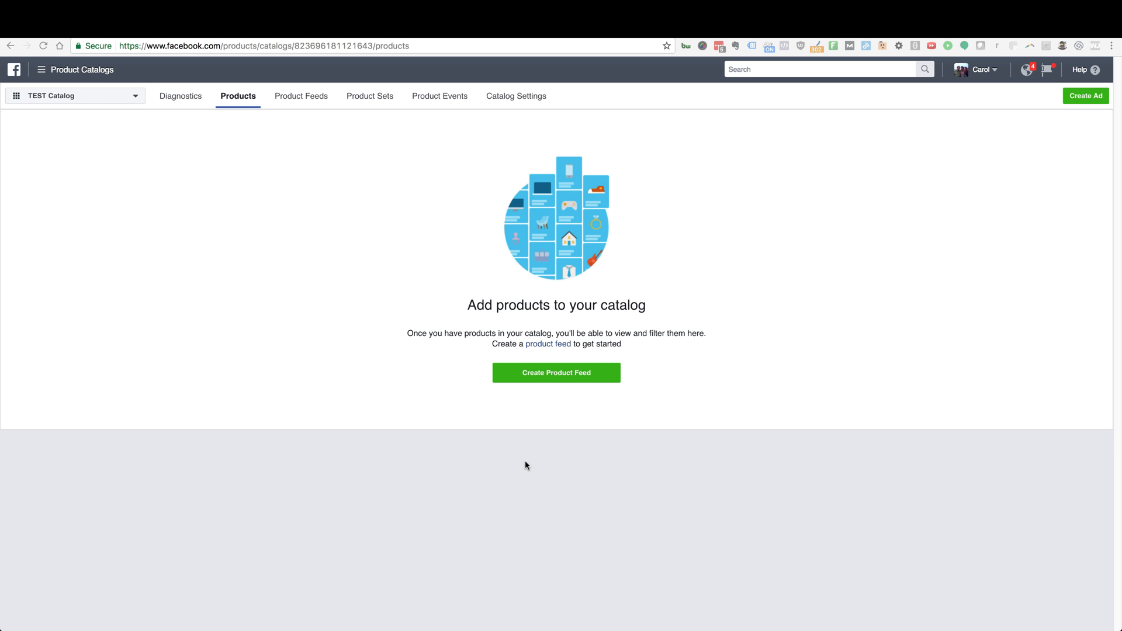
mouse_move(587, 465)
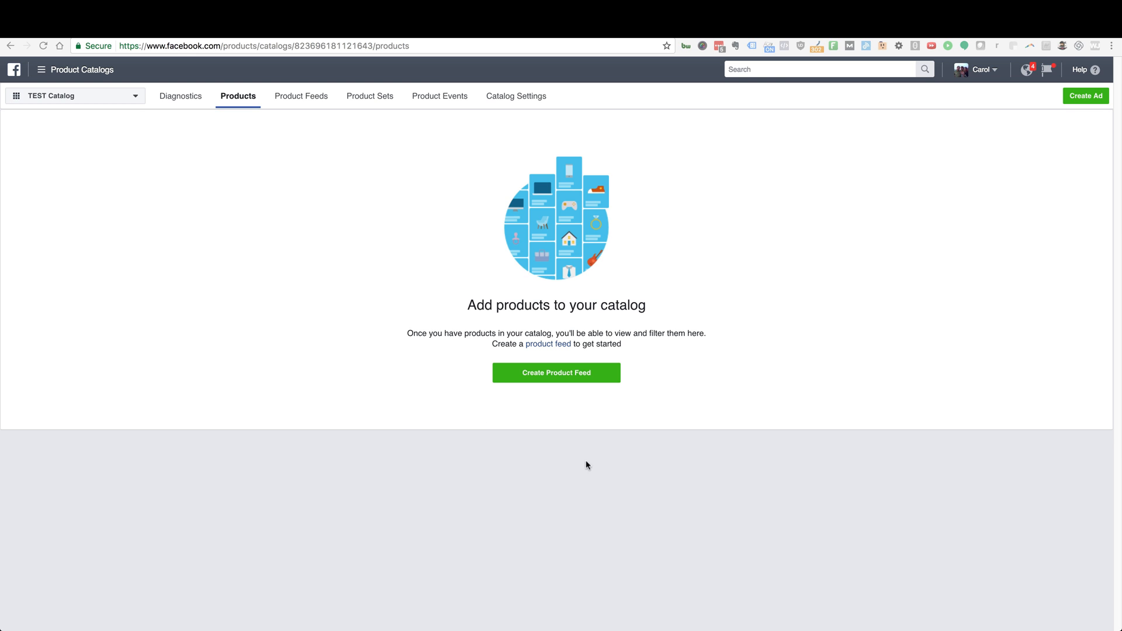
mouse_move(773, 424)
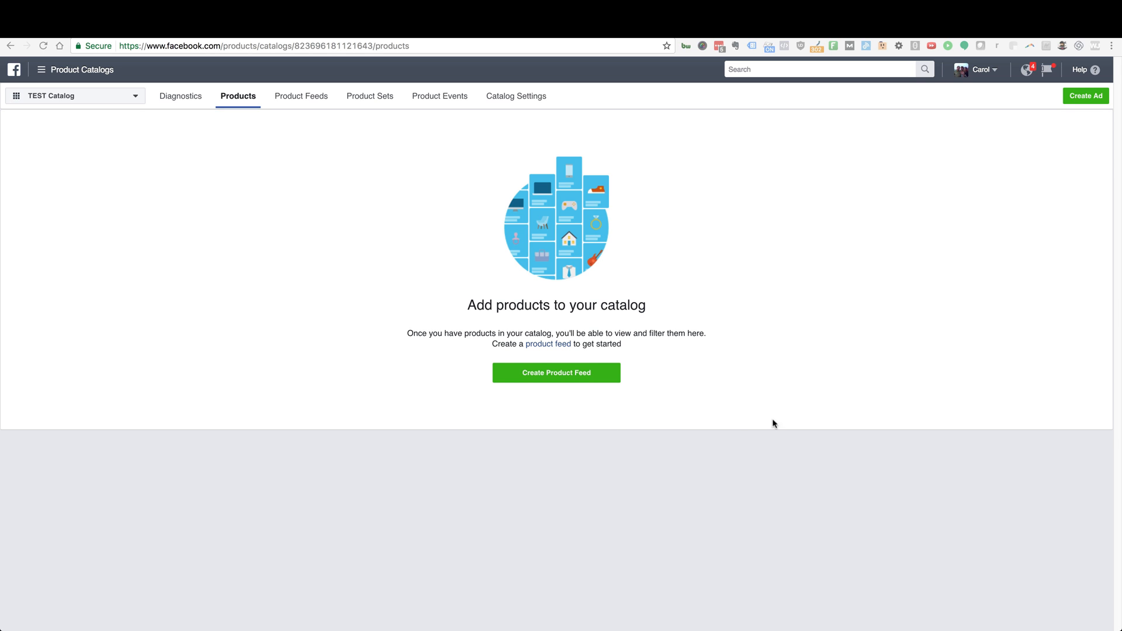
mouse_move(533, 394)
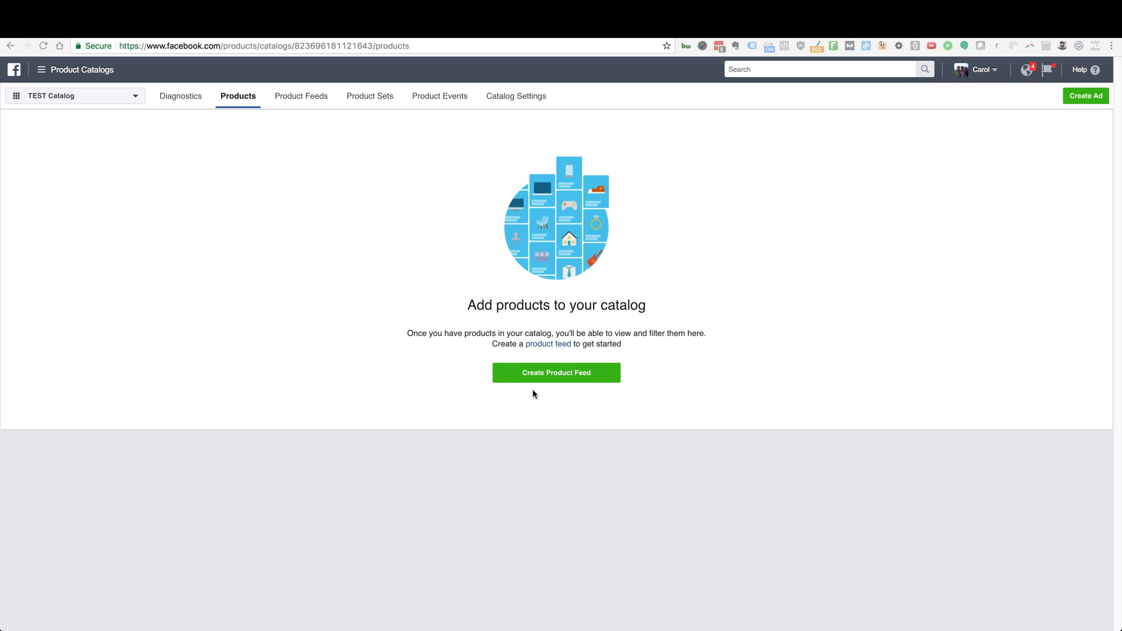
mouse_move(501, 418)
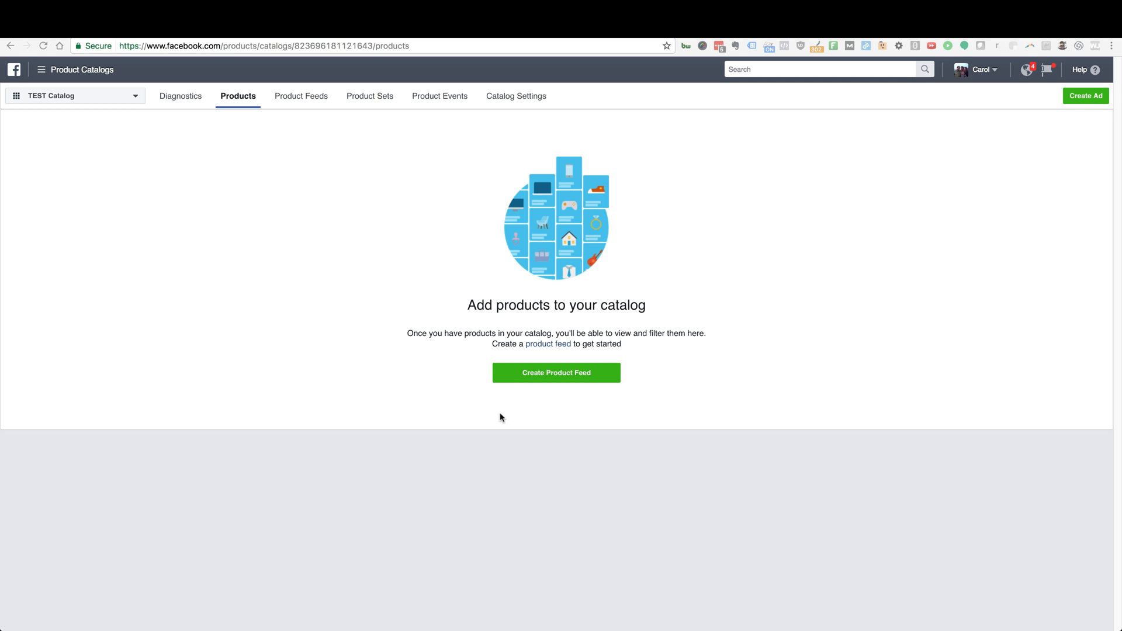
mouse_move(511, 436)
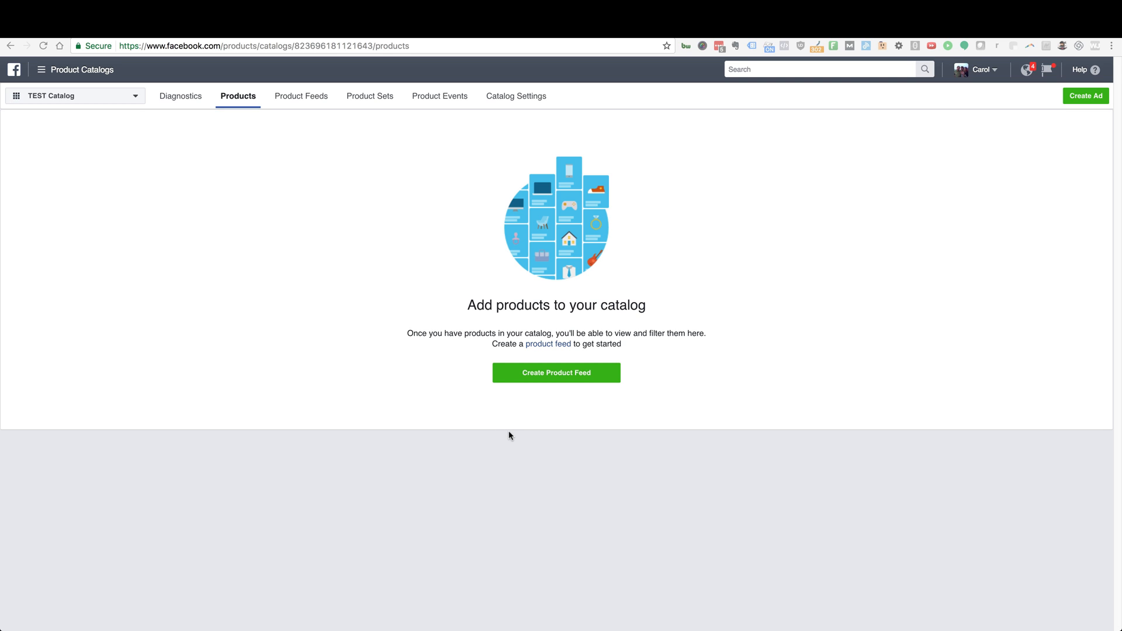
mouse_move(528, 431)
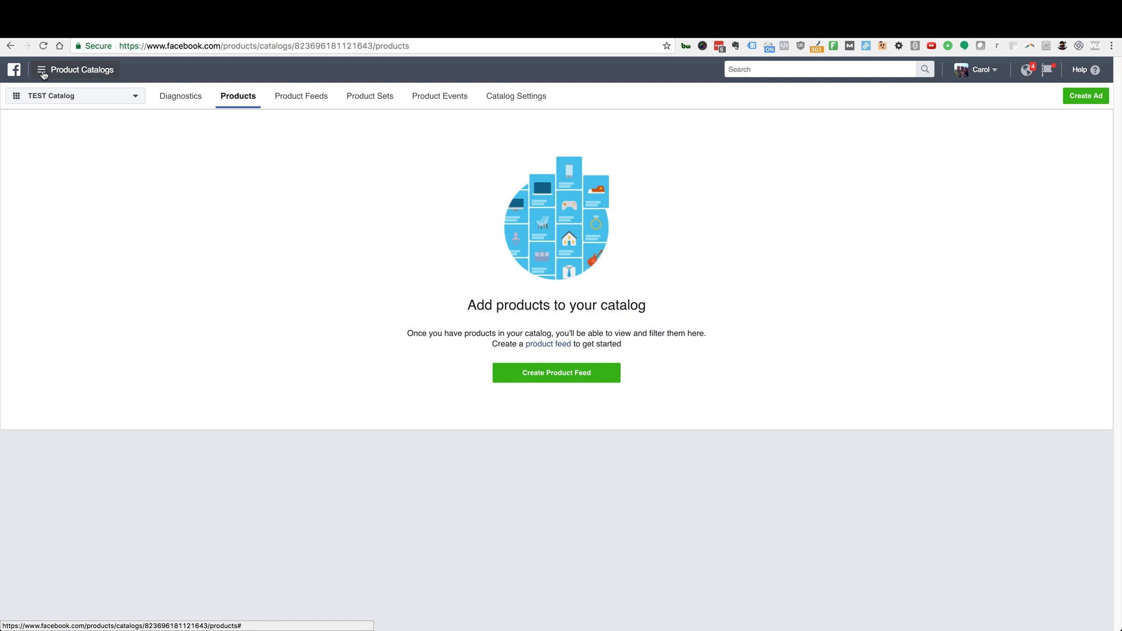
Step: Go to Product Catalogs from the menu, landing on TEST Catalog diagnostics
left_click(42, 69)
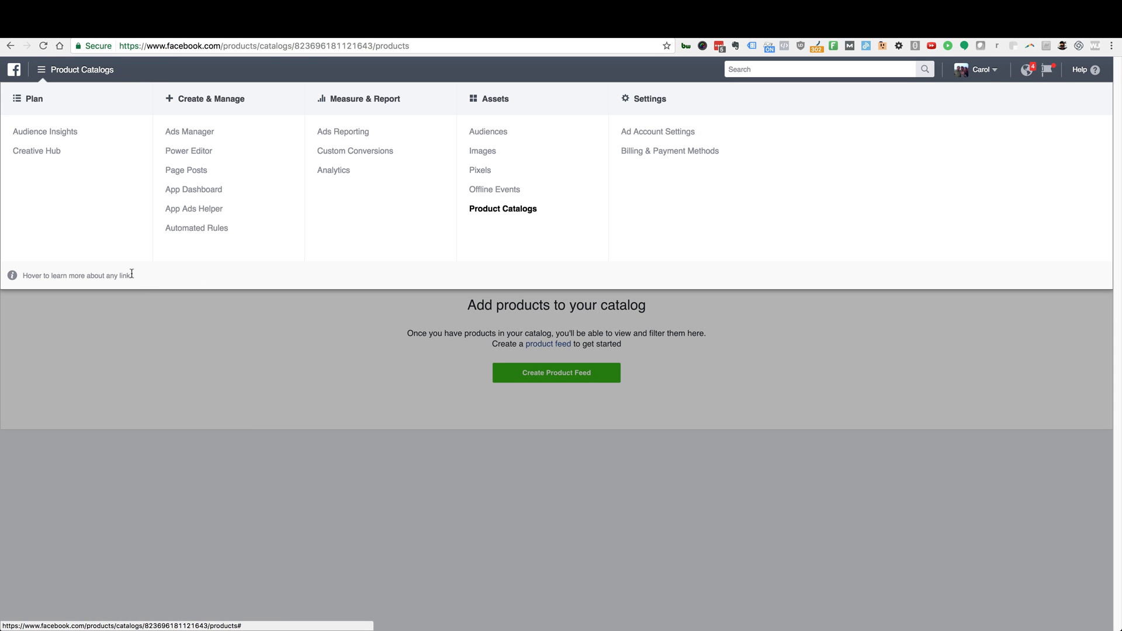
mouse_move(518, 231)
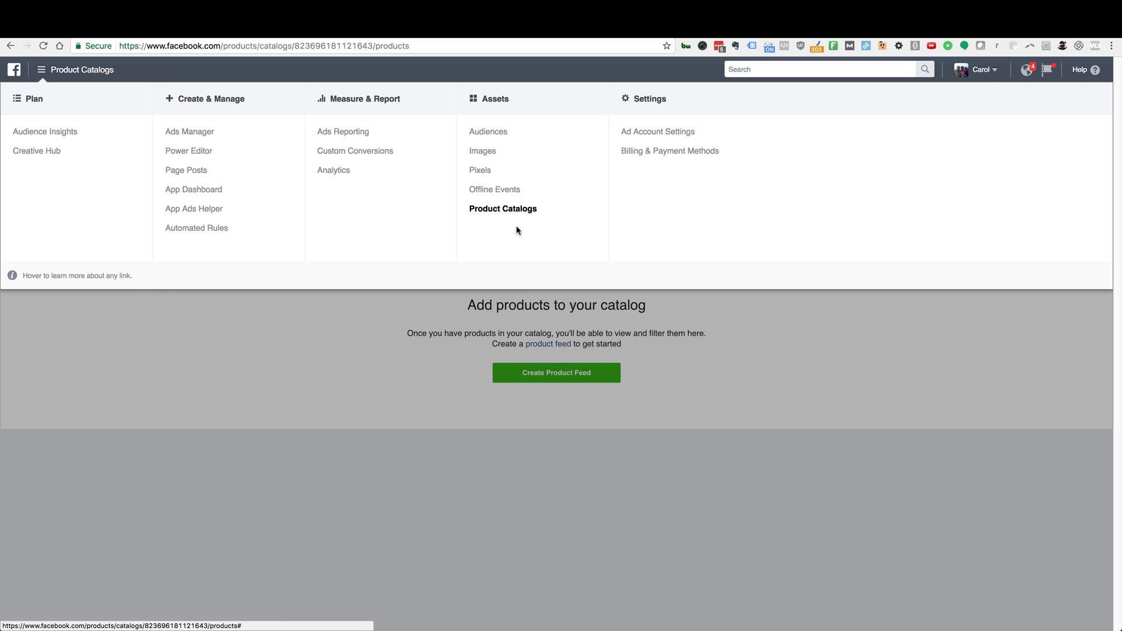
mouse_move(503, 209)
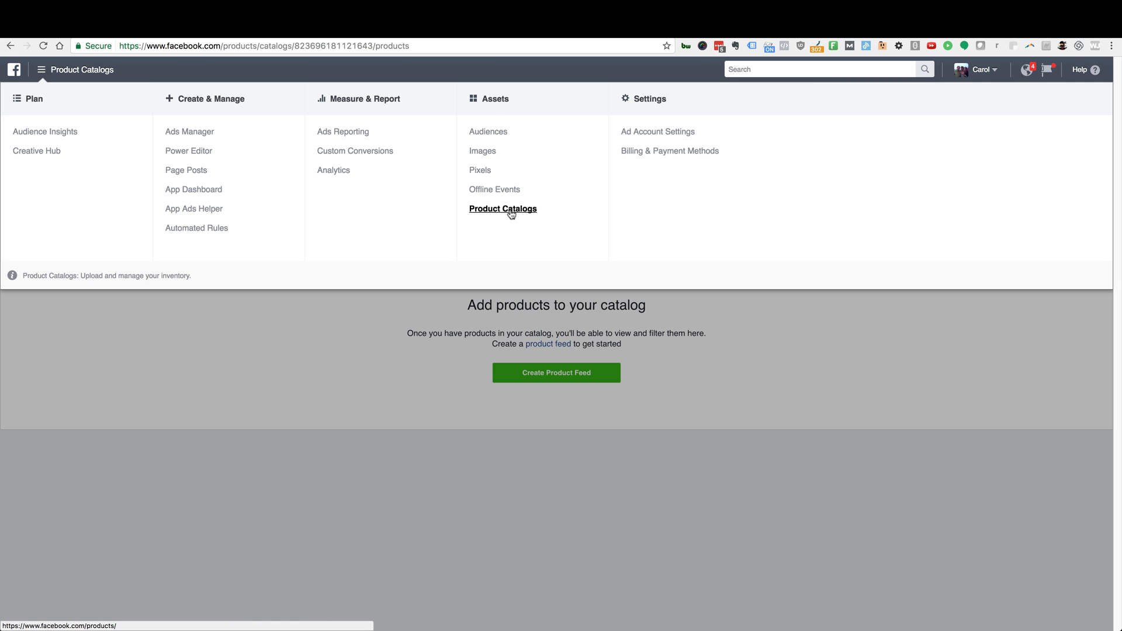
left_click(503, 208)
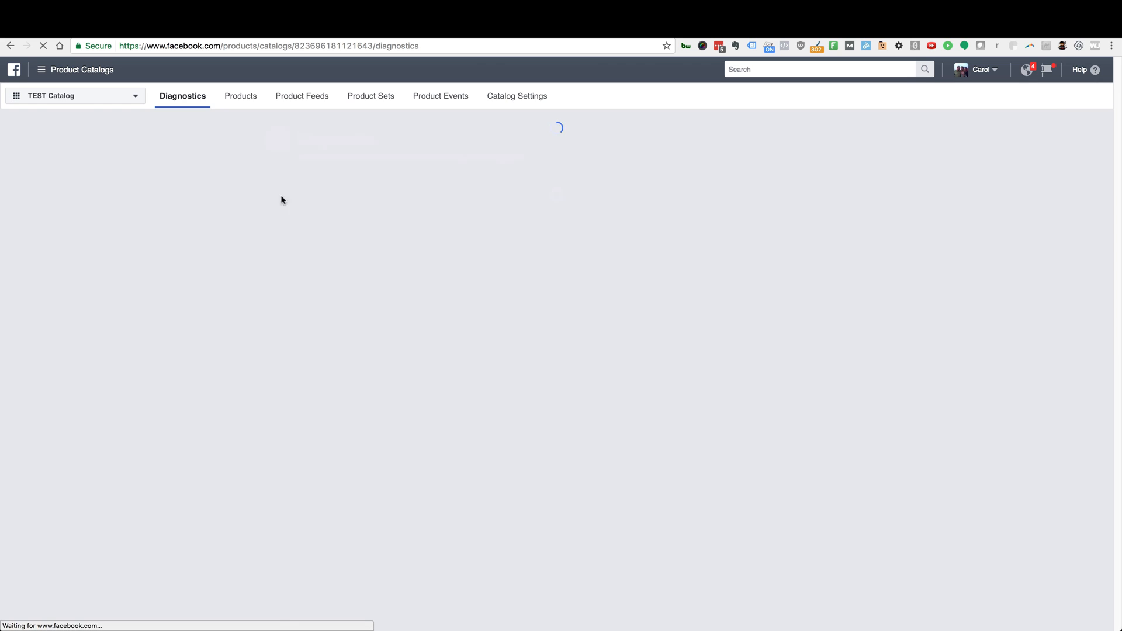
Step: Start a new product feed with the default name, USD currency and scheduled recurring uploads
left_click(238, 95)
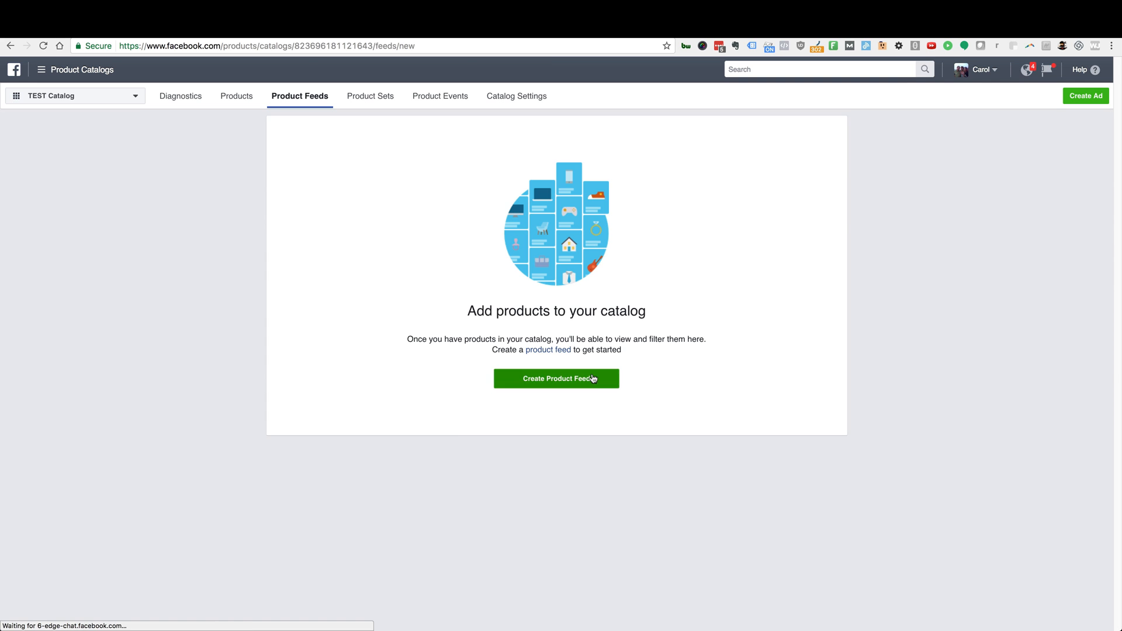
left_click(555, 379)
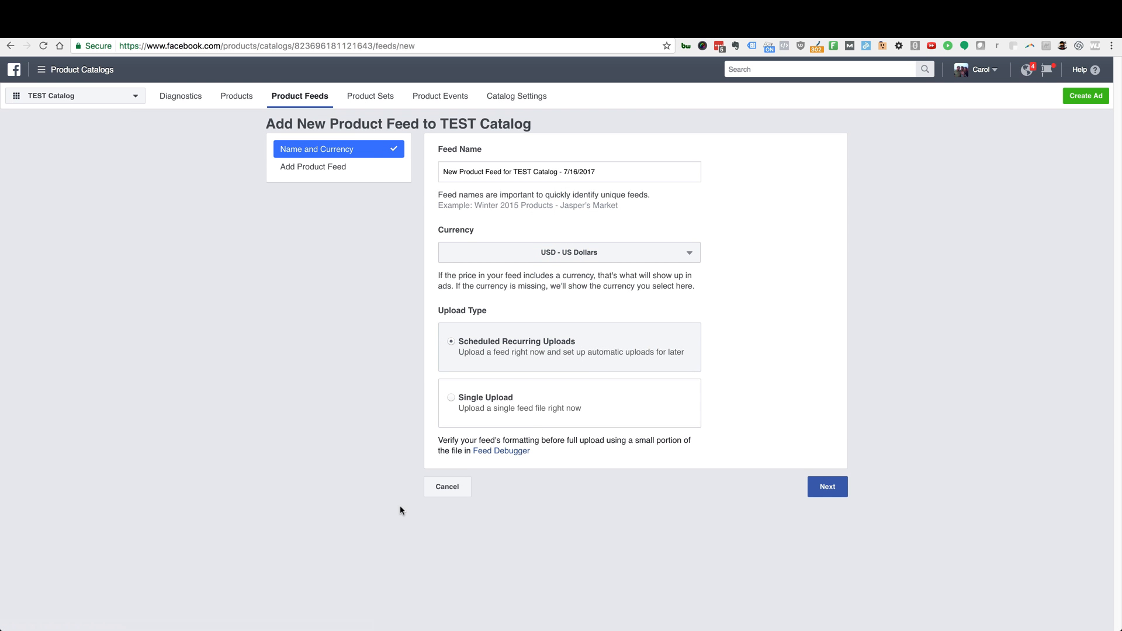
mouse_move(418, 515)
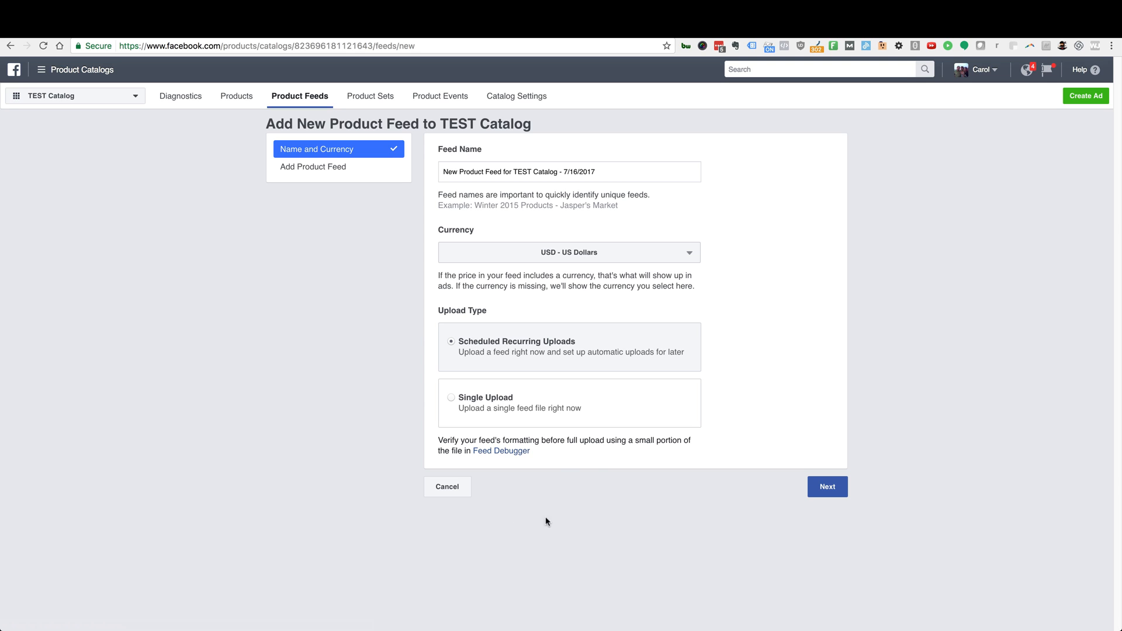
mouse_move(594, 524)
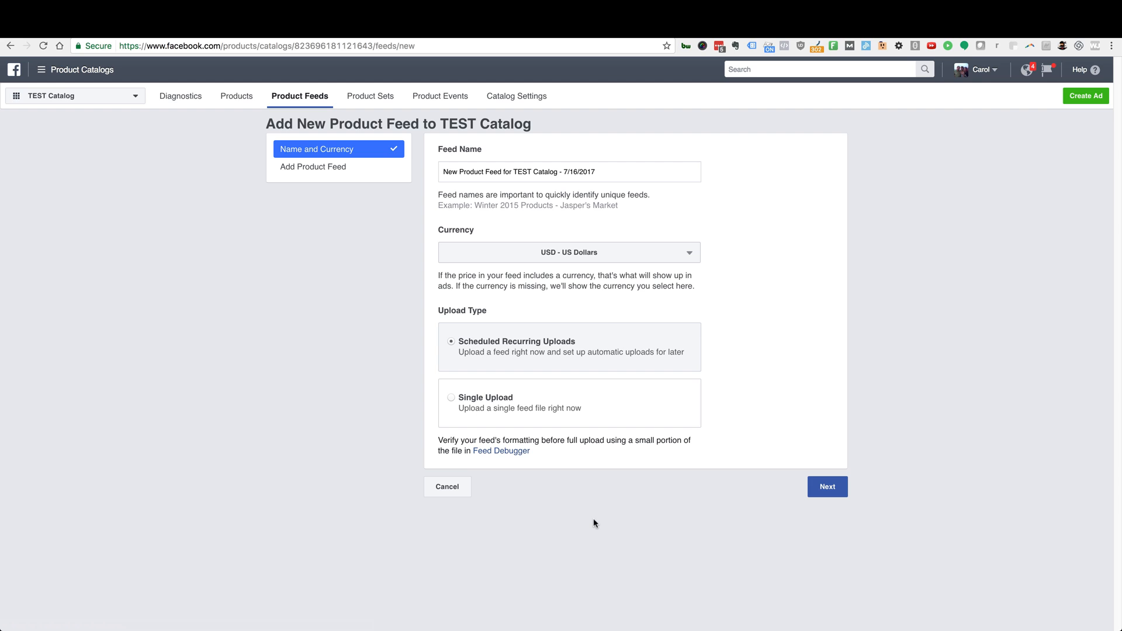
mouse_move(603, 518)
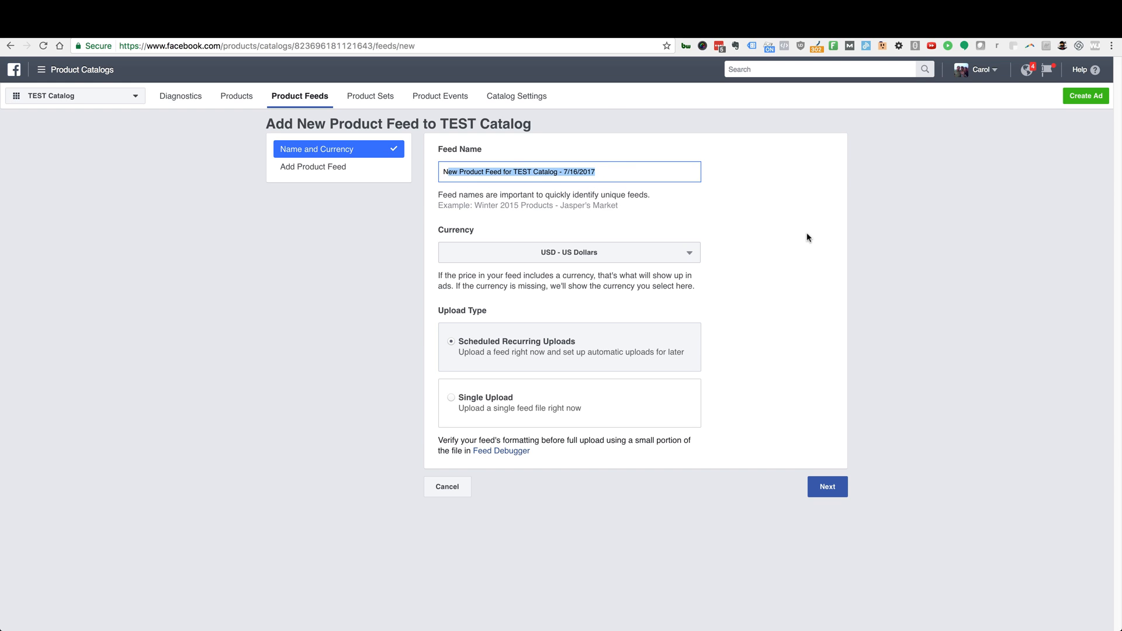
left_click(544, 172)
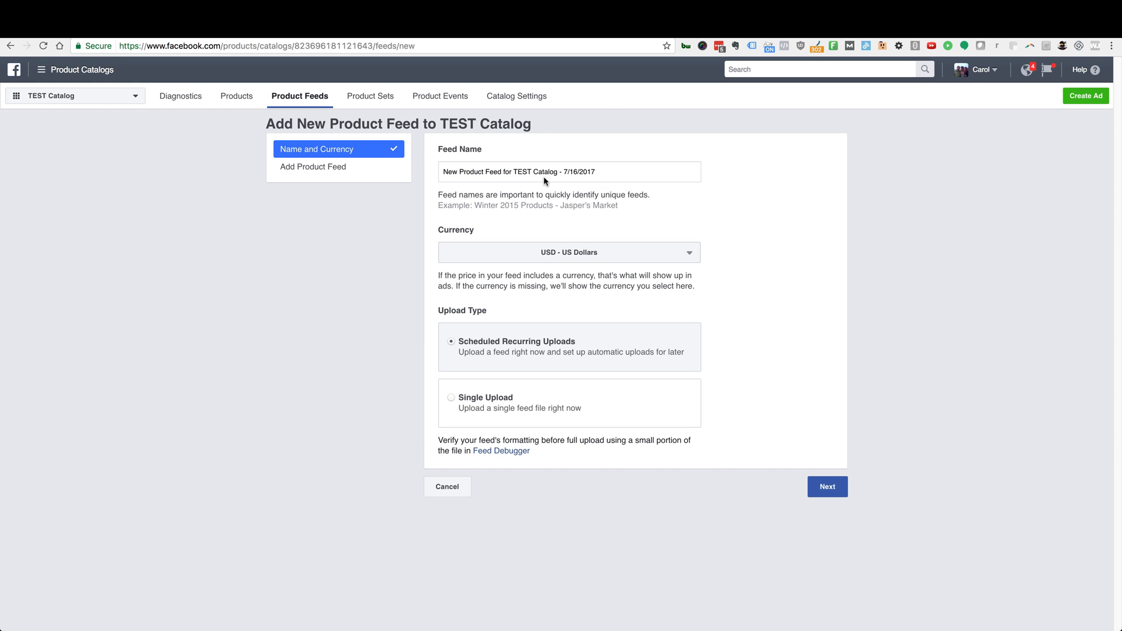
mouse_move(609, 193)
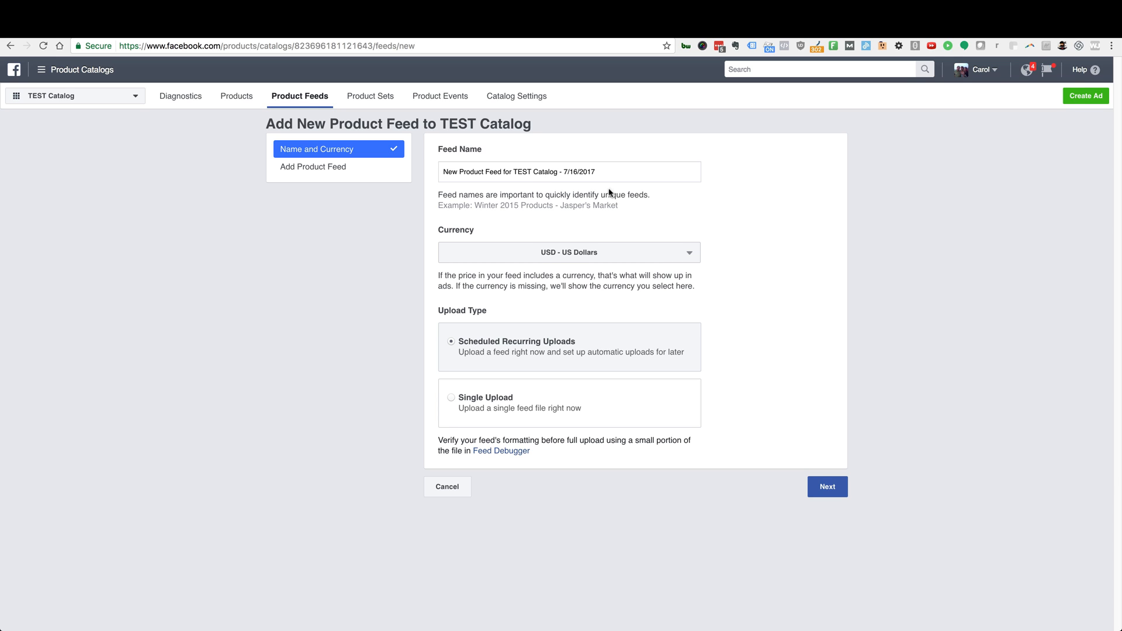
mouse_move(818, 286)
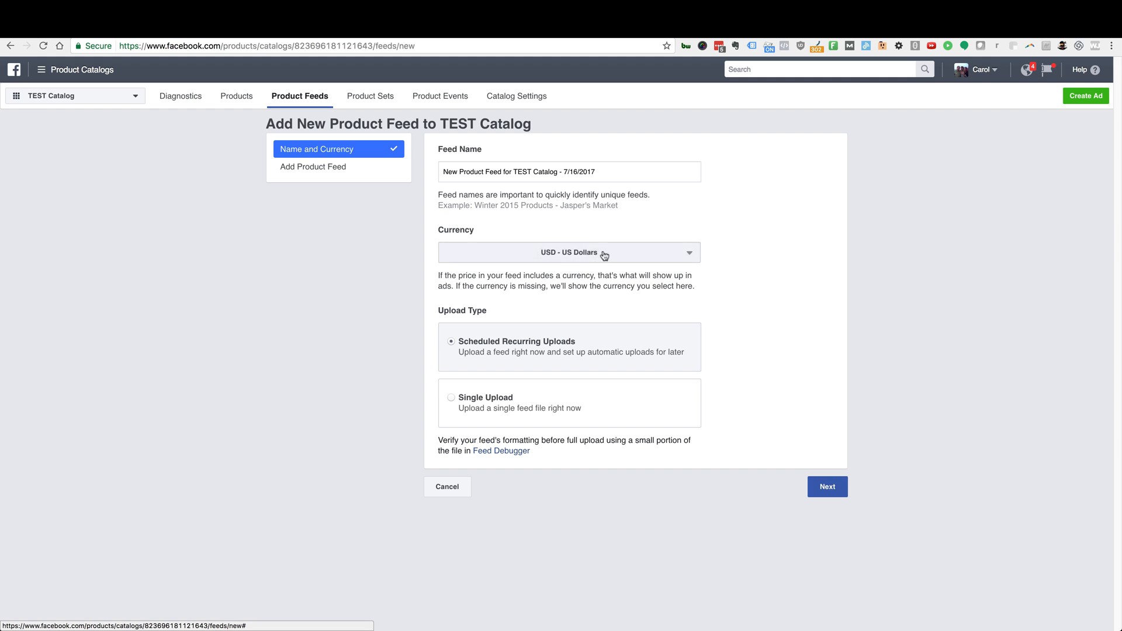
mouse_move(418, 309)
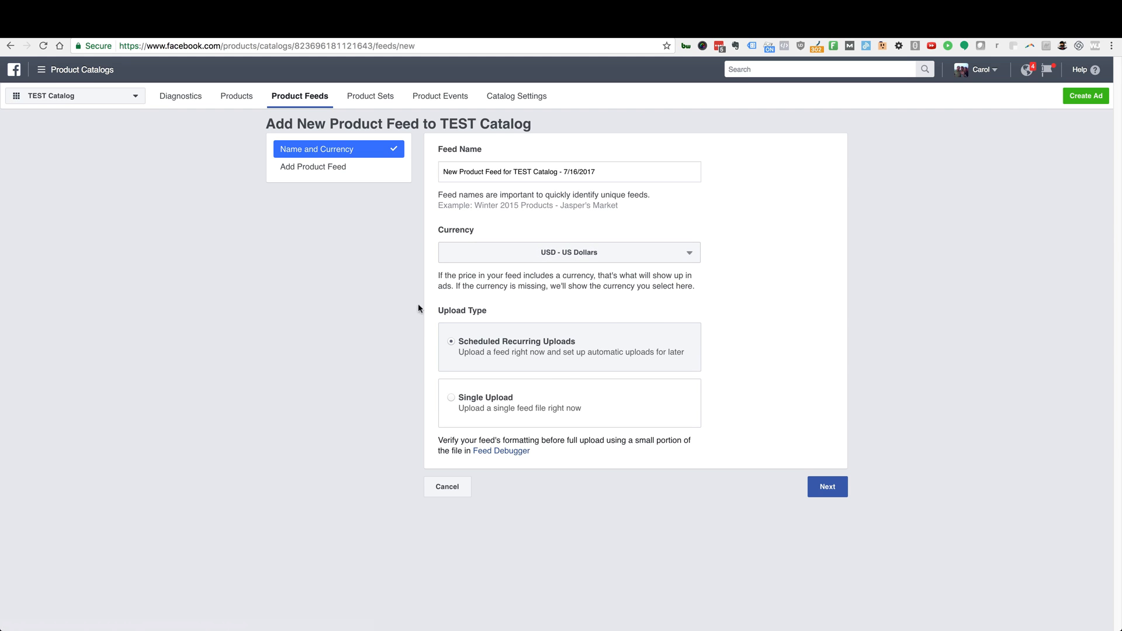
mouse_move(483, 366)
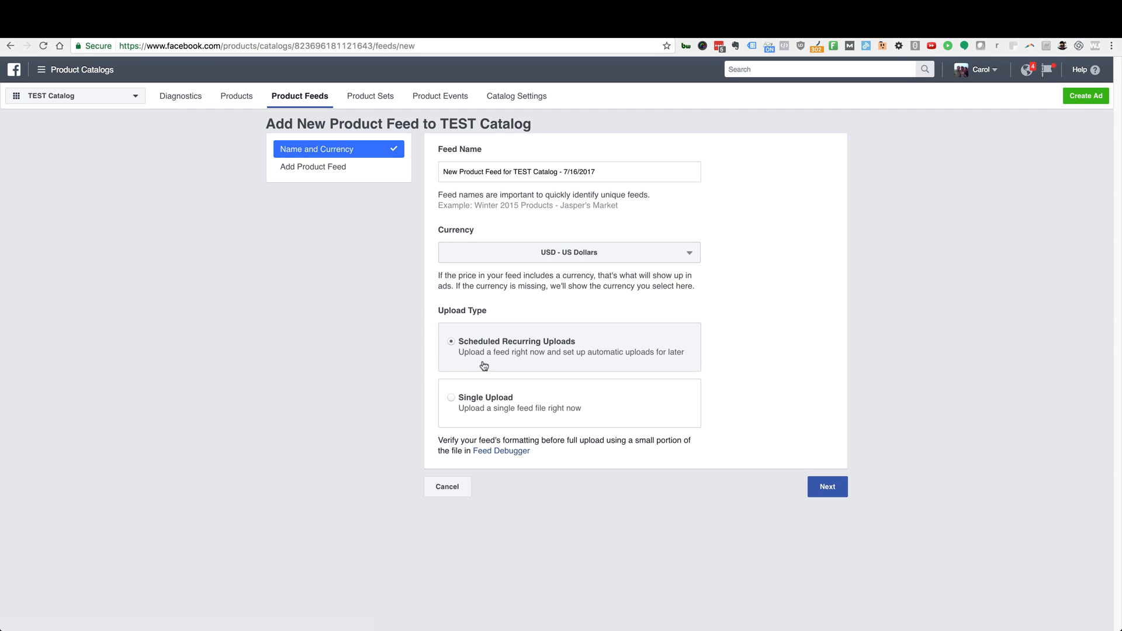
mouse_move(549, 365)
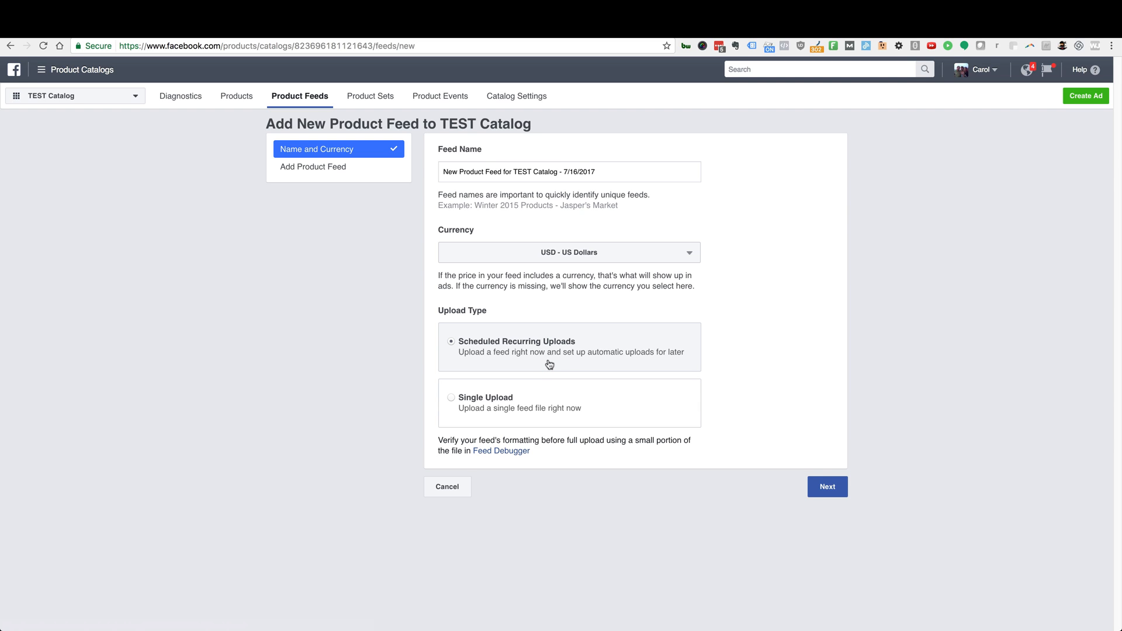
mouse_move(550, 352)
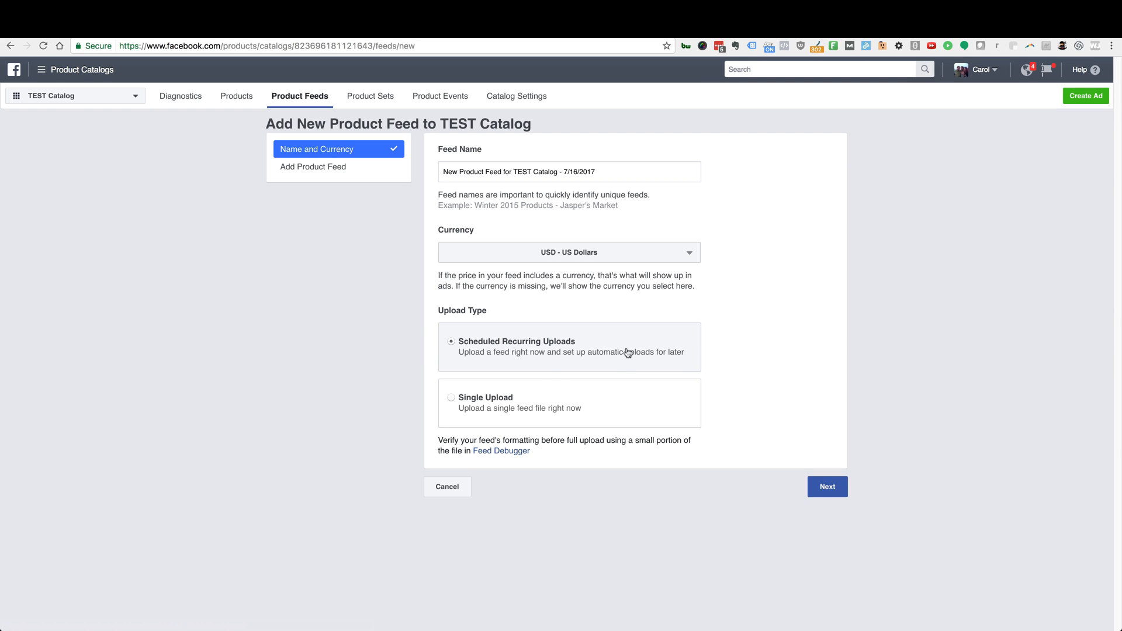
mouse_move(770, 322)
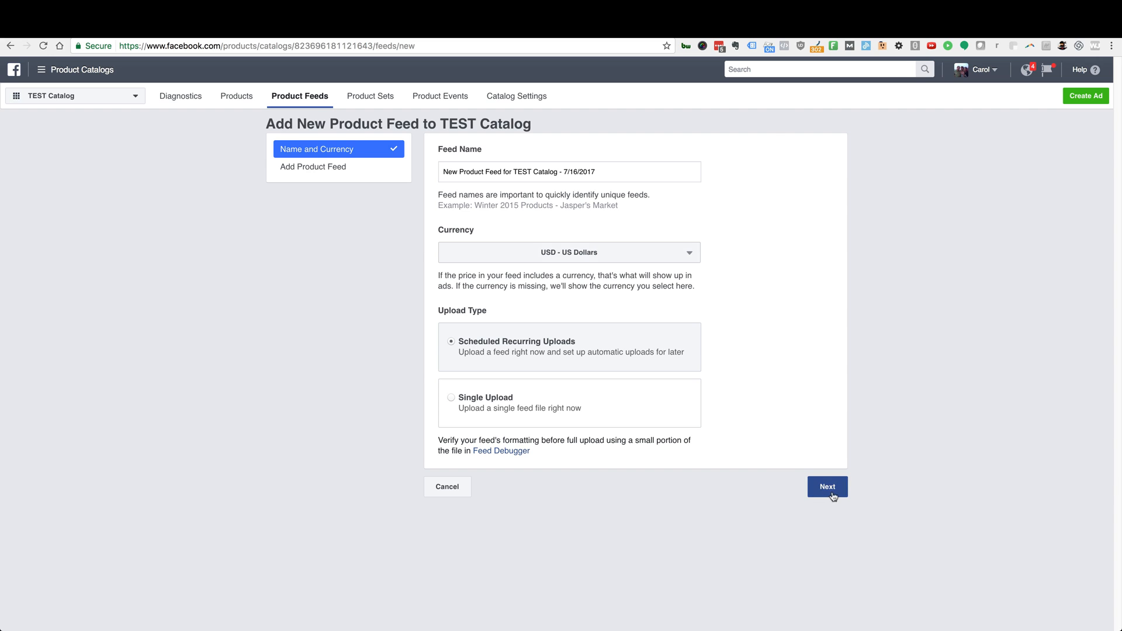
left_click(826, 486)
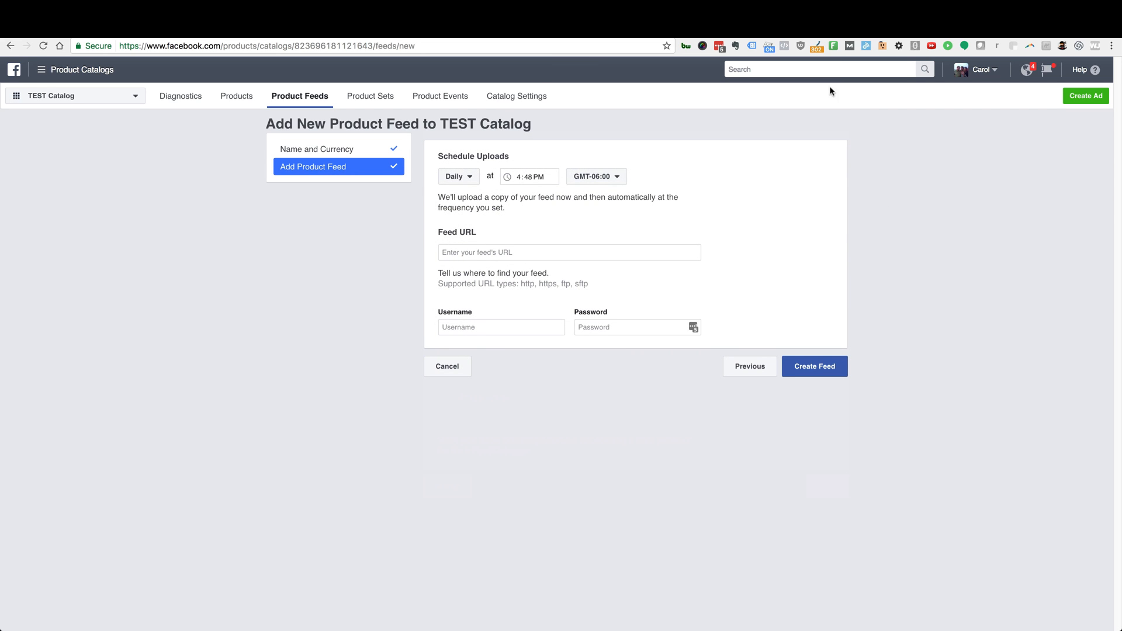
mouse_move(714, 187)
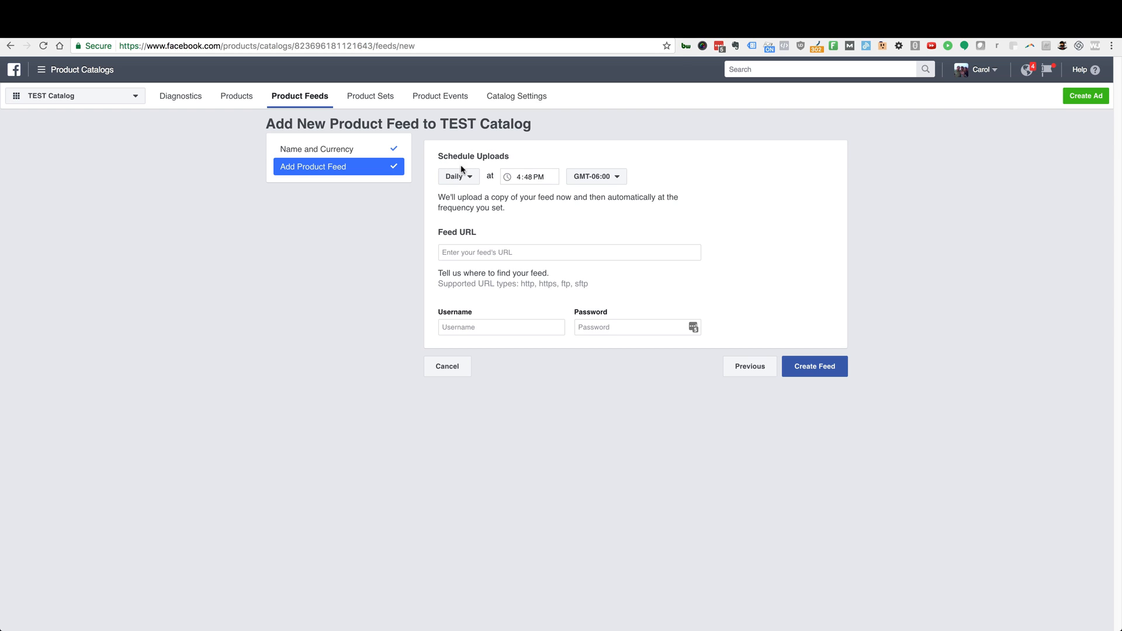
mouse_move(522, 181)
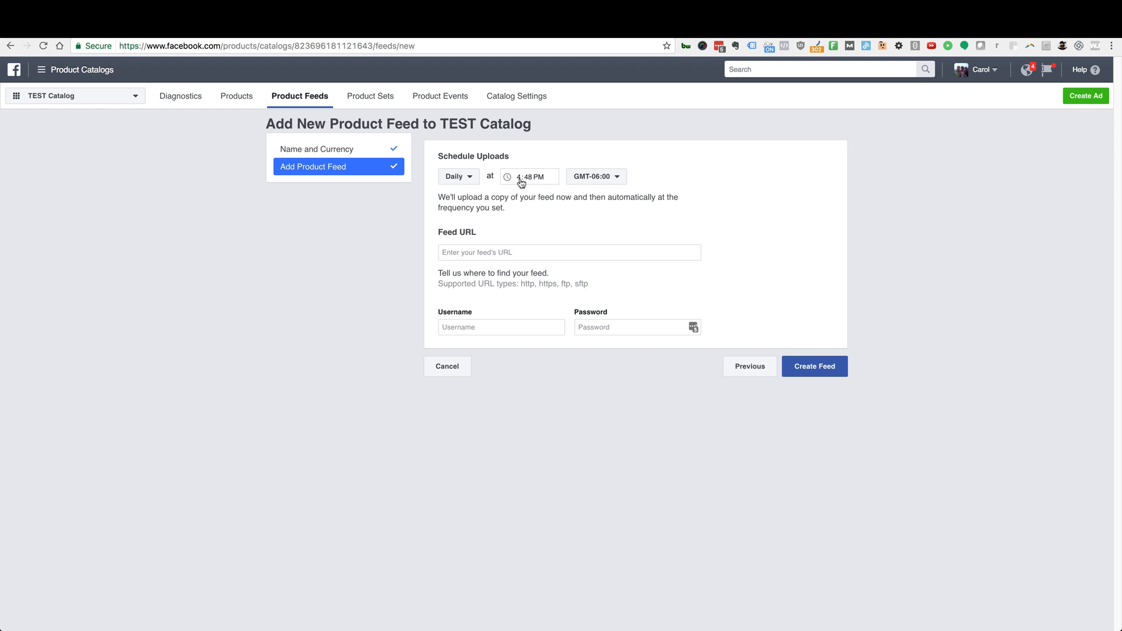
left_click(529, 177)
type("2:00 AM")
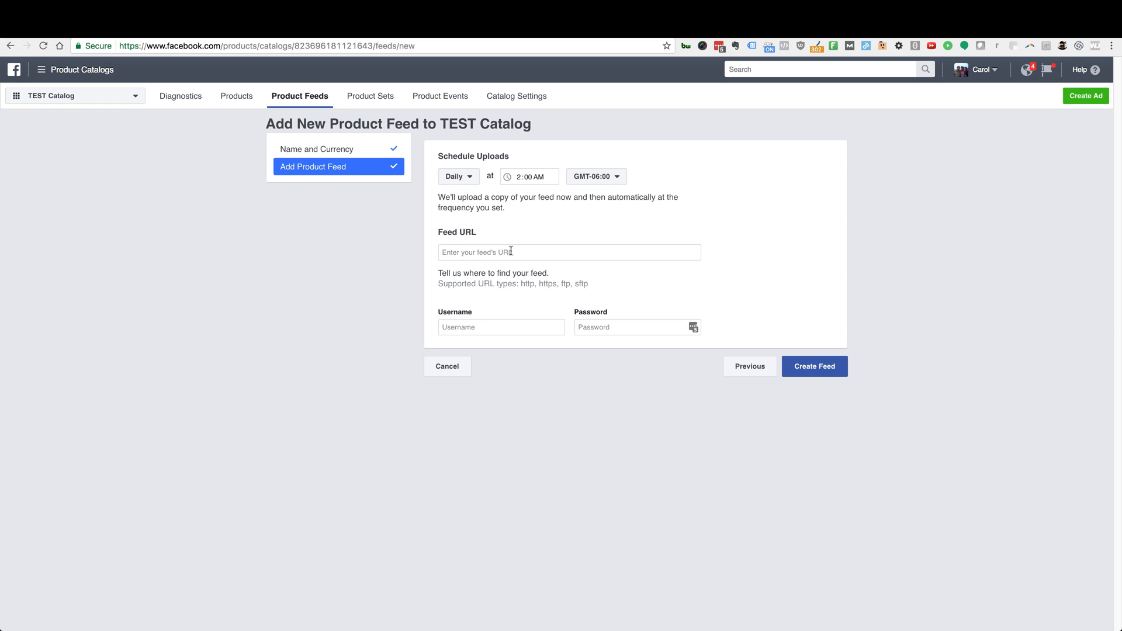
mouse_move(510, 251)
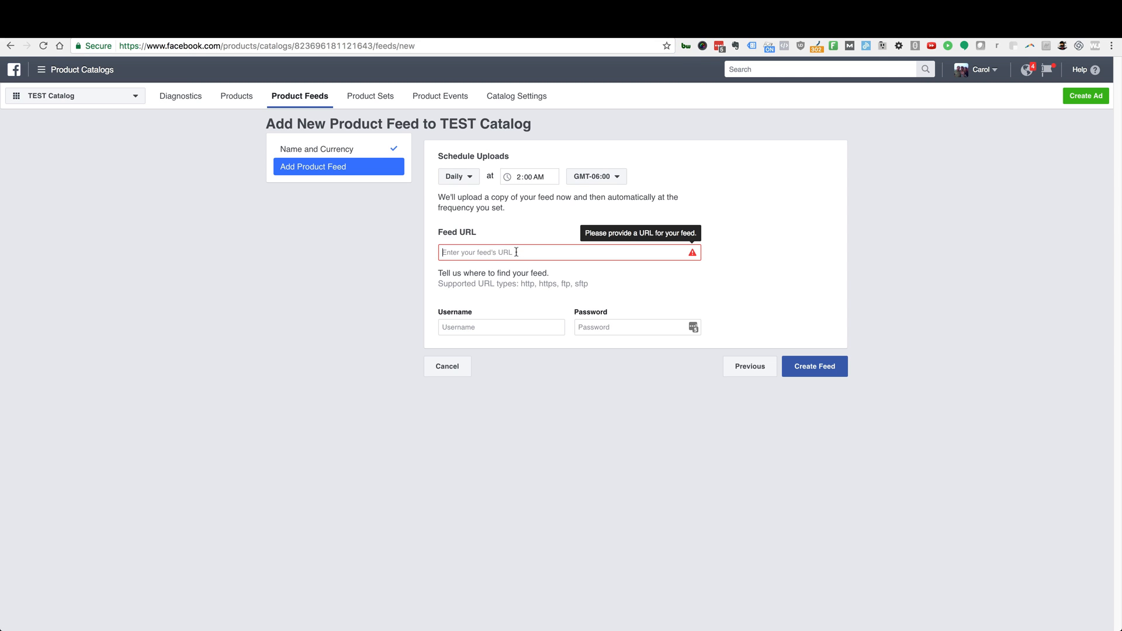
type("https://popupplusonline.com/a/feed/facebook.rss")
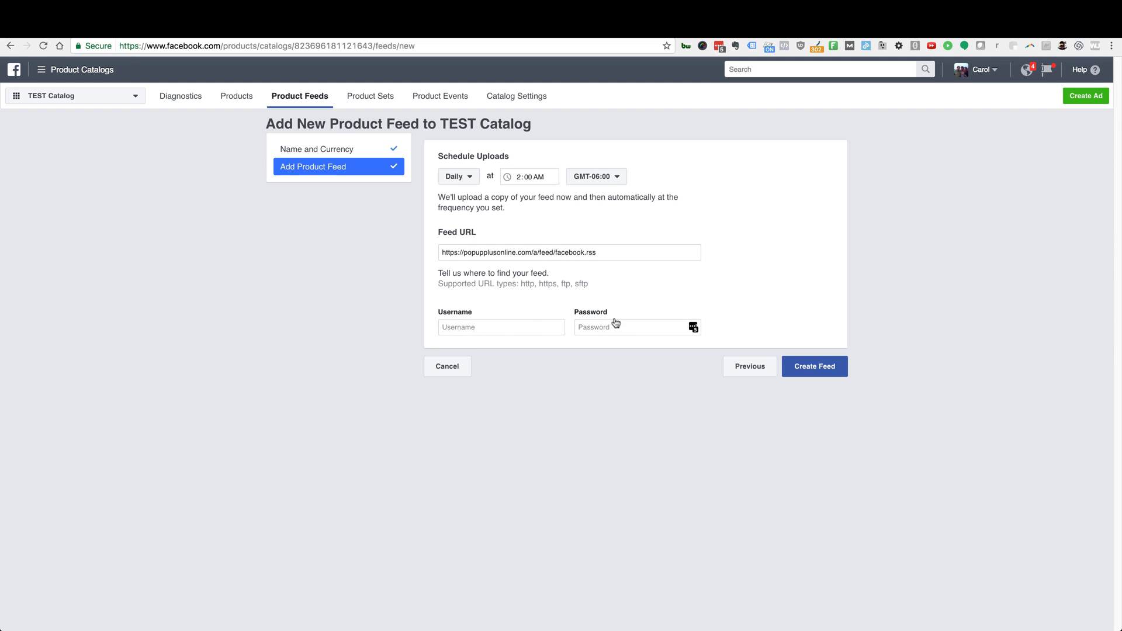
mouse_move(471, 372)
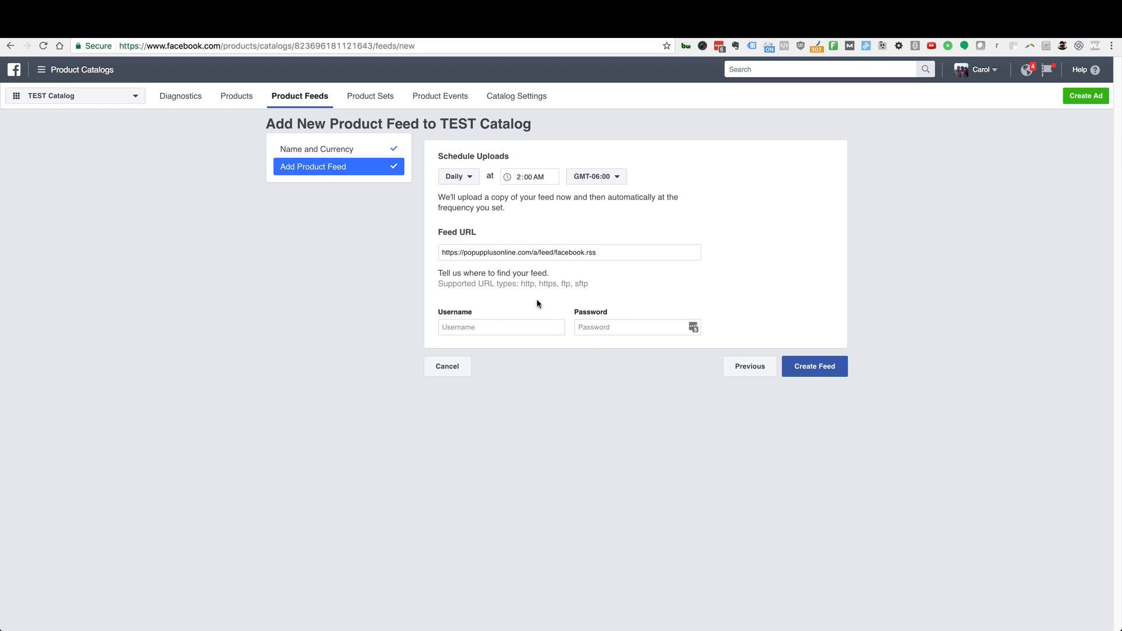
mouse_move(540, 294)
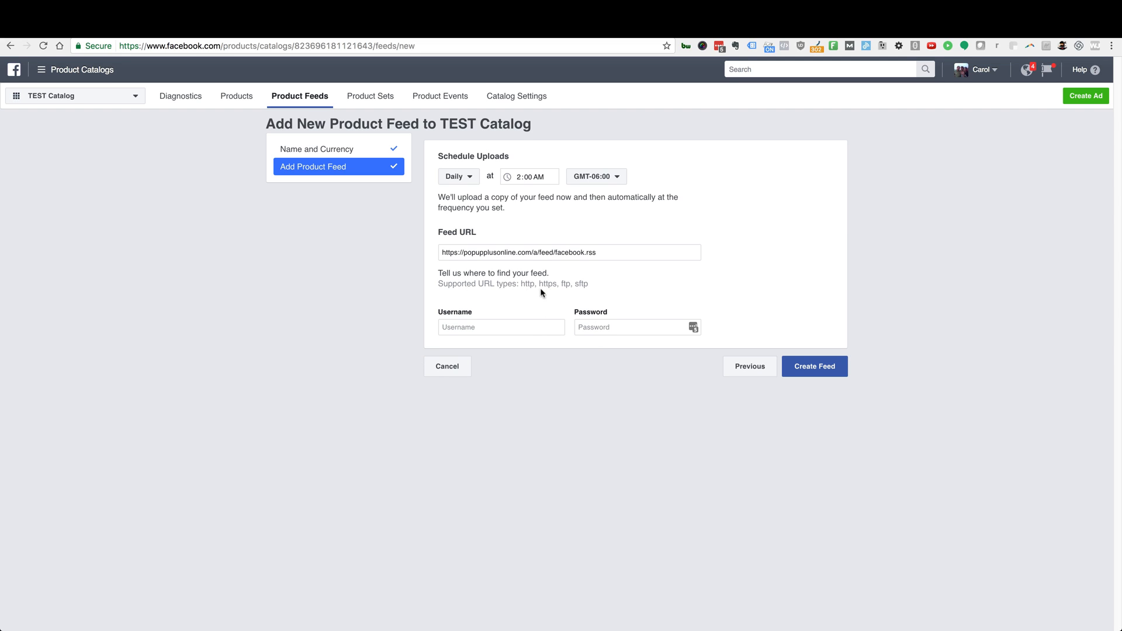
mouse_move(645, 322)
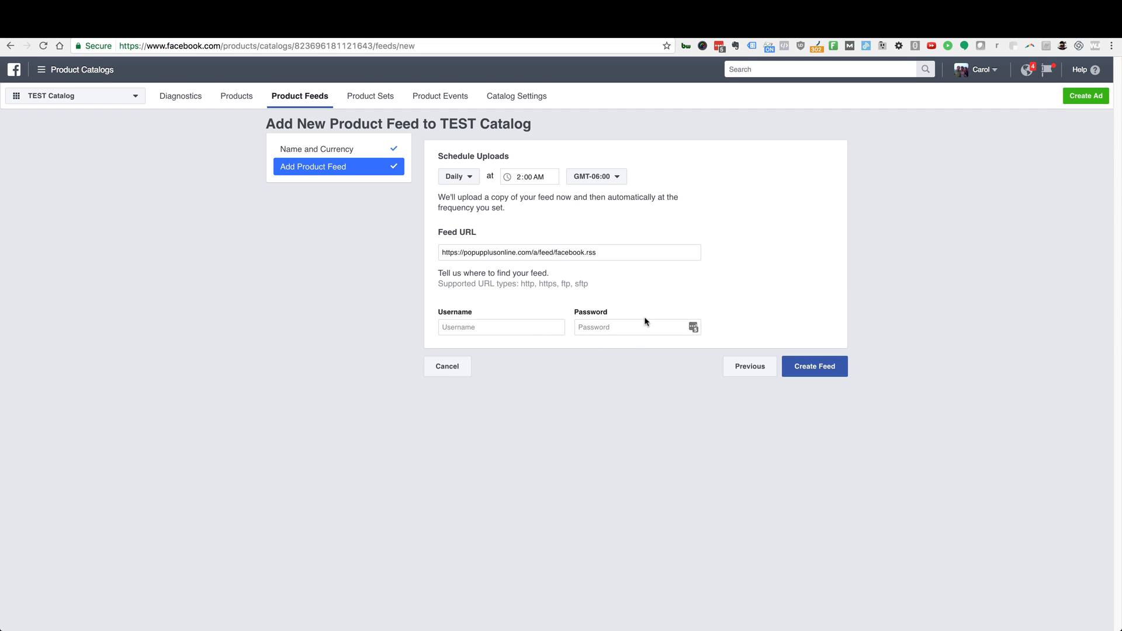
mouse_move(756, 288)
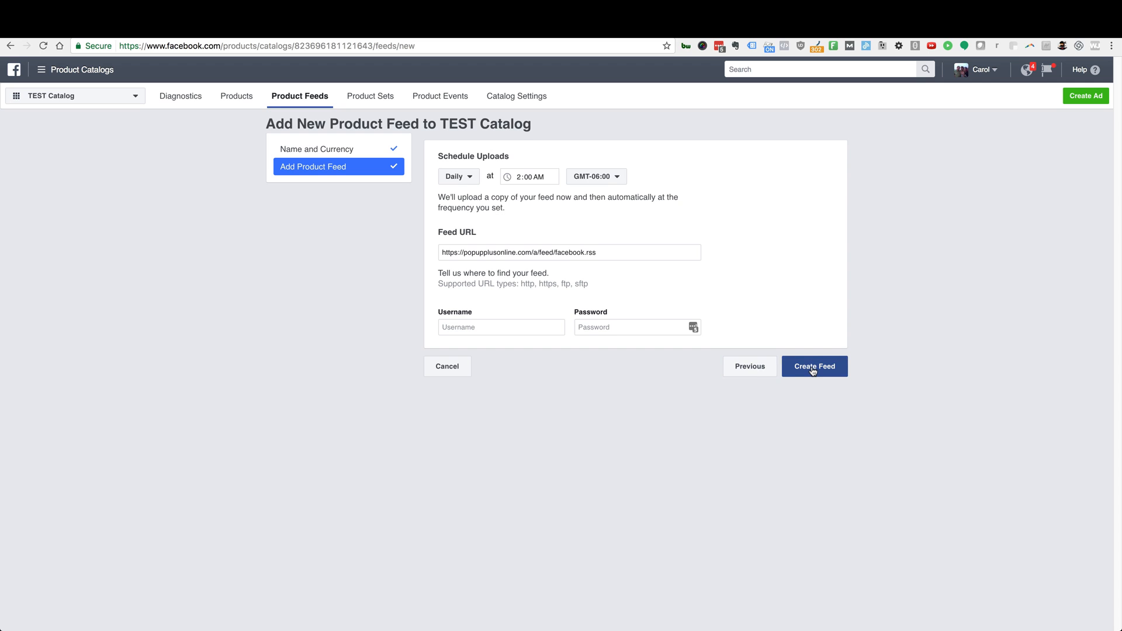
Step: Create the feed and watch its first upload add all 254 products to TEST Catalog
left_click(814, 366)
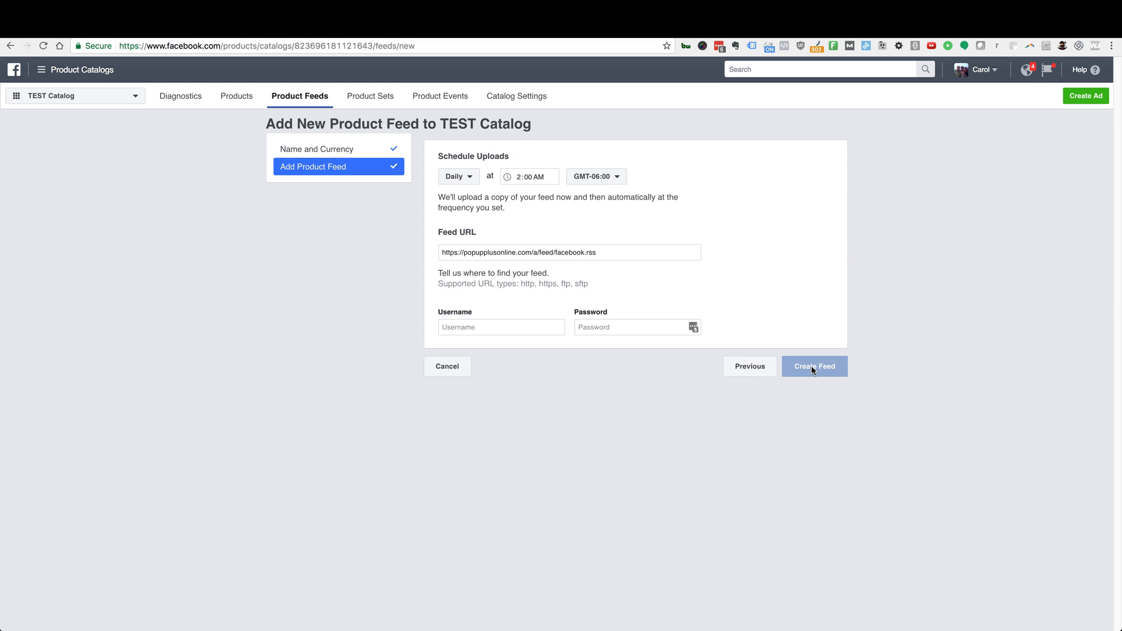
left_click(814, 366)
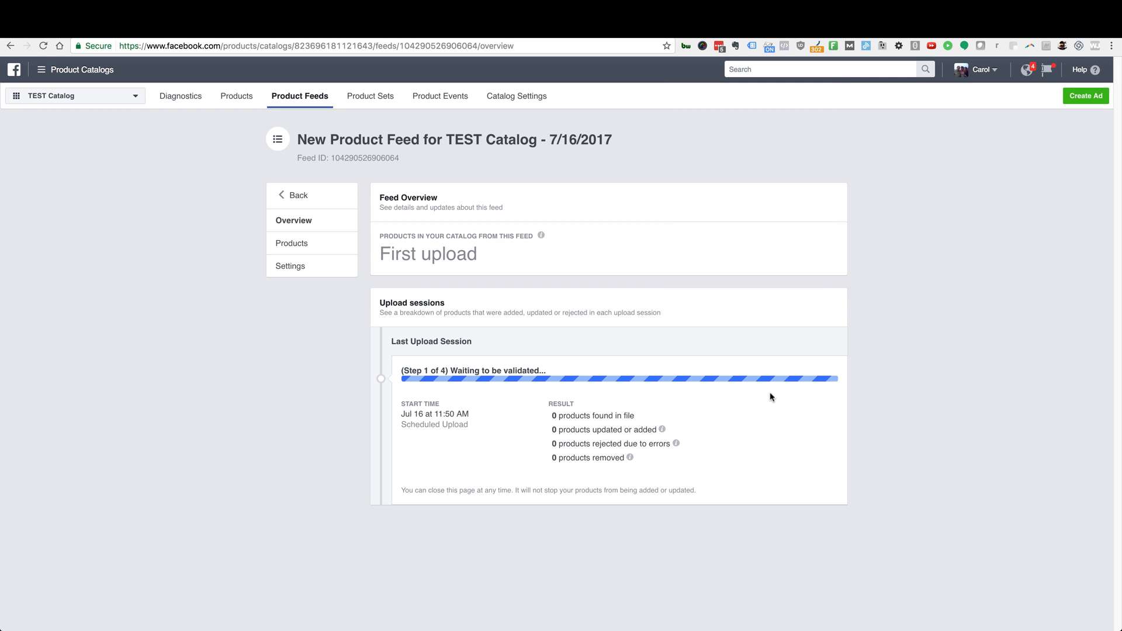
mouse_move(561, 339)
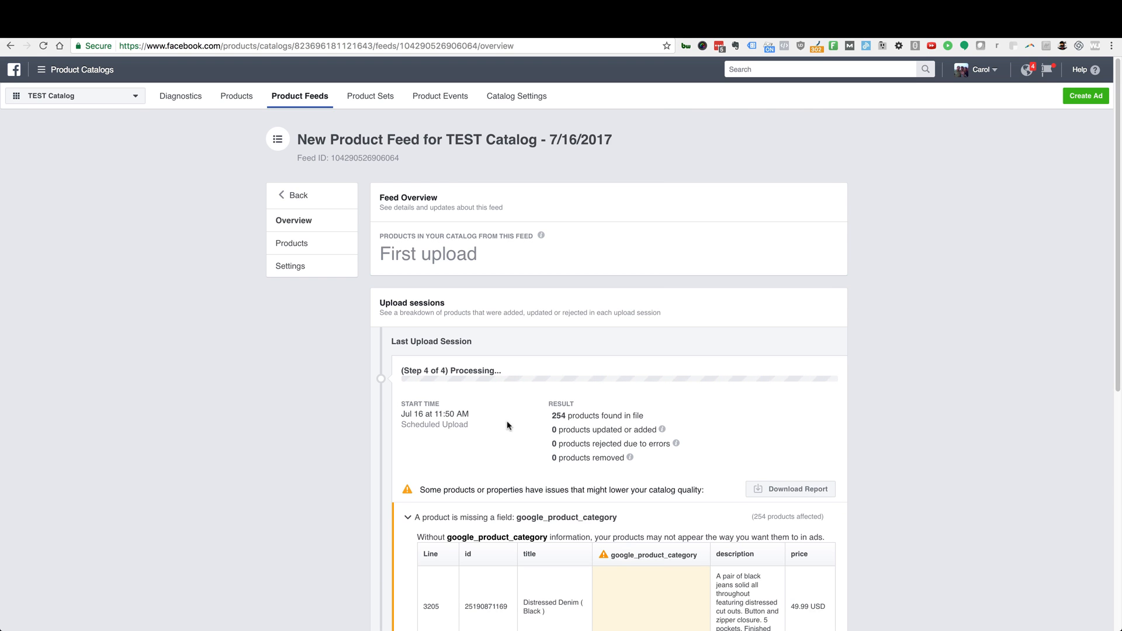
scroll("down", 3)
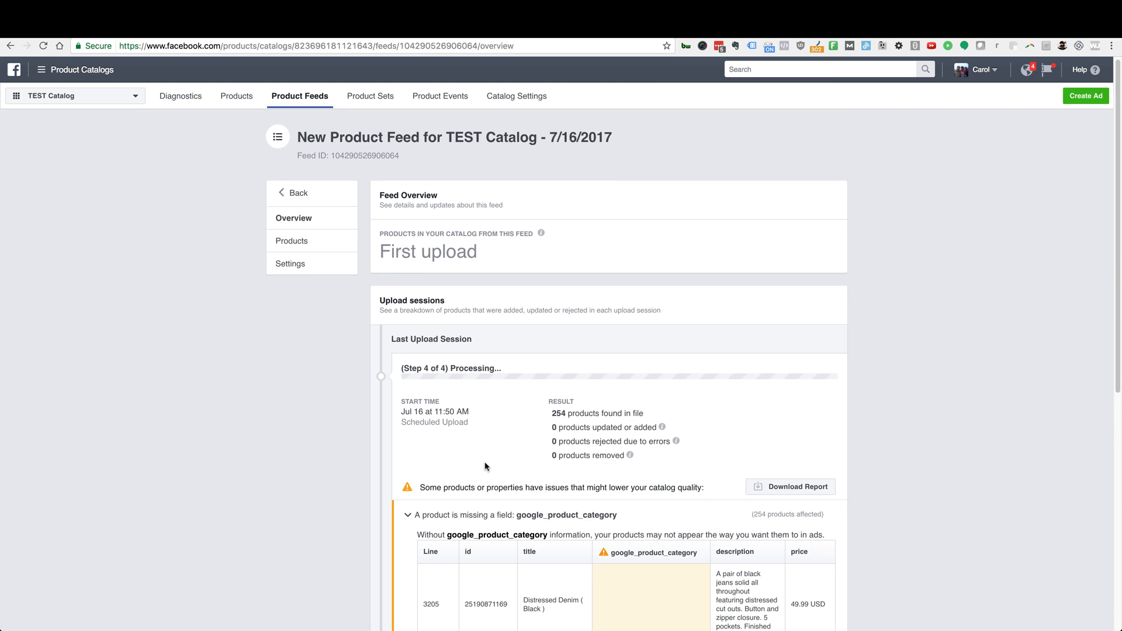
scroll("down", 3)
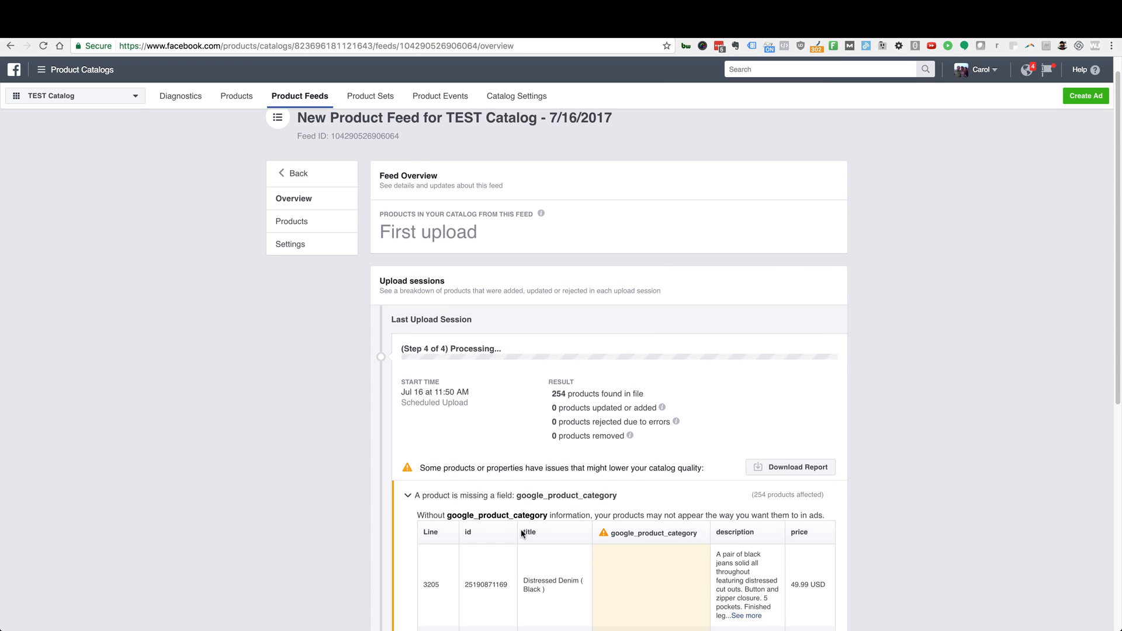
mouse_move(545, 530)
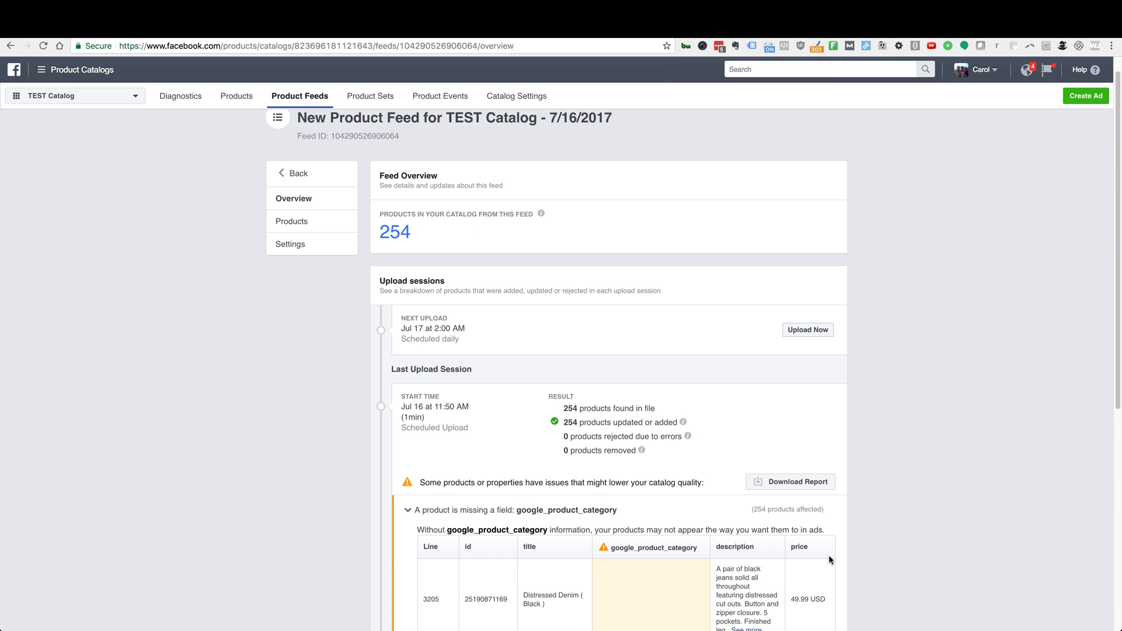
scroll("down", 3)
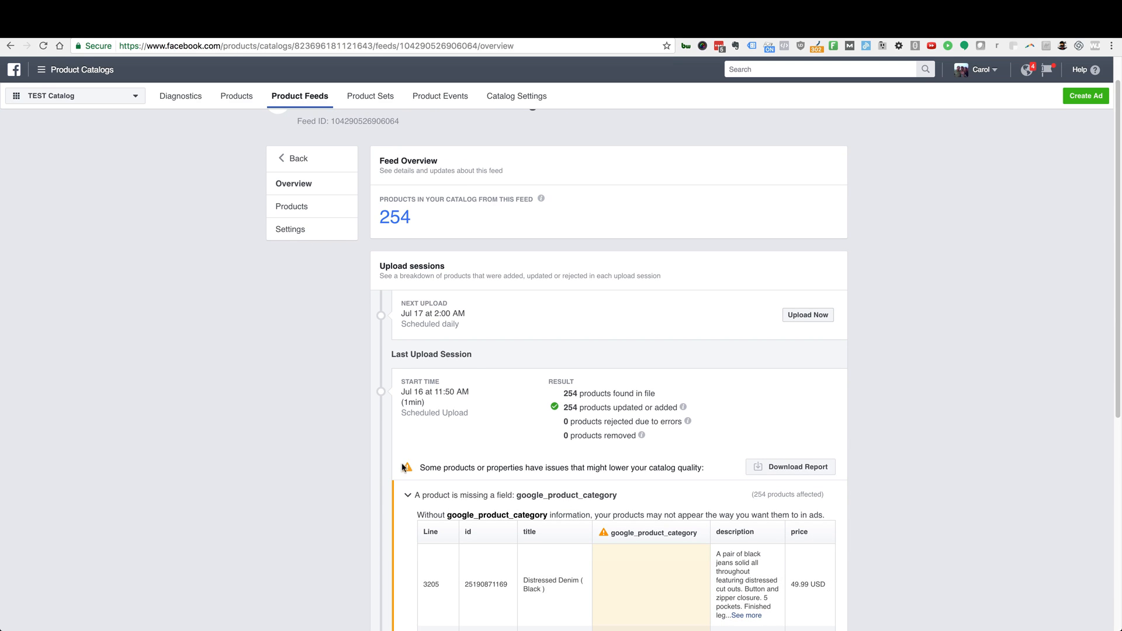
mouse_move(438, 469)
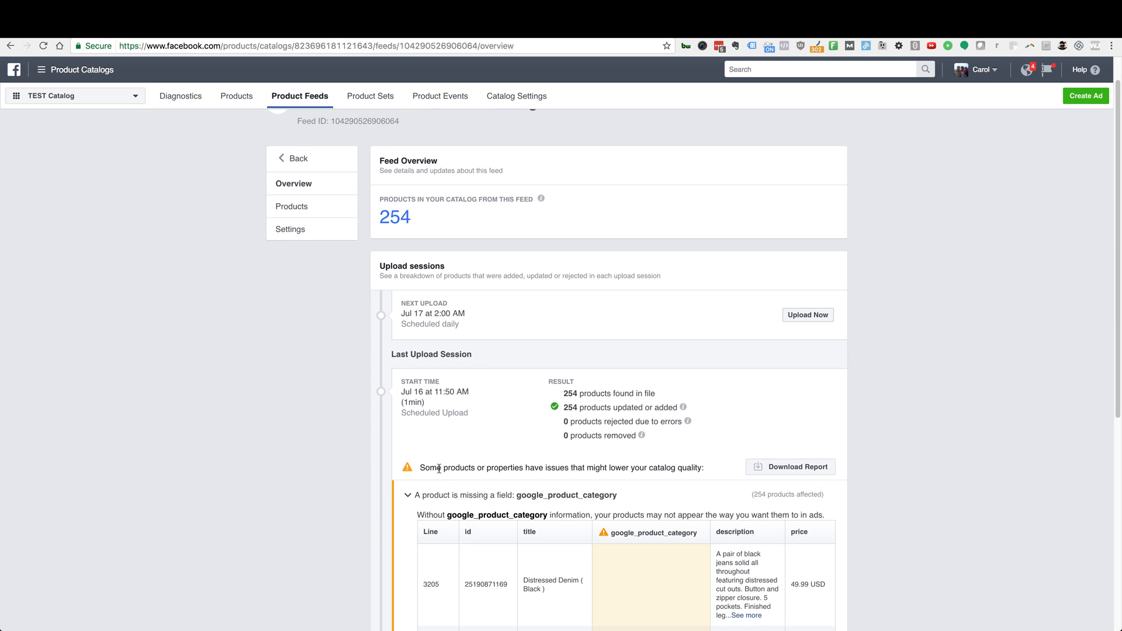
scroll("down", 3)
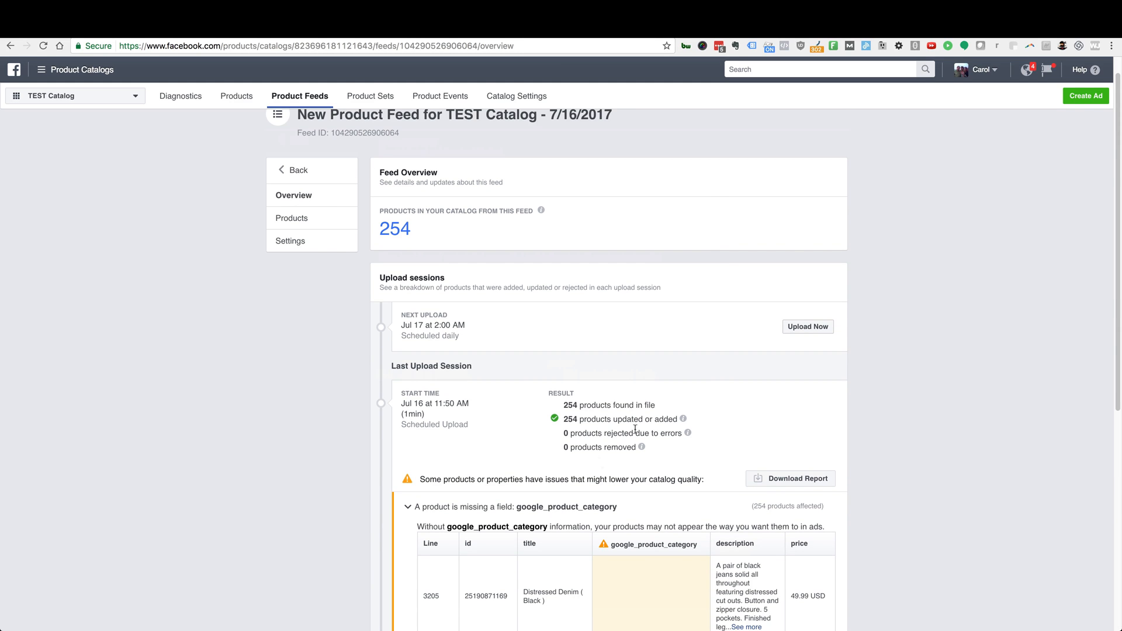
scroll("down", 3)
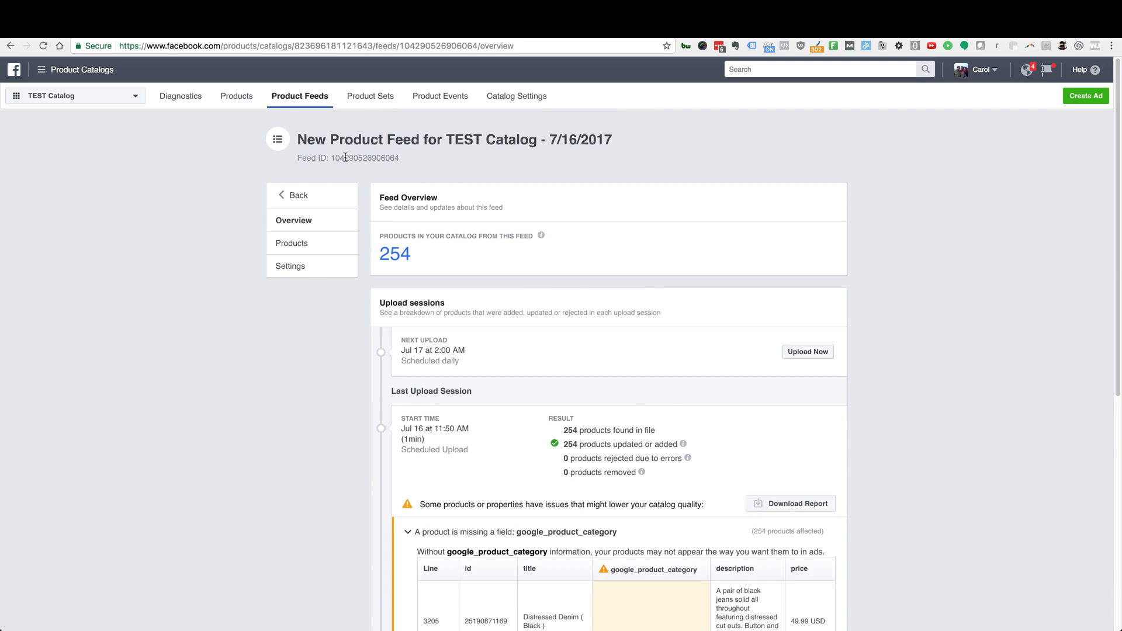
Step: View the Product Sets list, showing only All Products with 254 items
left_click(371, 96)
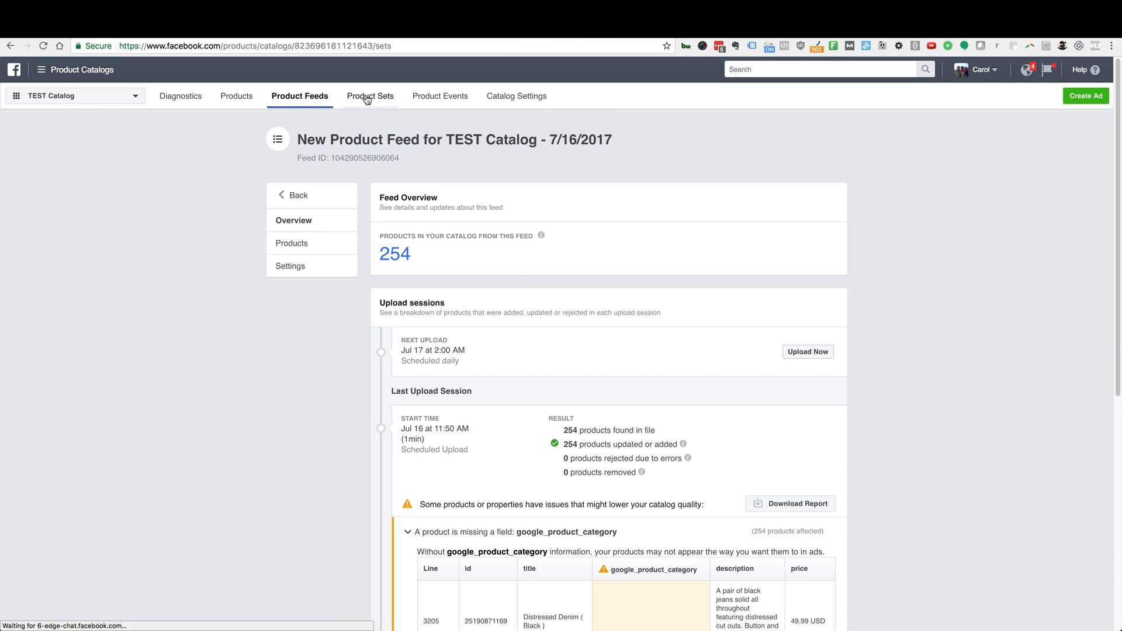
left_click(369, 96)
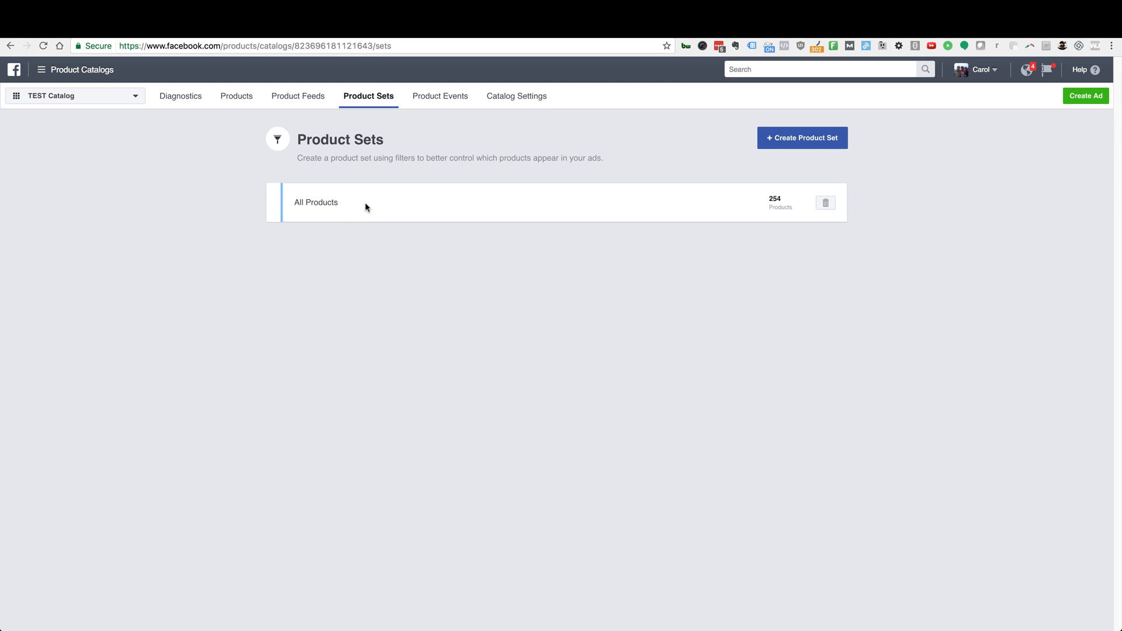
mouse_move(678, 235)
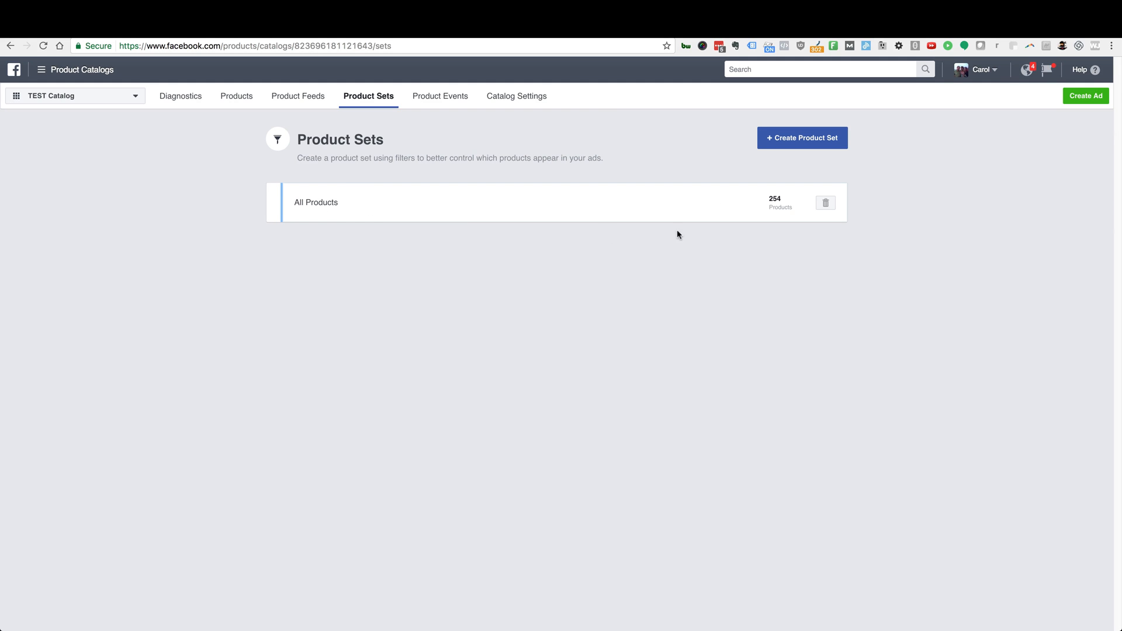
mouse_move(405, 420)
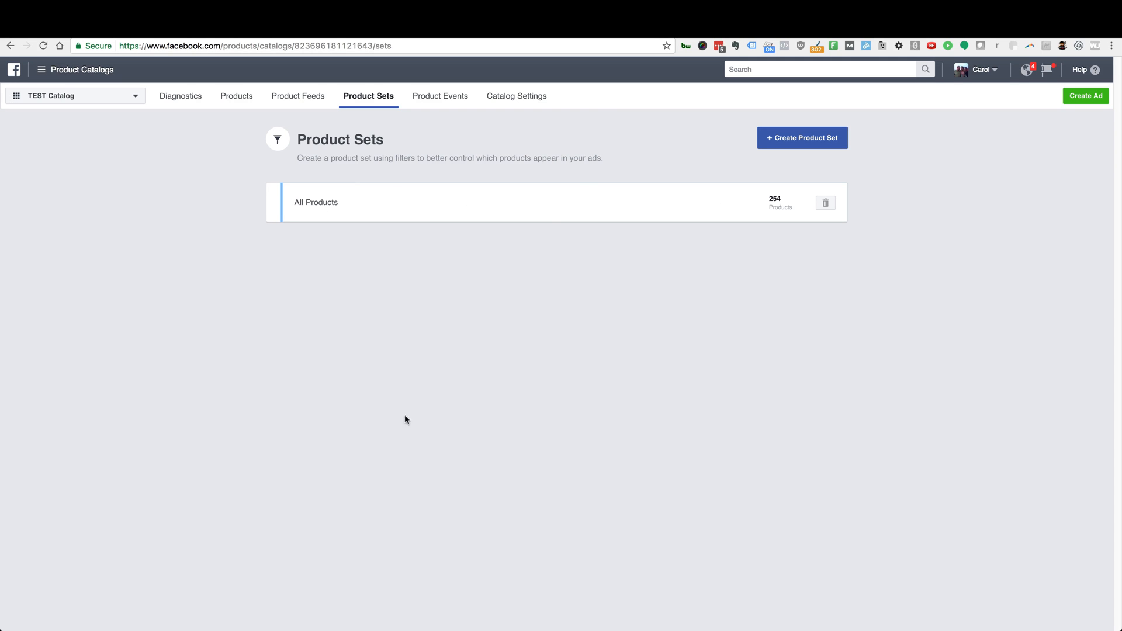
mouse_move(579, 242)
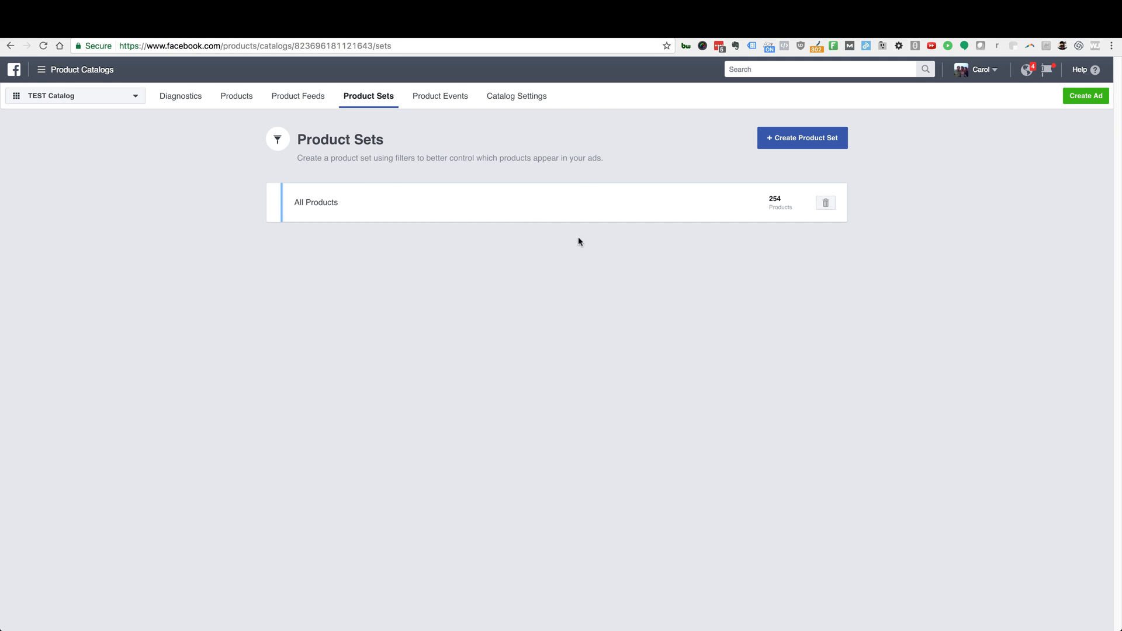
mouse_move(796, 149)
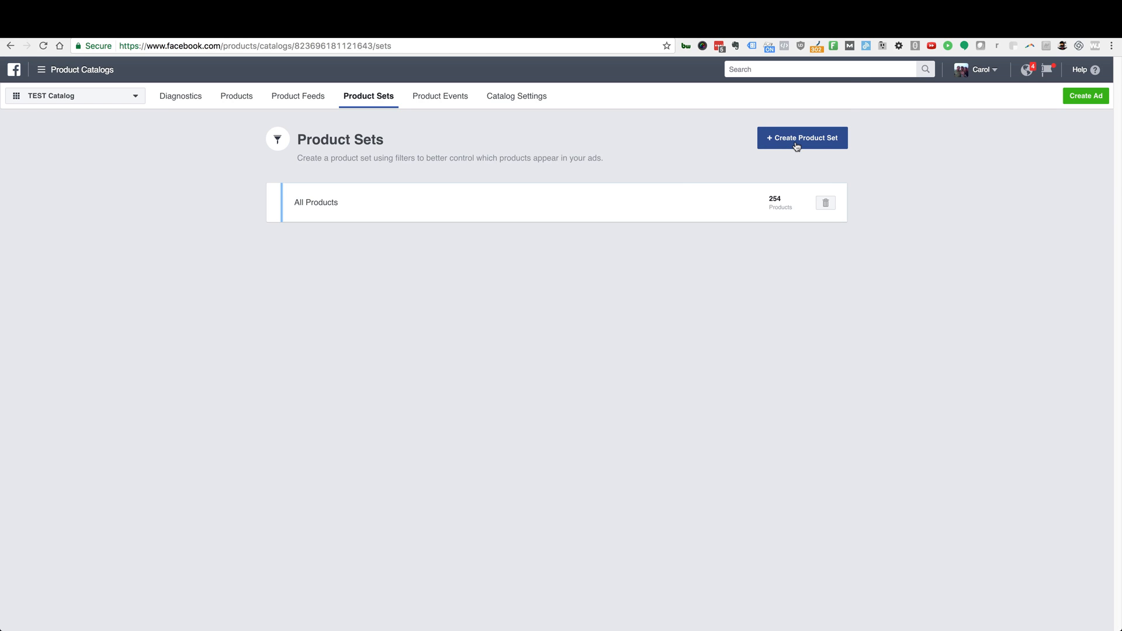
Step: Start a new product set, check the Category rule attributes, and focus the Name field
left_click(802, 138)
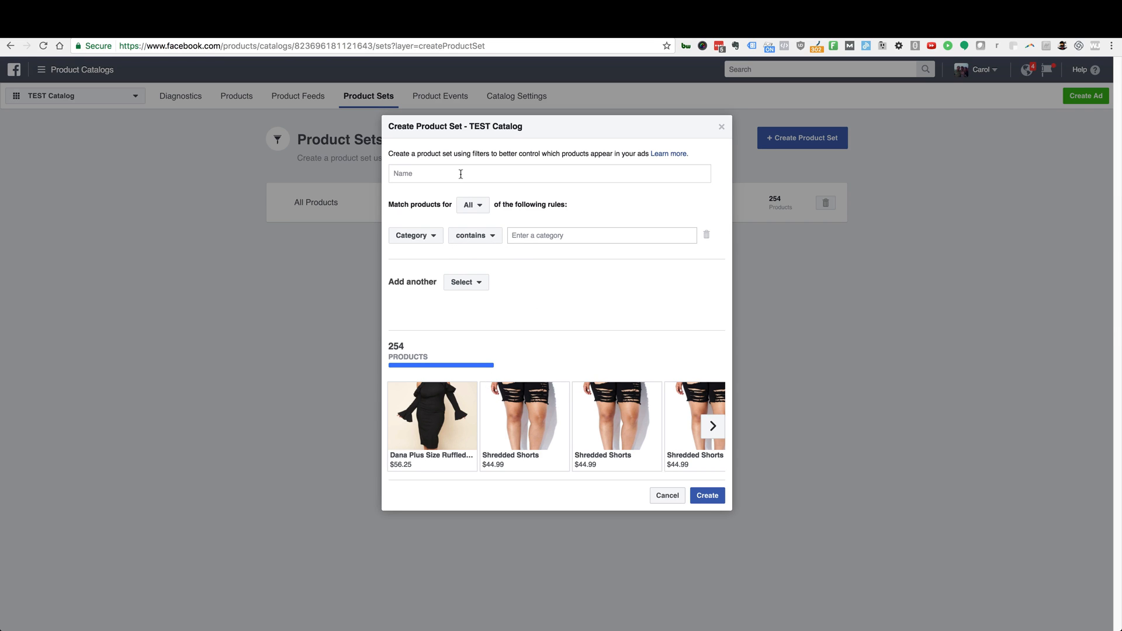
mouse_move(499, 305)
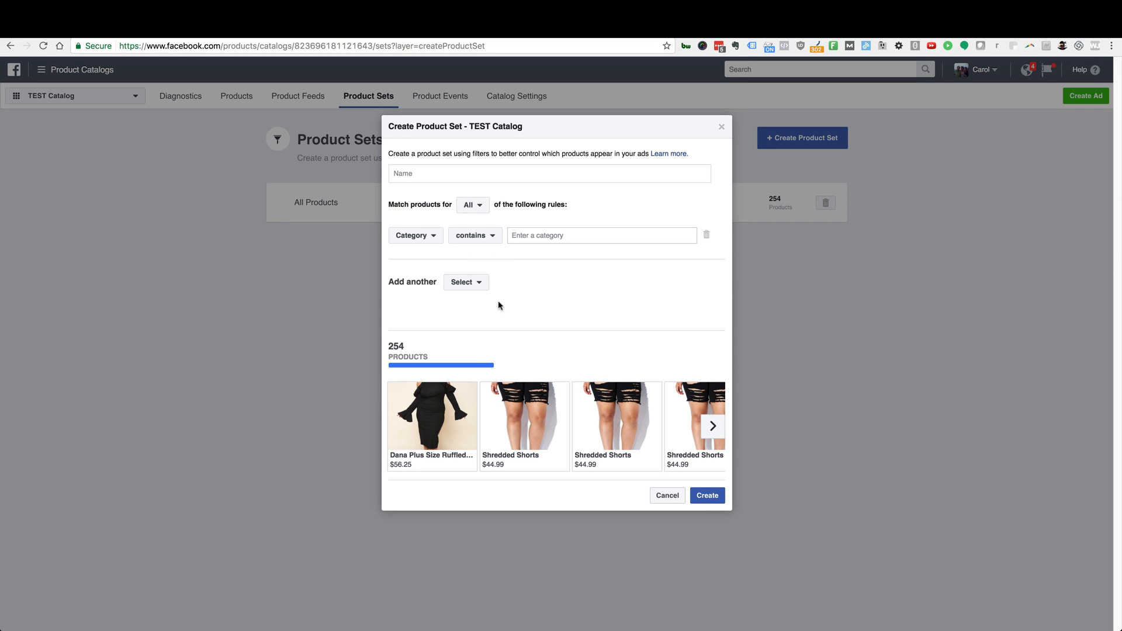
left_click(415, 235)
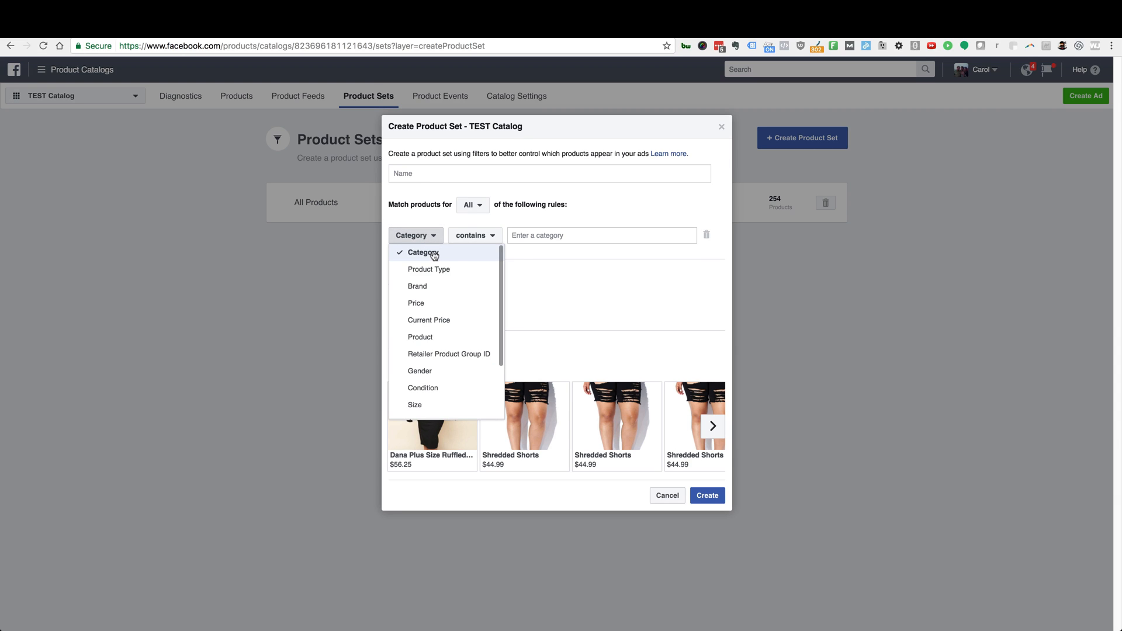
mouse_move(427, 291)
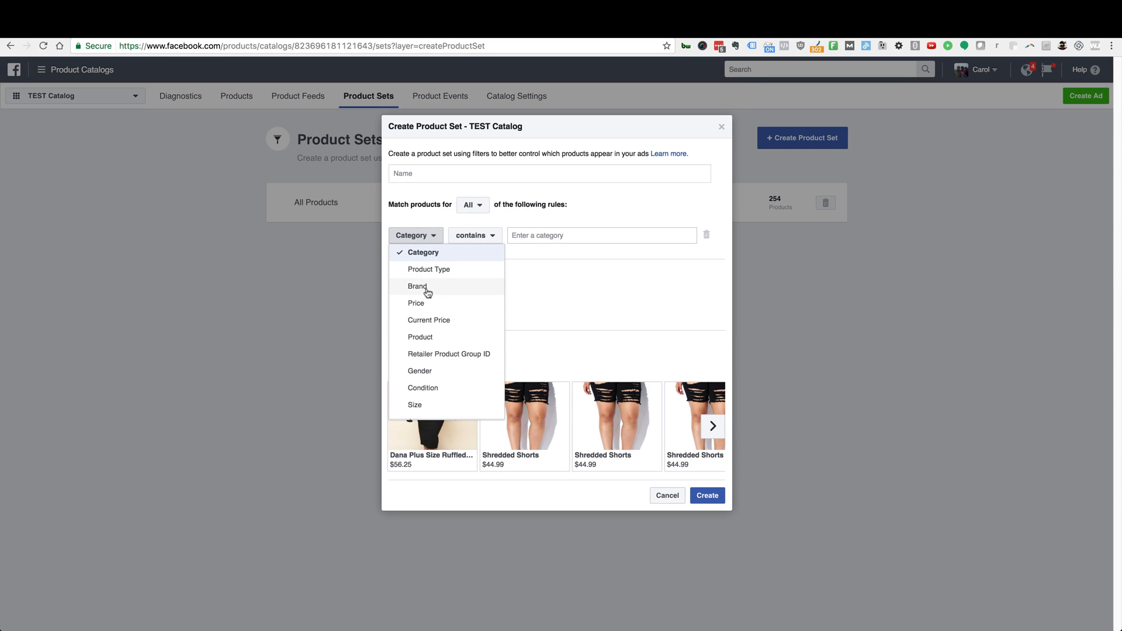
mouse_move(426, 290)
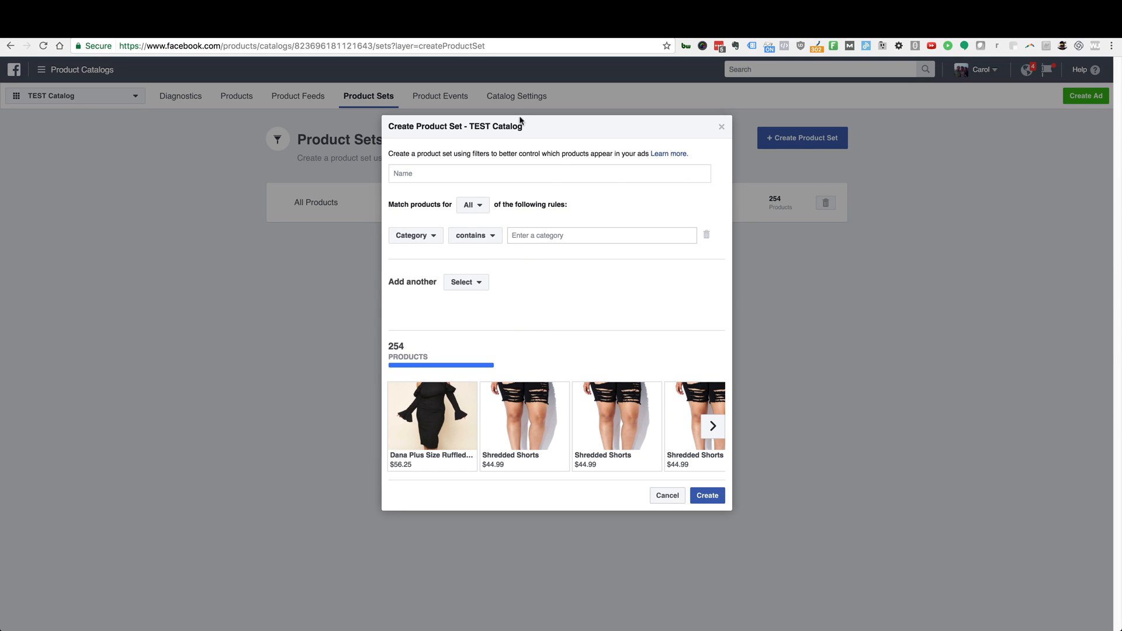
left_click(549, 173)
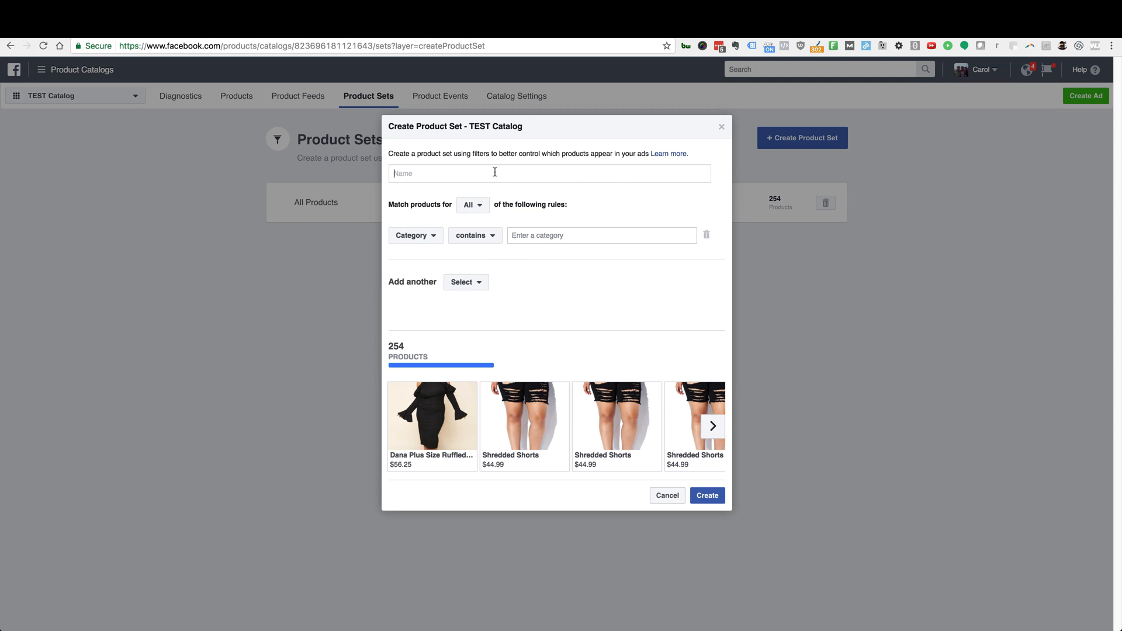
mouse_move(447, 183)
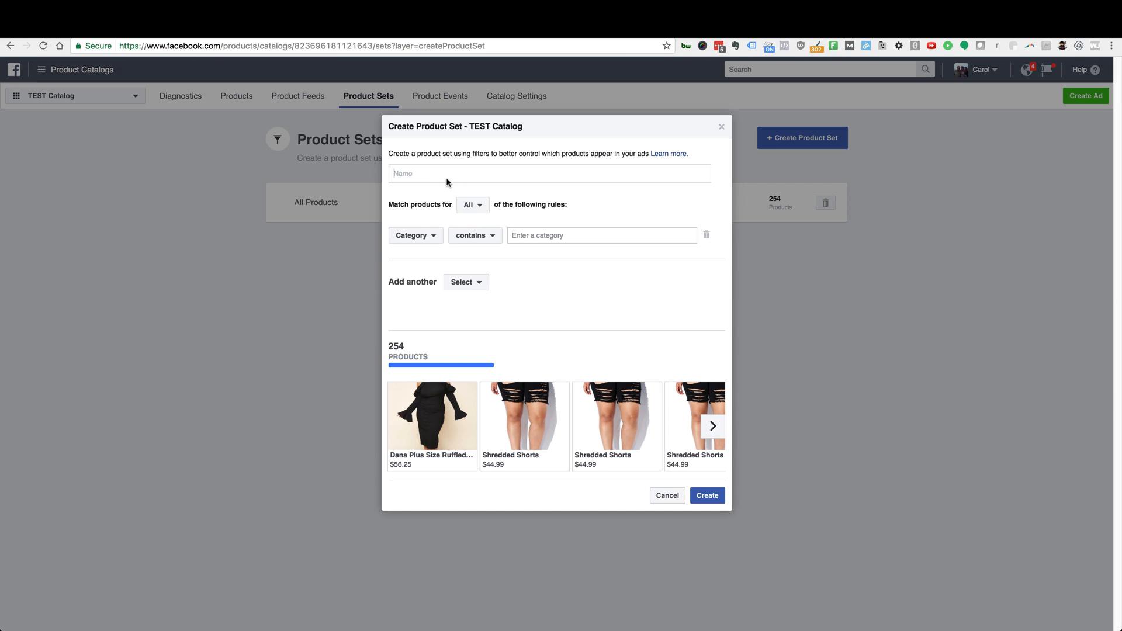
mouse_move(662, 493)
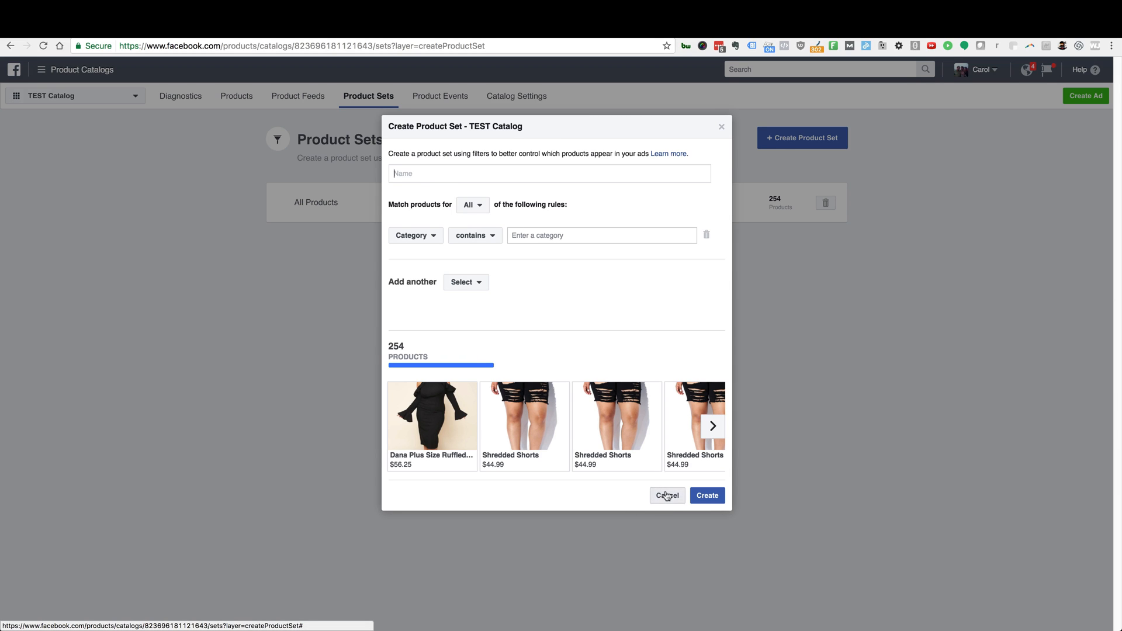
Step: Cancel the new product set and view Product Feeds listing the 254-item feed
left_click(665, 496)
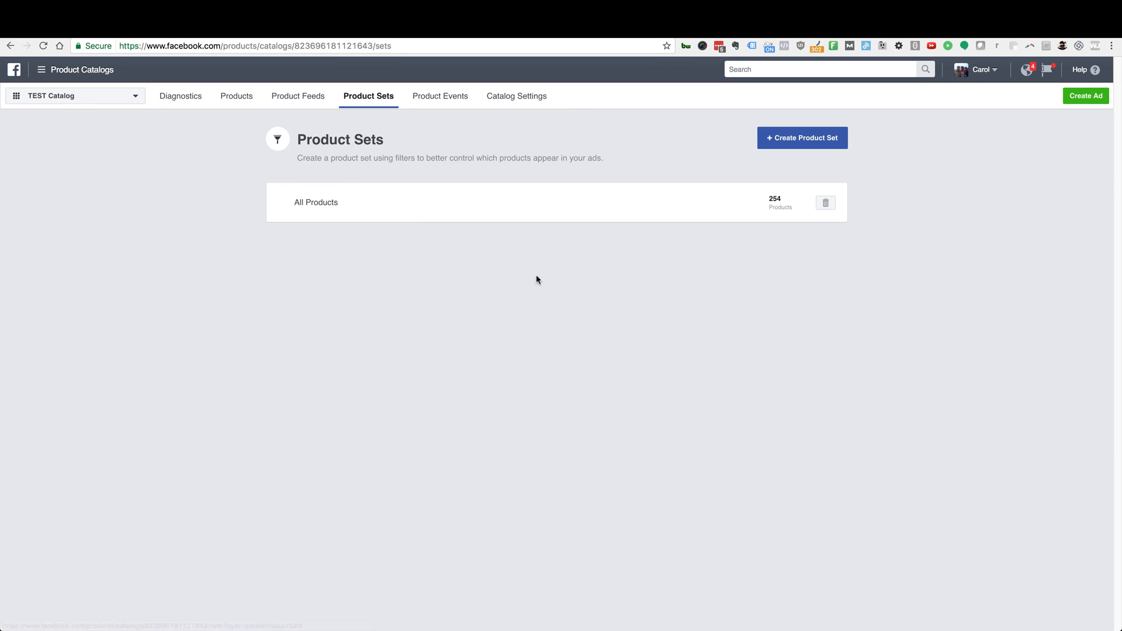
left_click(298, 96)
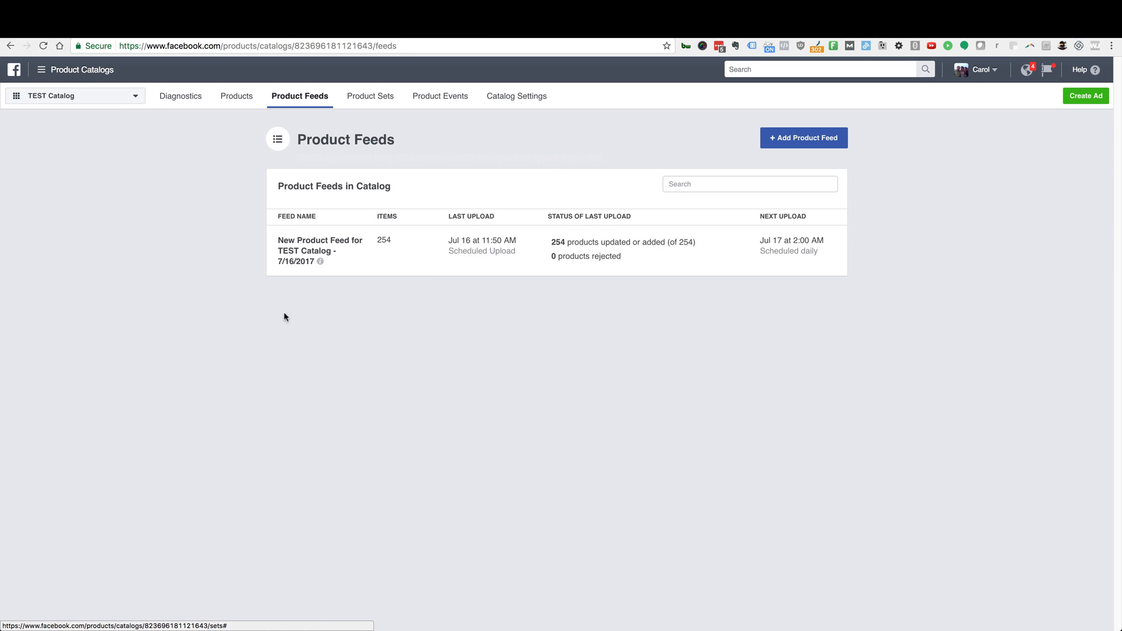
mouse_move(130, 228)
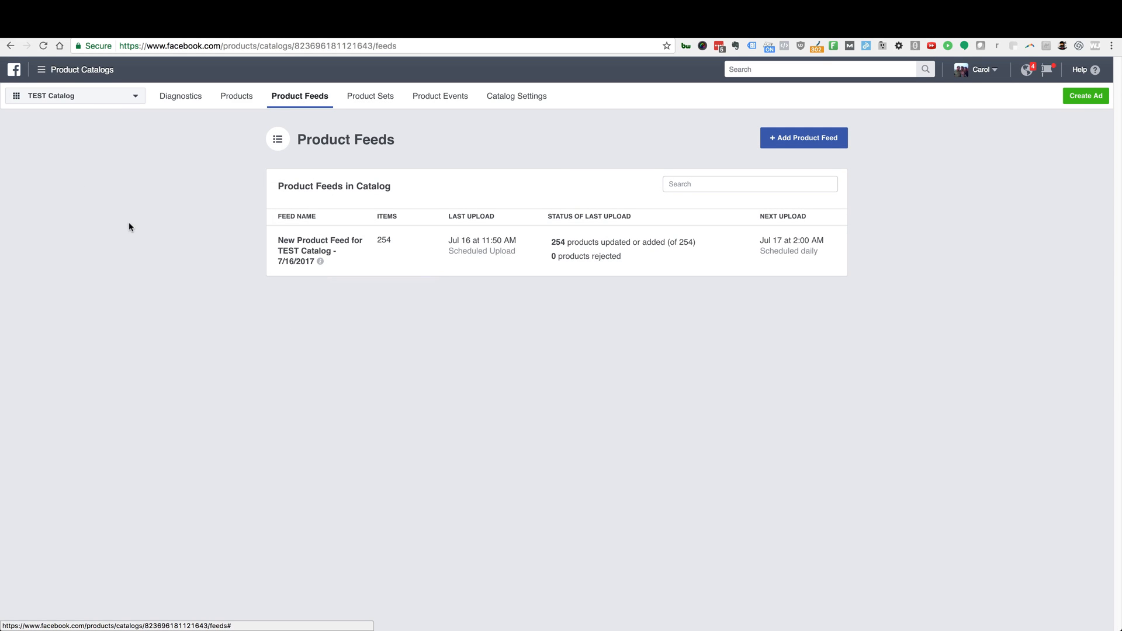
mouse_move(232, 294)
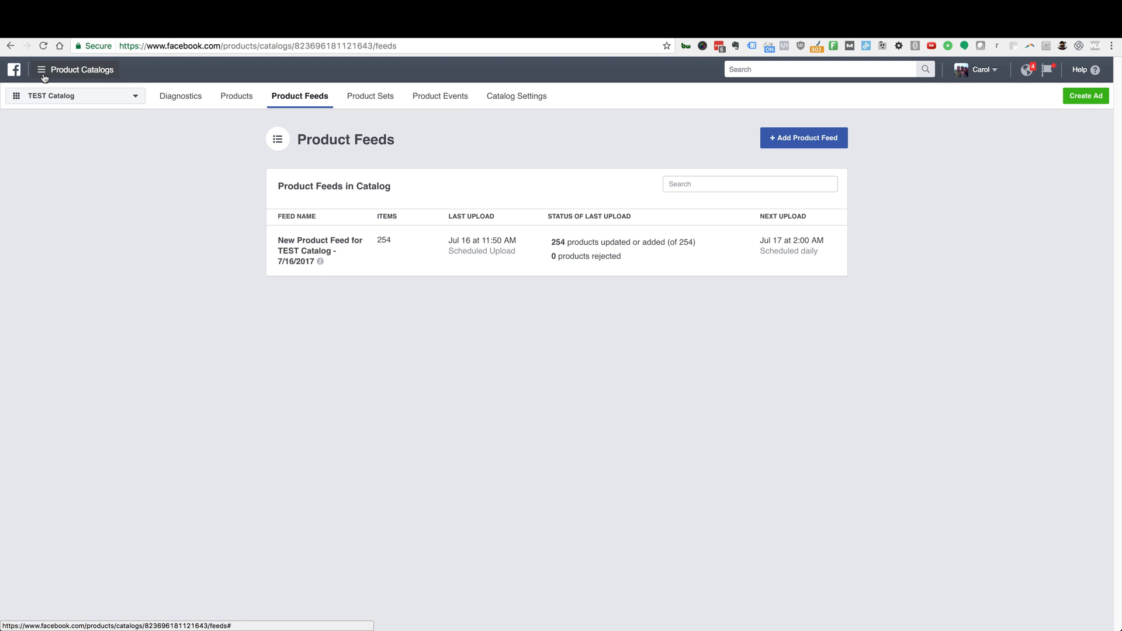
Step: Switch from catalogs to Ads Manager and start creating a new campaign
left_click(41, 69)
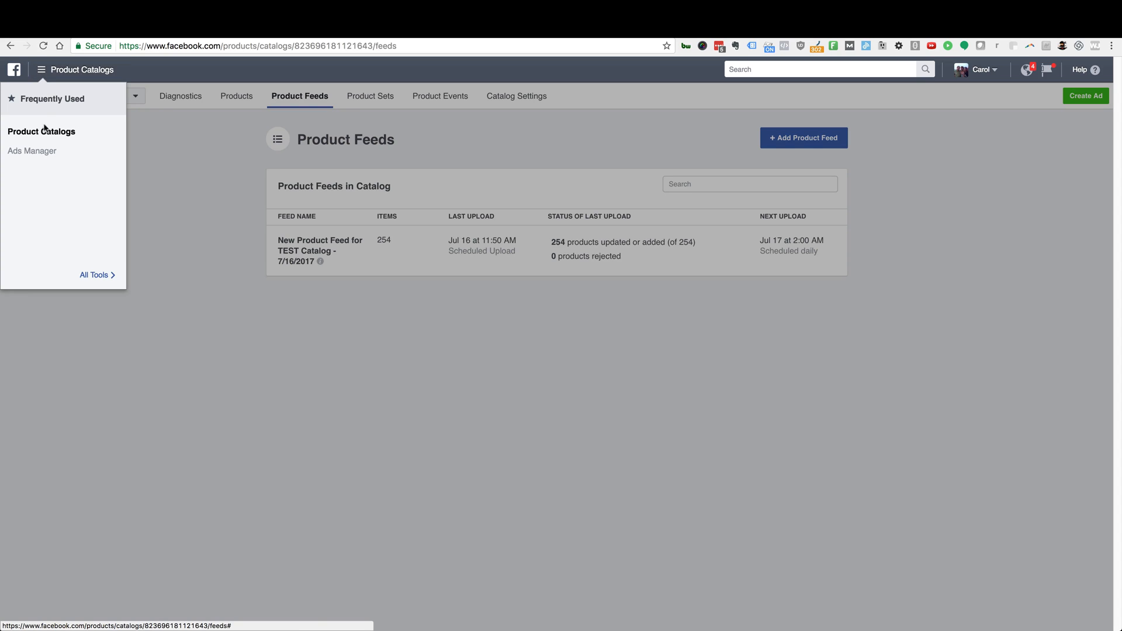
left_click(93, 275)
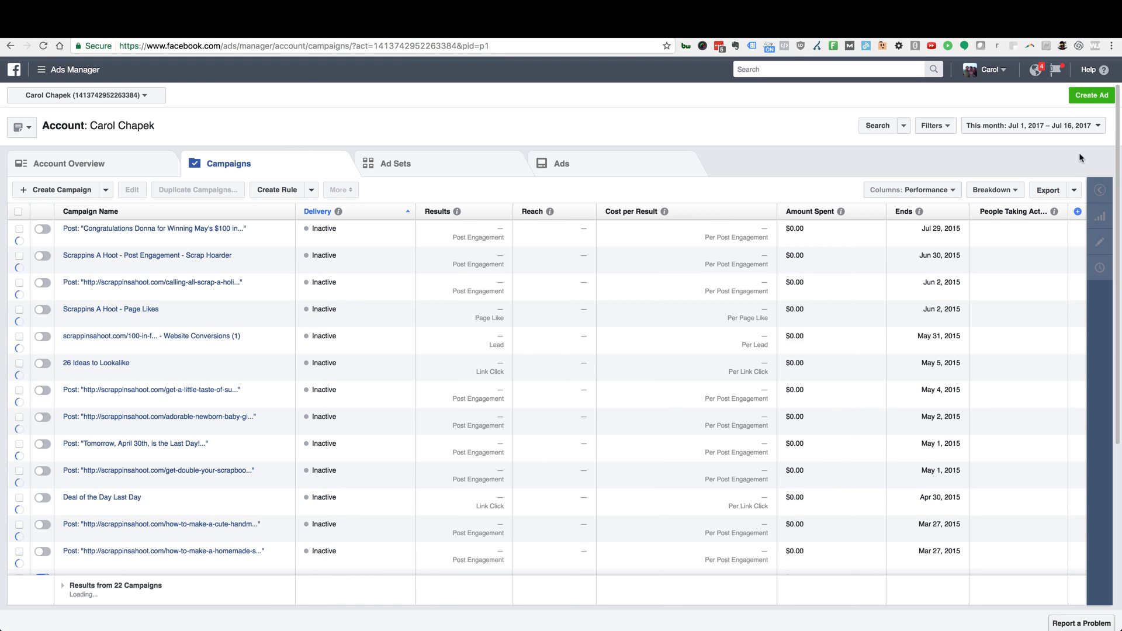
left_click(1091, 94)
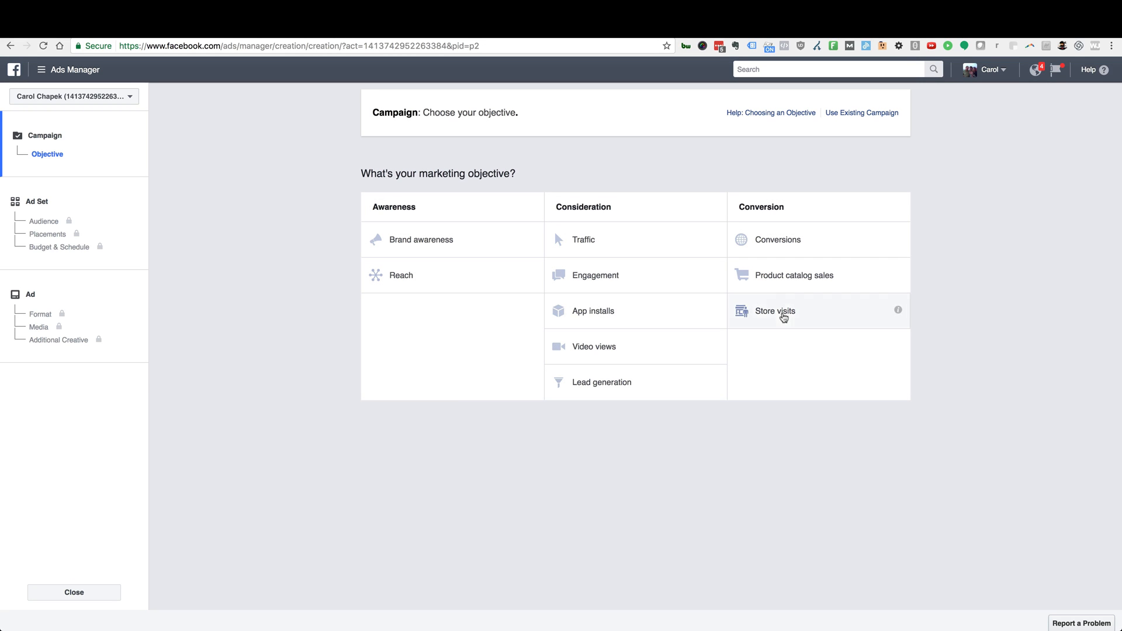
mouse_move(773, 280)
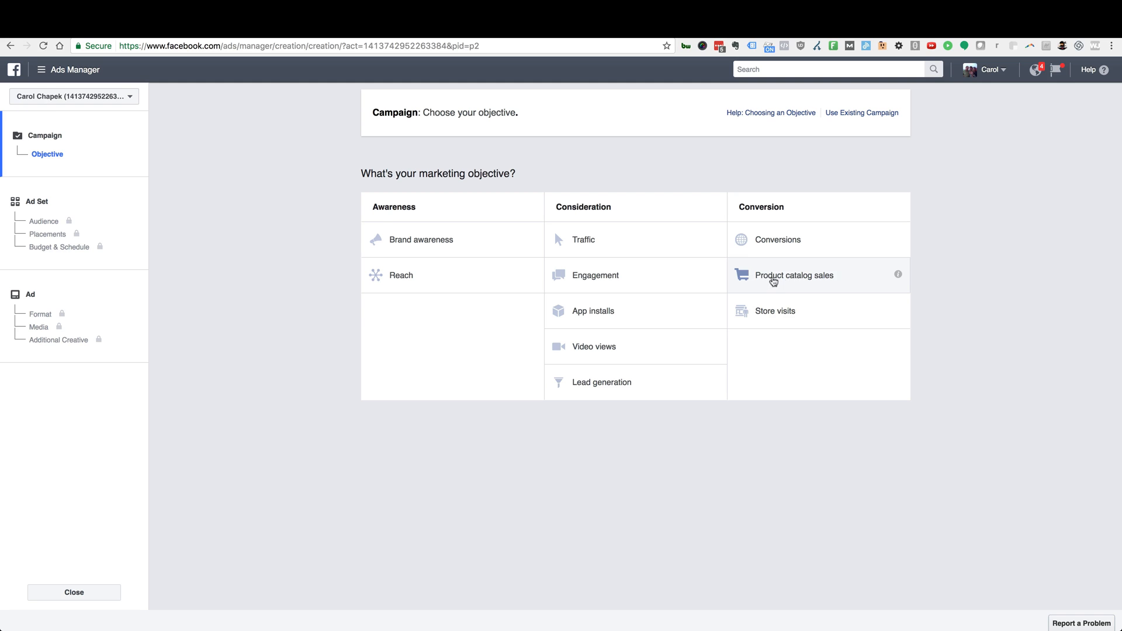
Step: Choose Product catalog sales with TEST Catalog and name the campaign Dynamic Product Ads - All Products
left_click(795, 275)
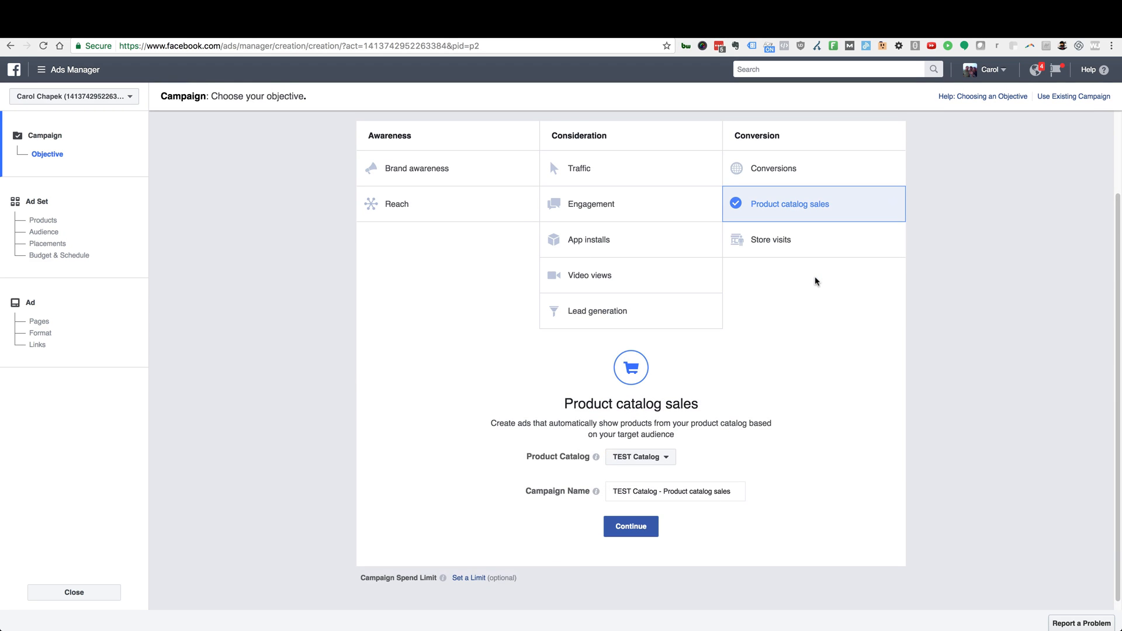
mouse_move(607, 458)
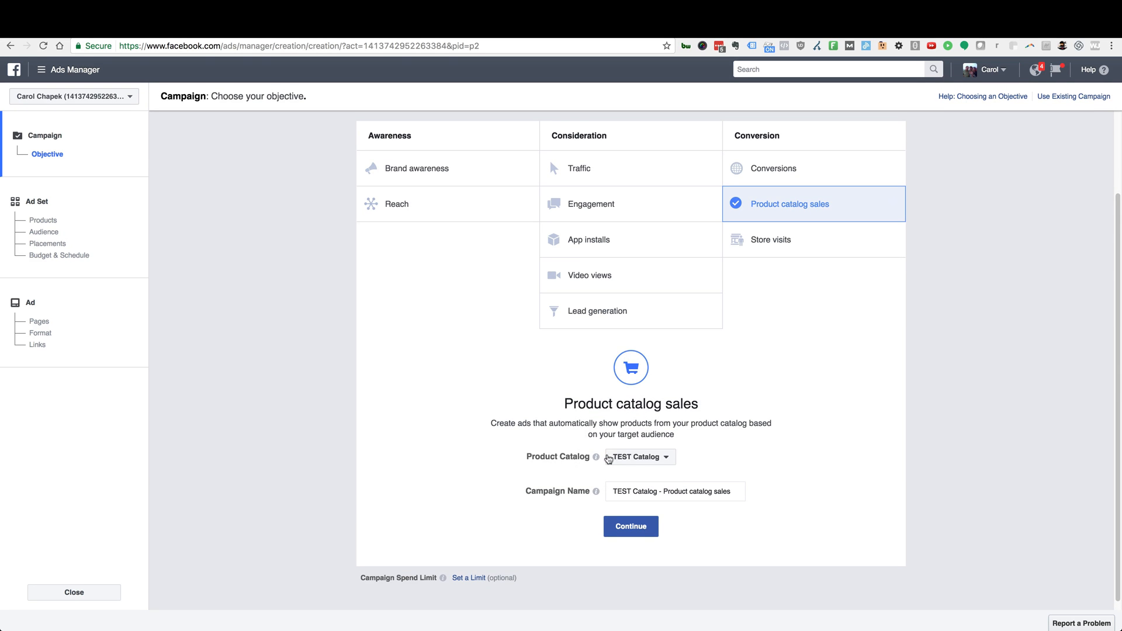
left_click(636, 457)
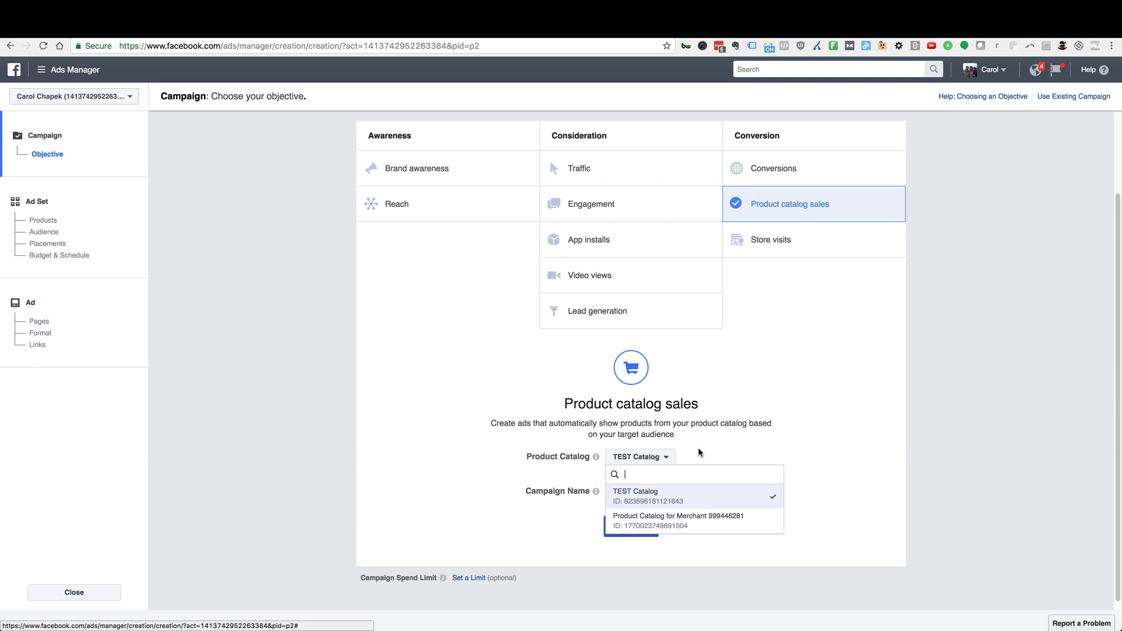
left_click(635, 495)
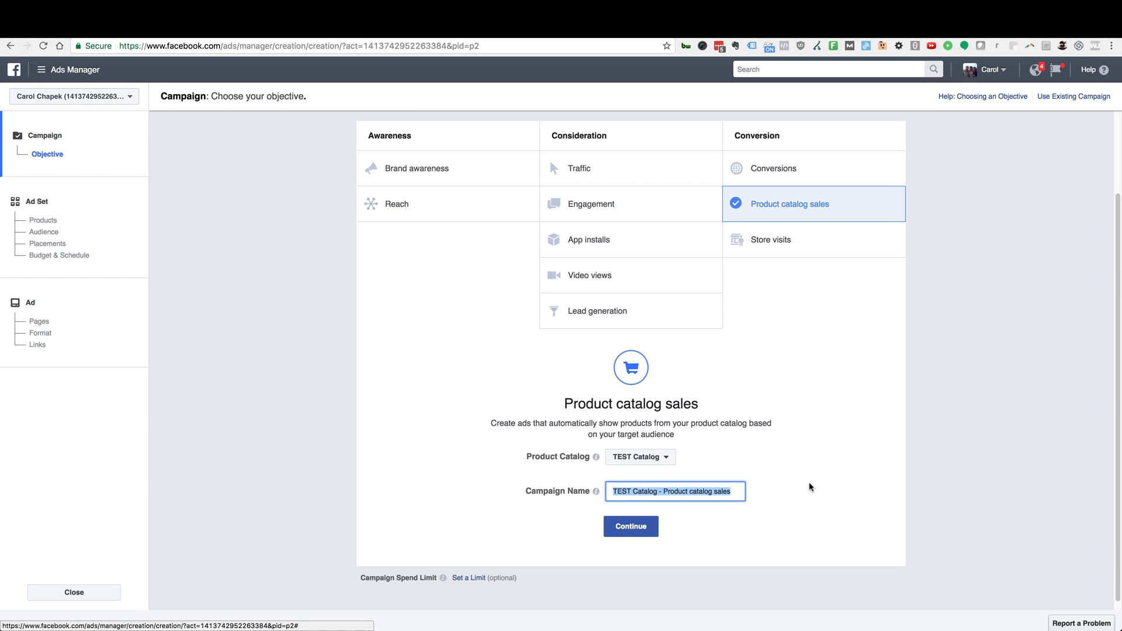
type("Dynamic Product Ads -")
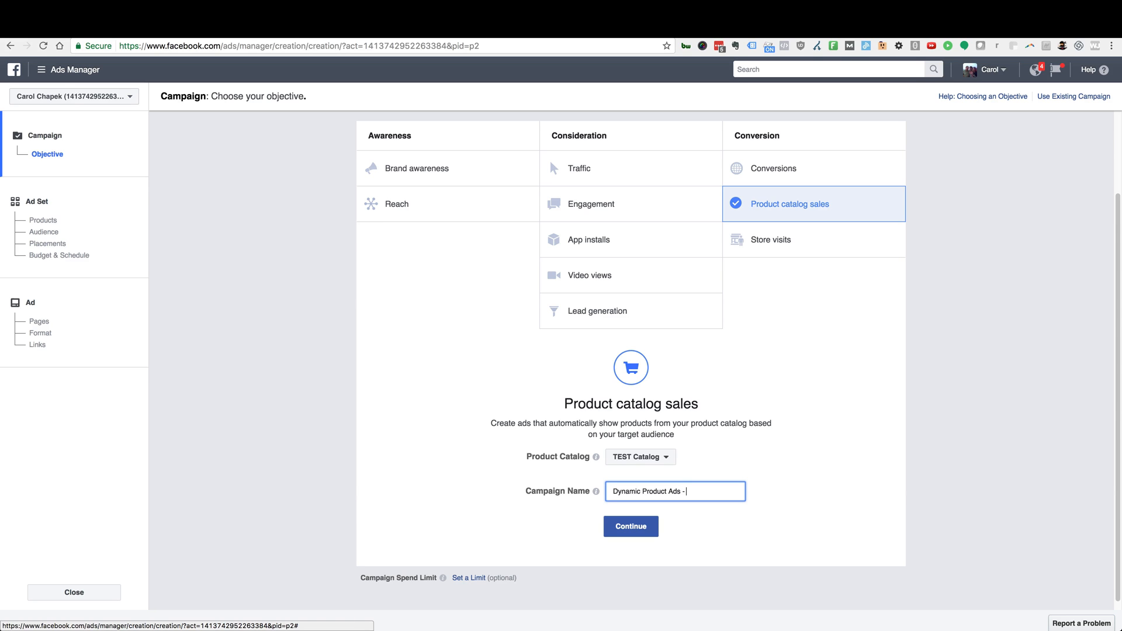
type("All Produc")
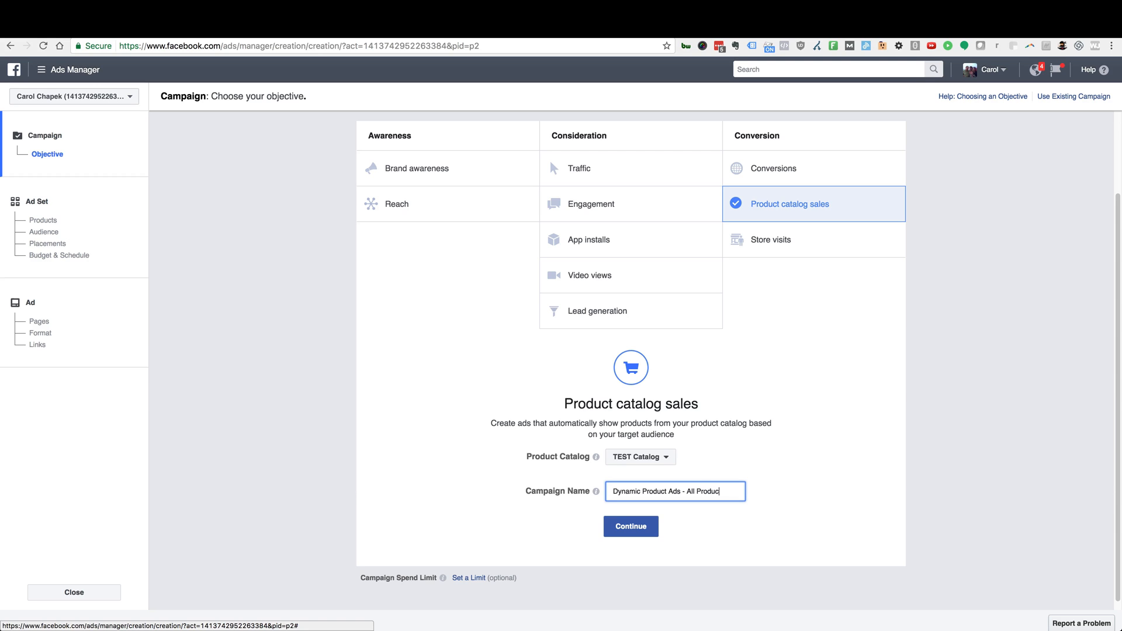
type("ts")
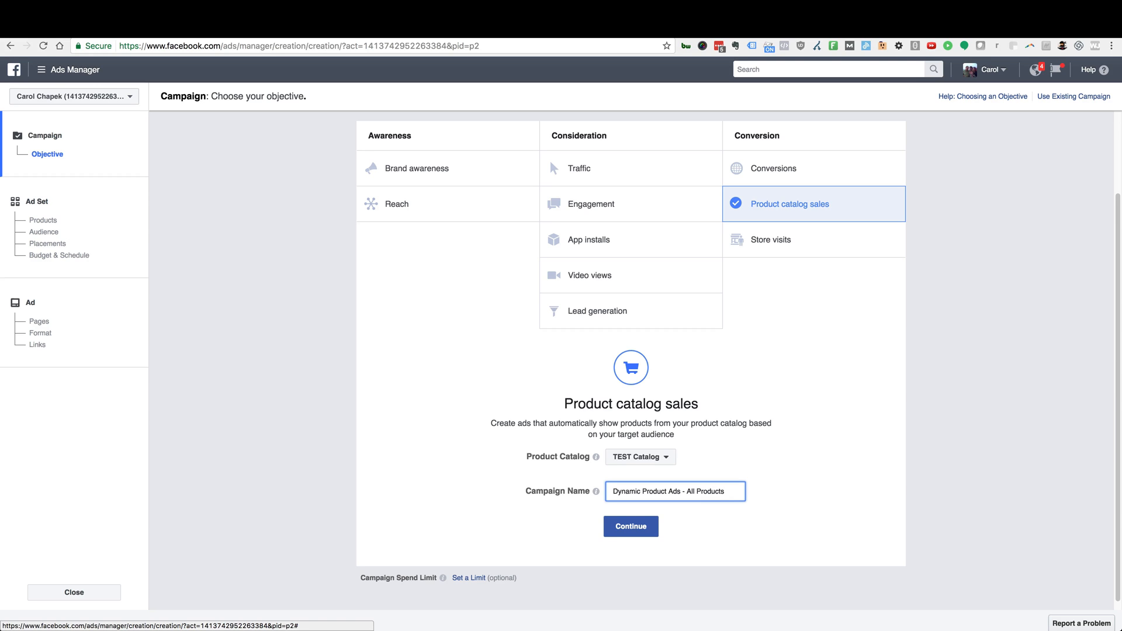
mouse_move(809, 493)
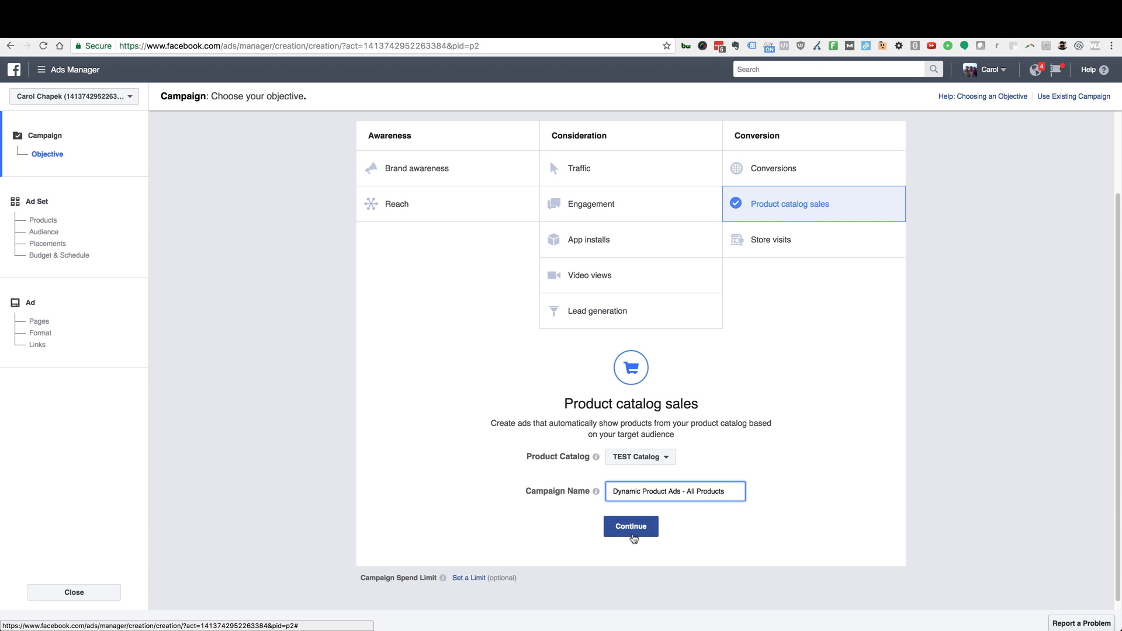
Step: Continue to the ad set and target viewed-or-added-to-cart-but-not-purchased shoppers, 14 days
left_click(630, 526)
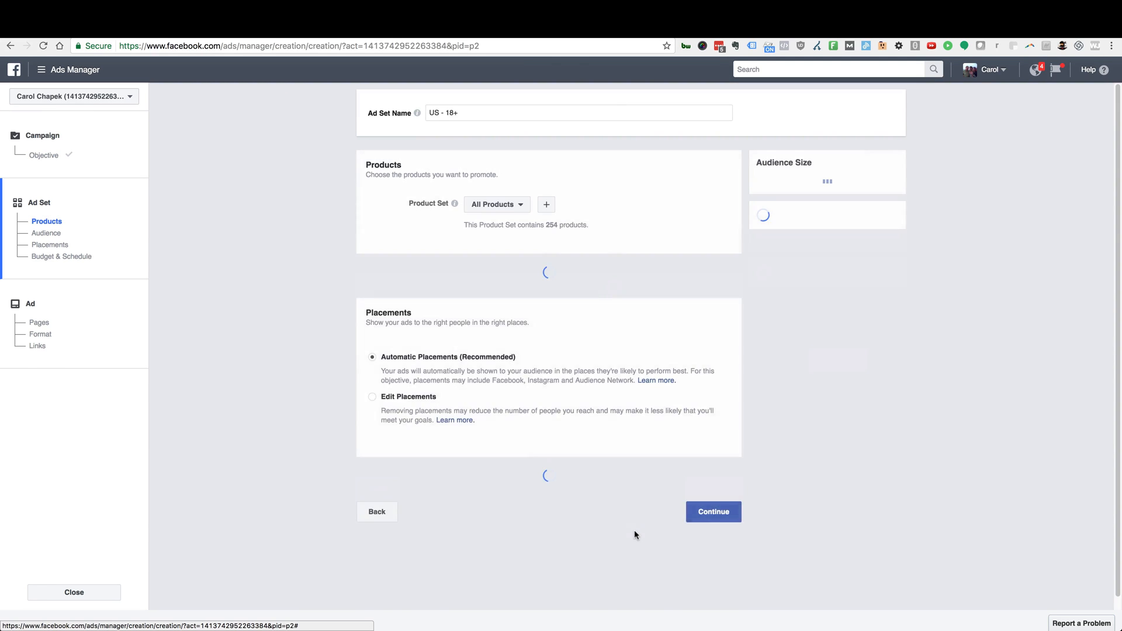
left_click(713, 512)
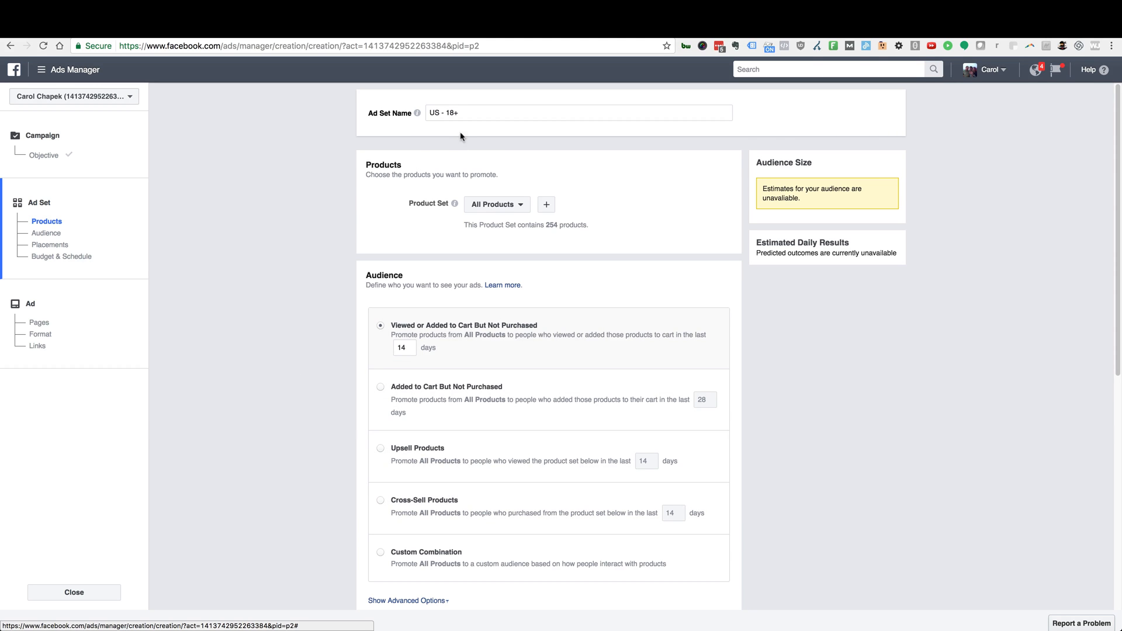
mouse_move(390, 244)
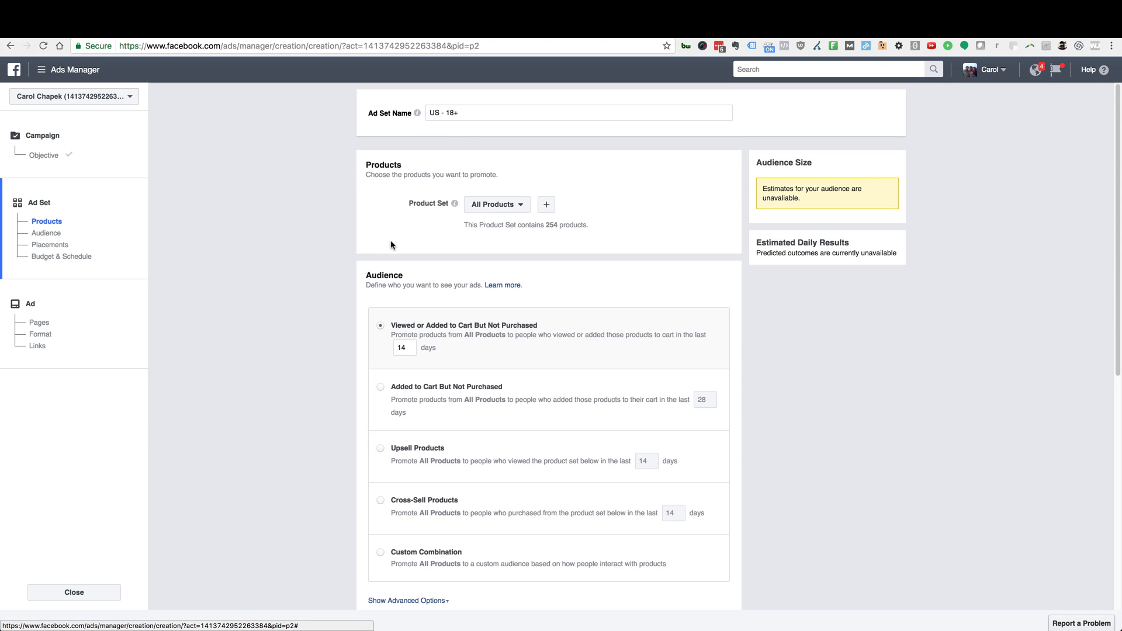
mouse_move(265, 331)
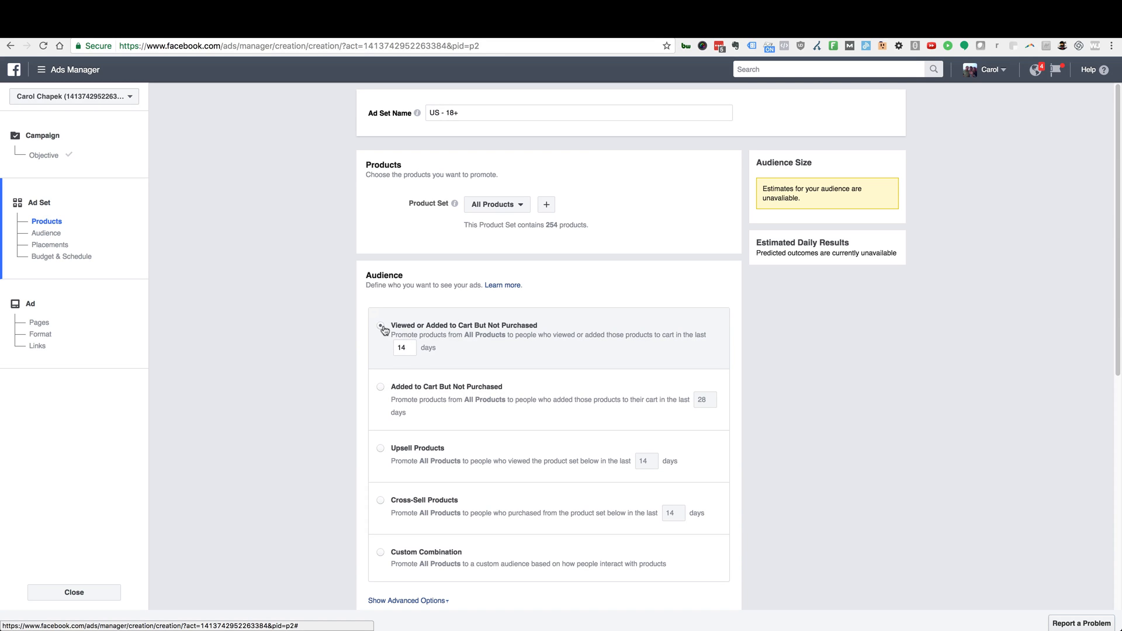
left_click(380, 326)
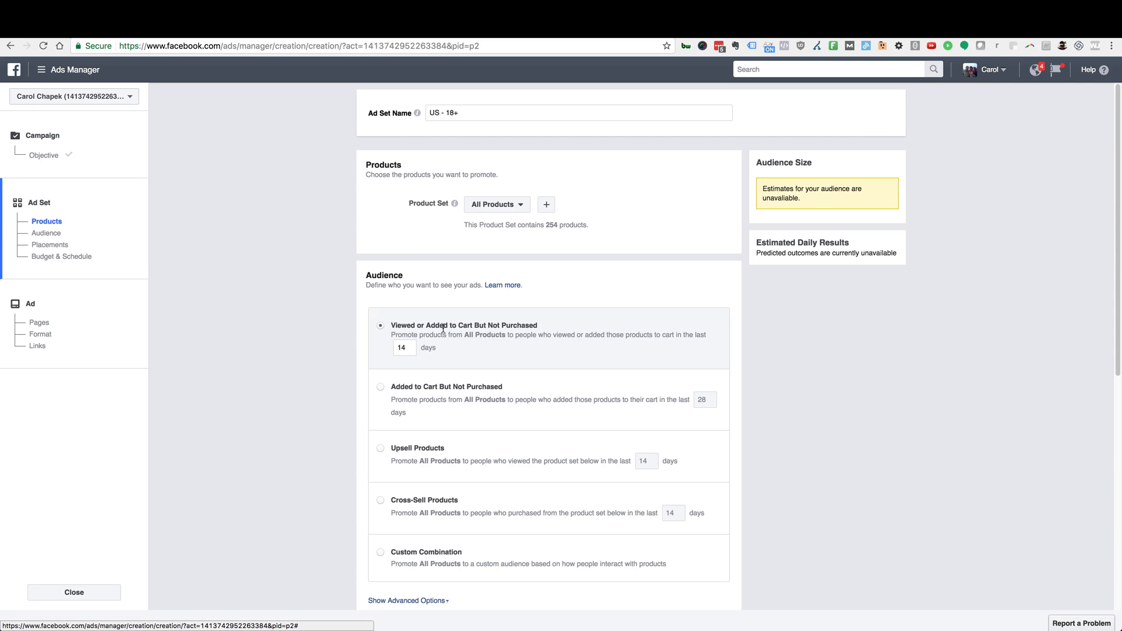
mouse_move(451, 327)
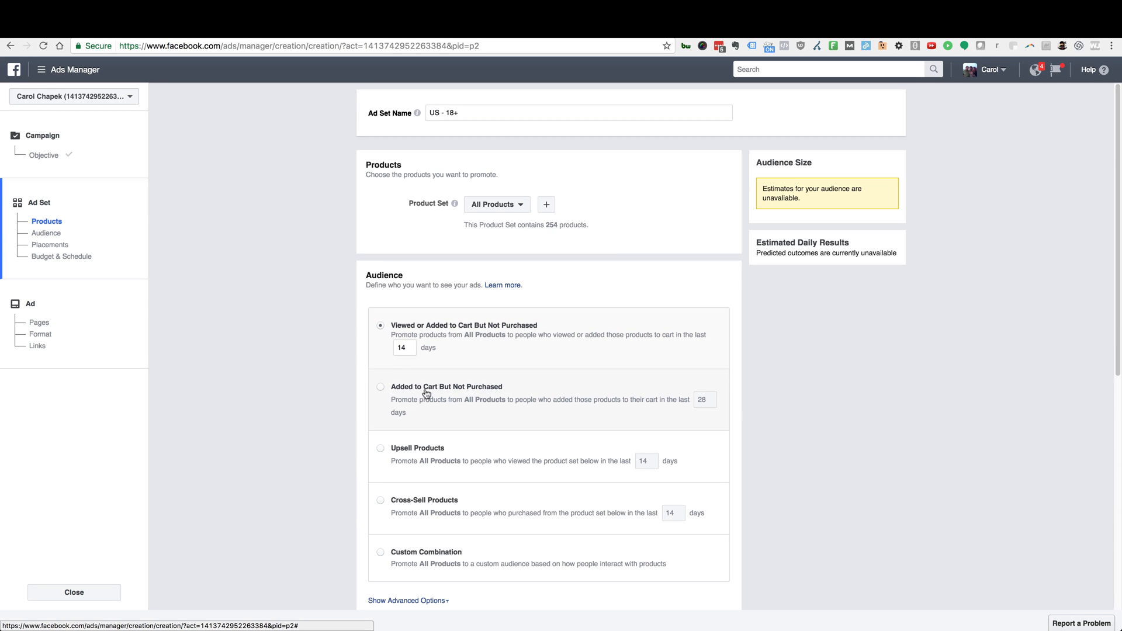
mouse_move(398, 400)
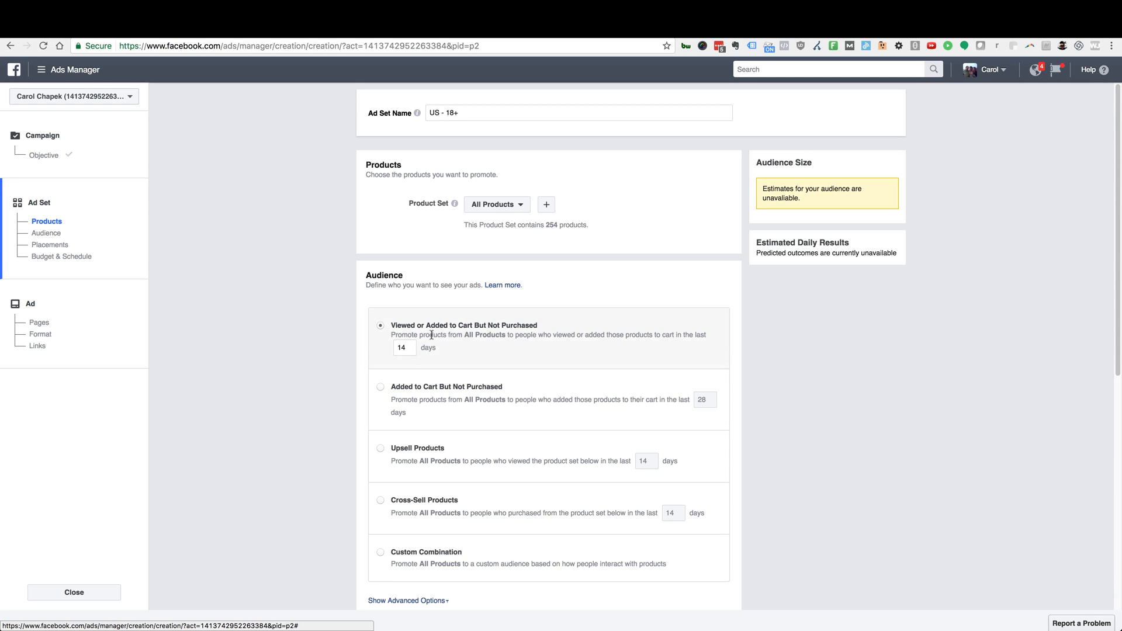
mouse_move(443, 316)
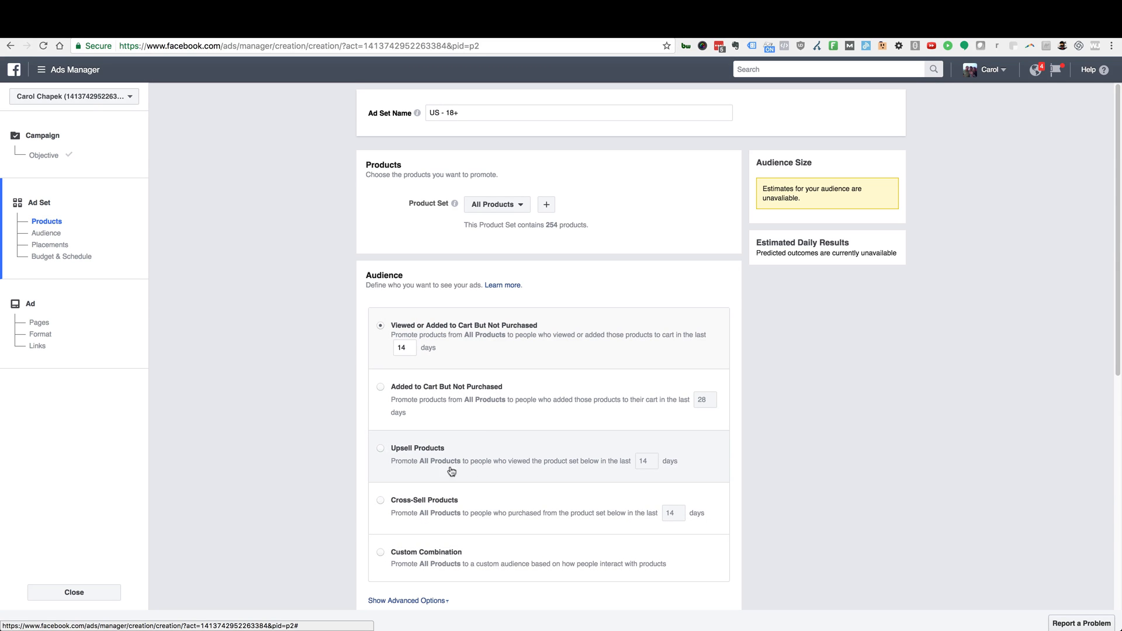
mouse_move(470, 505)
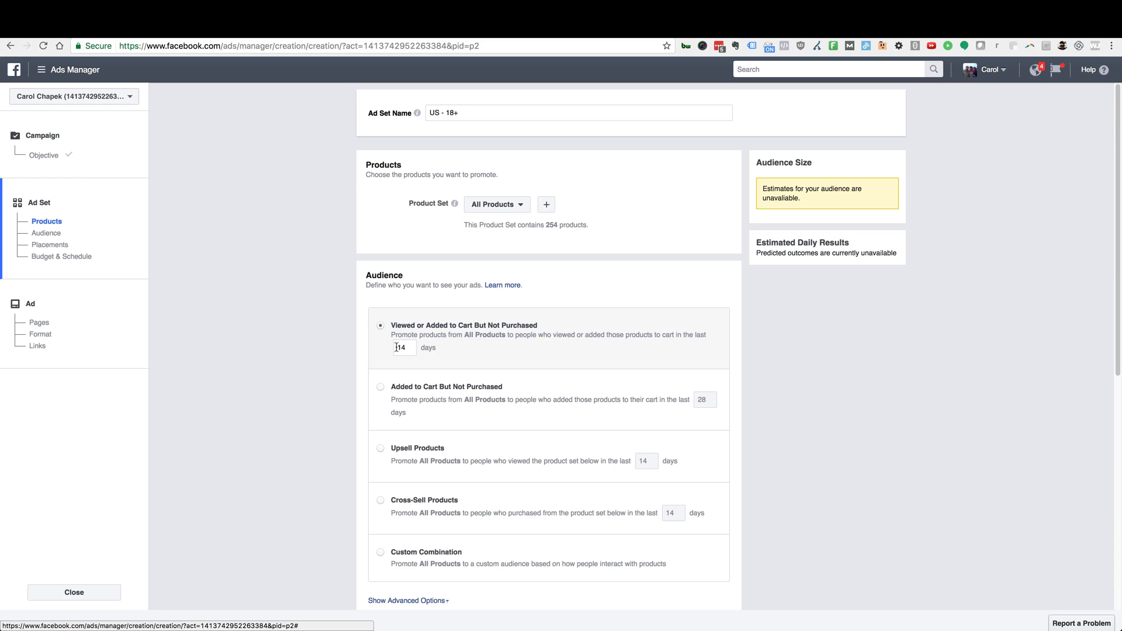
mouse_move(411, 351)
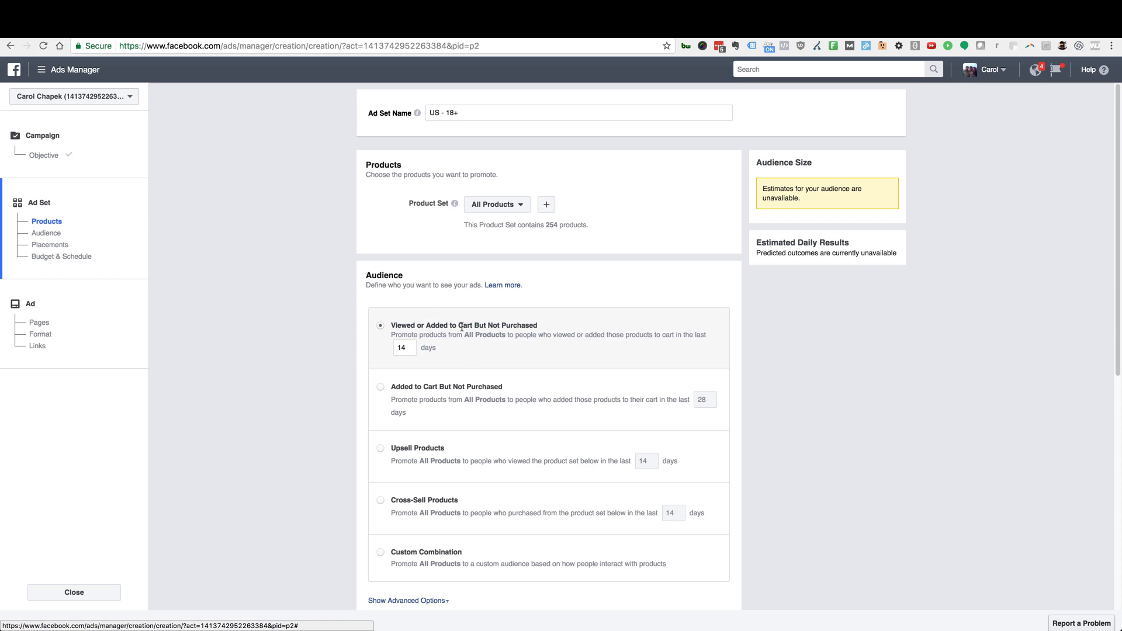
mouse_move(382, 327)
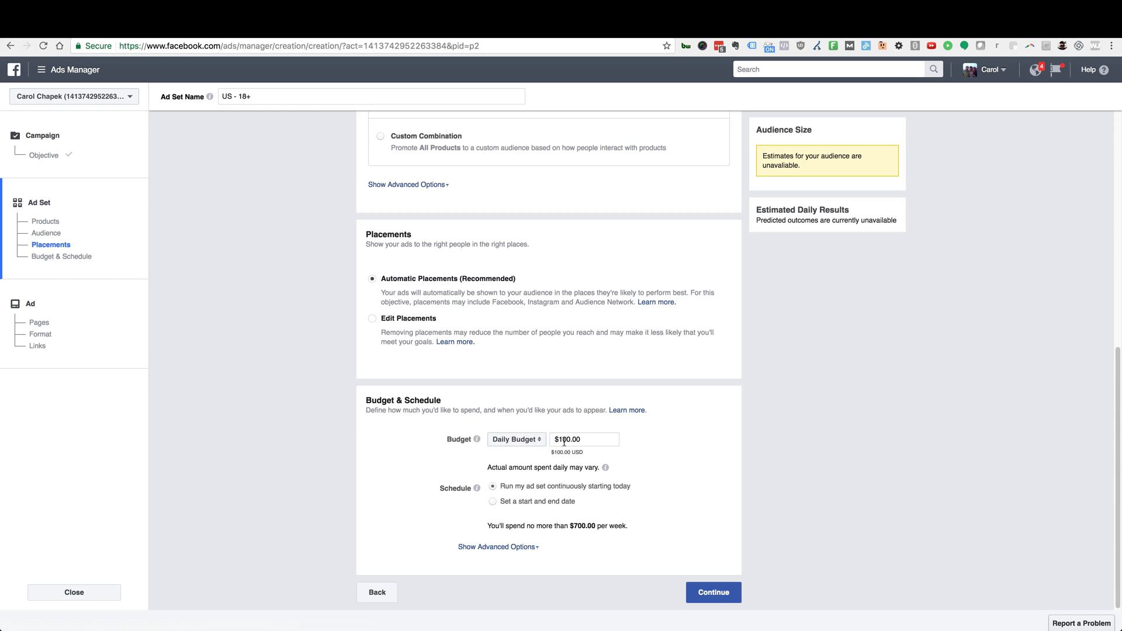
Step: Replace the $100.00 daily budget with 5.00 to keep weekly spend under $35.00
left_click(584, 438)
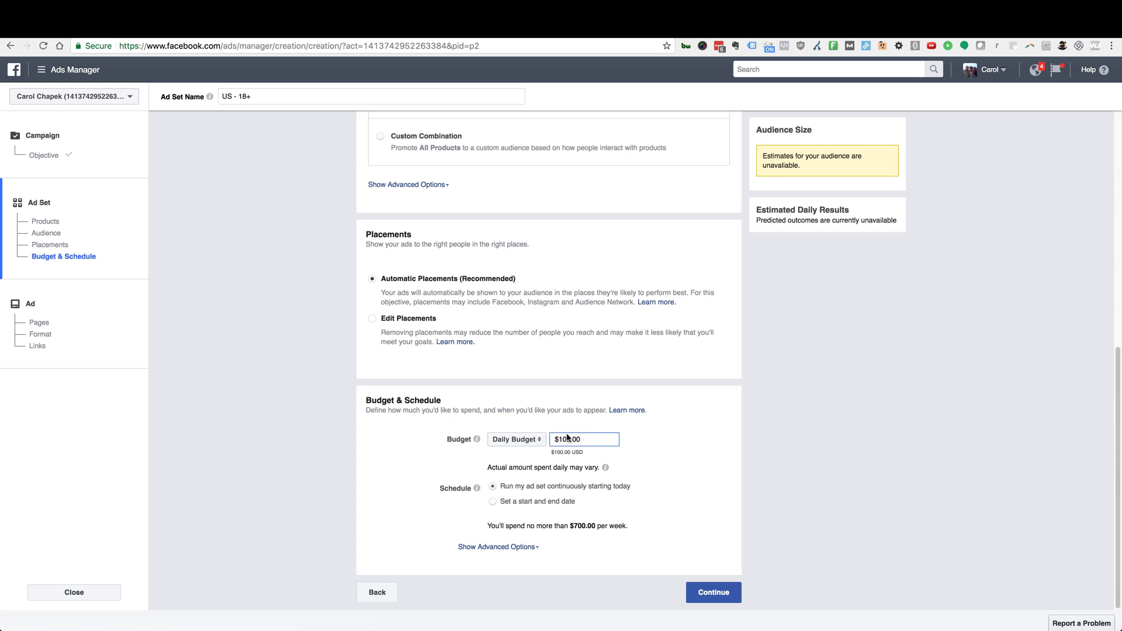
mouse_move(576, 450)
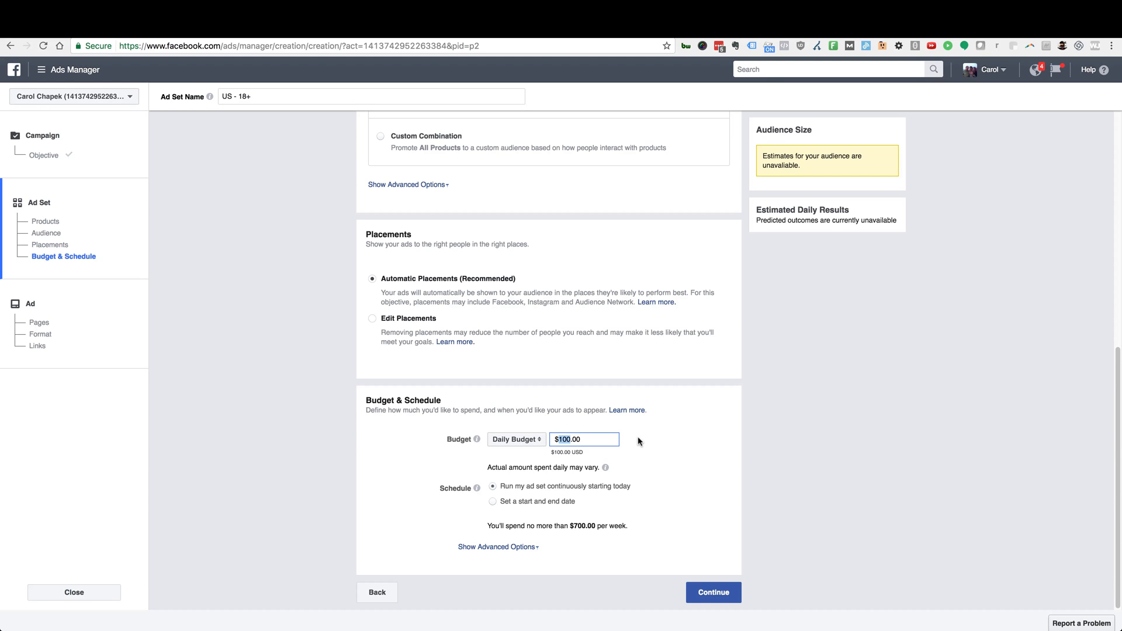
type("5.00")
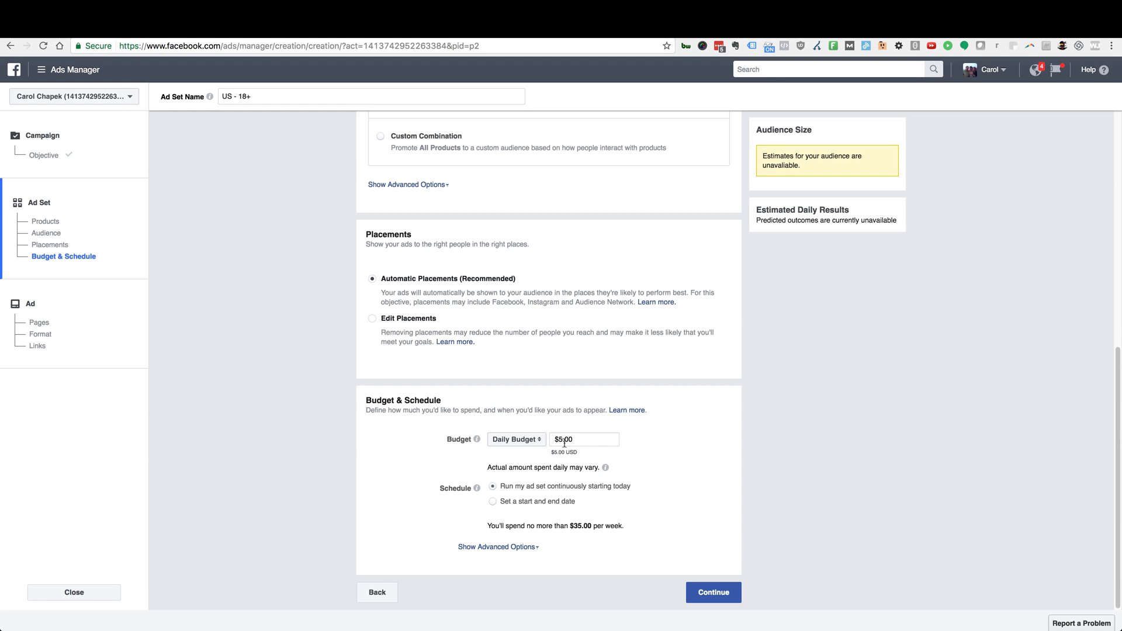
mouse_move(684, 442)
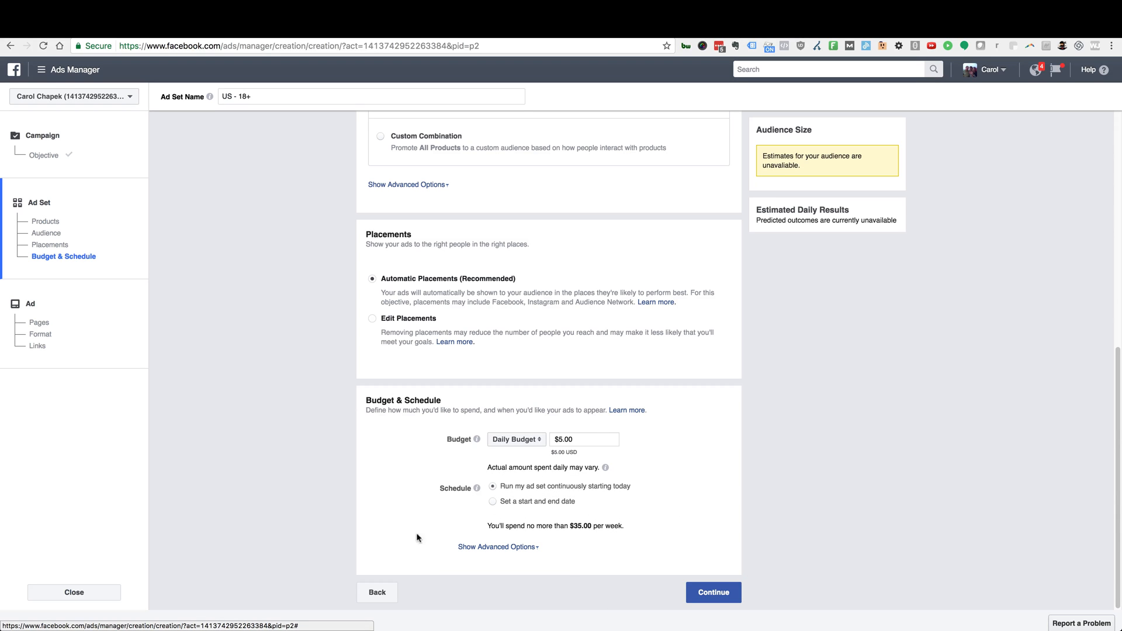
mouse_move(578, 604)
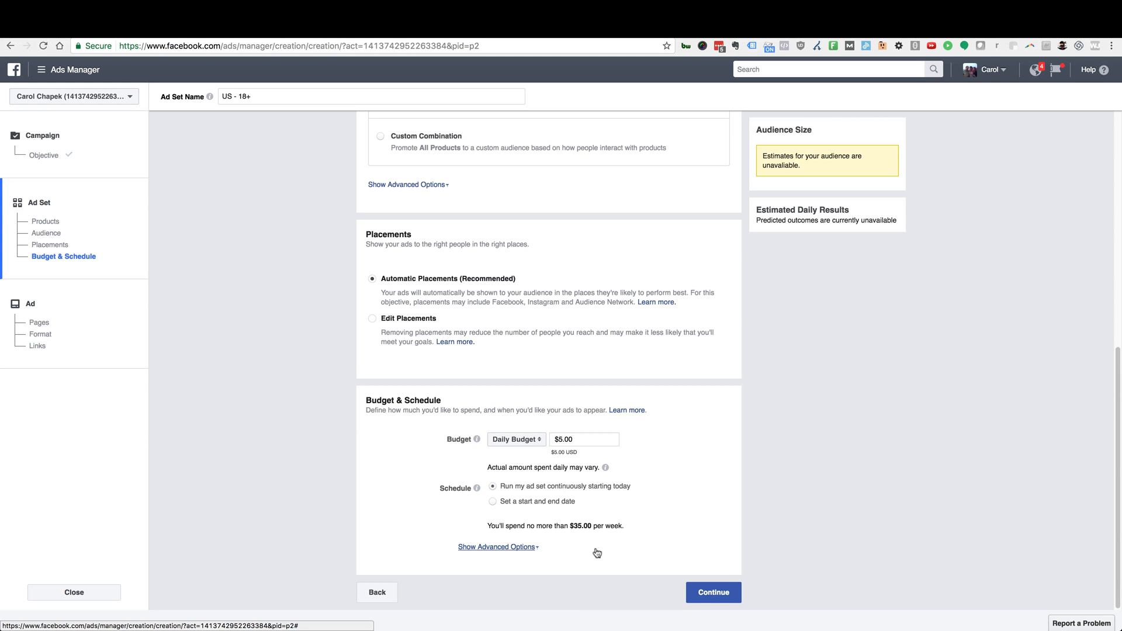
mouse_move(747, 531)
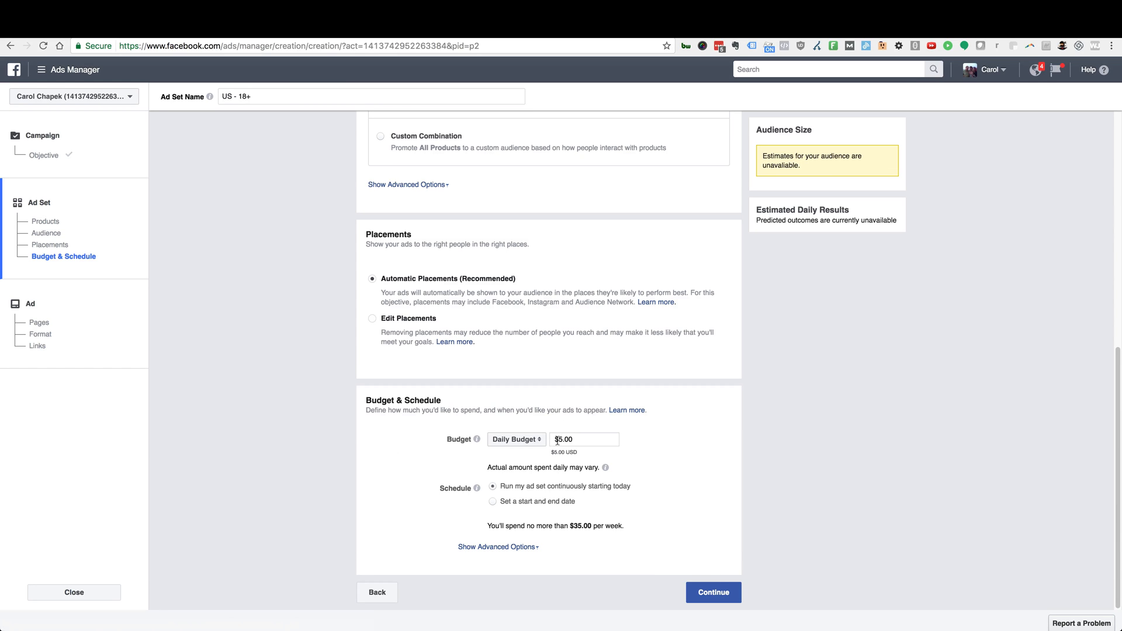
left_click(584, 438)
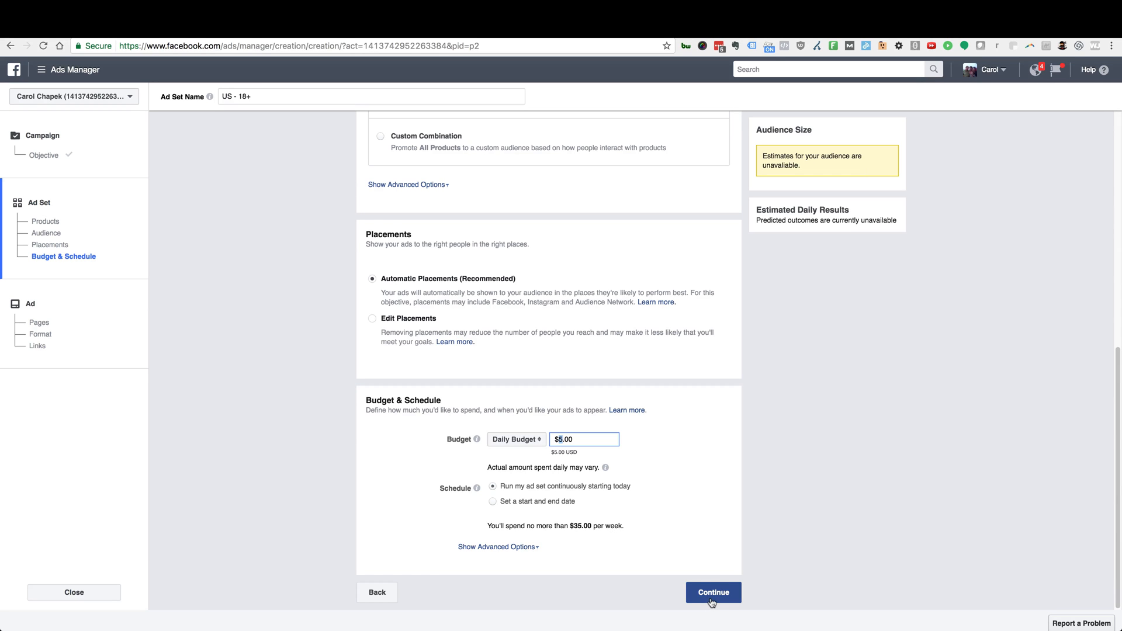
Step: Move to the ad step and page through the product carousel preview cards
left_click(712, 591)
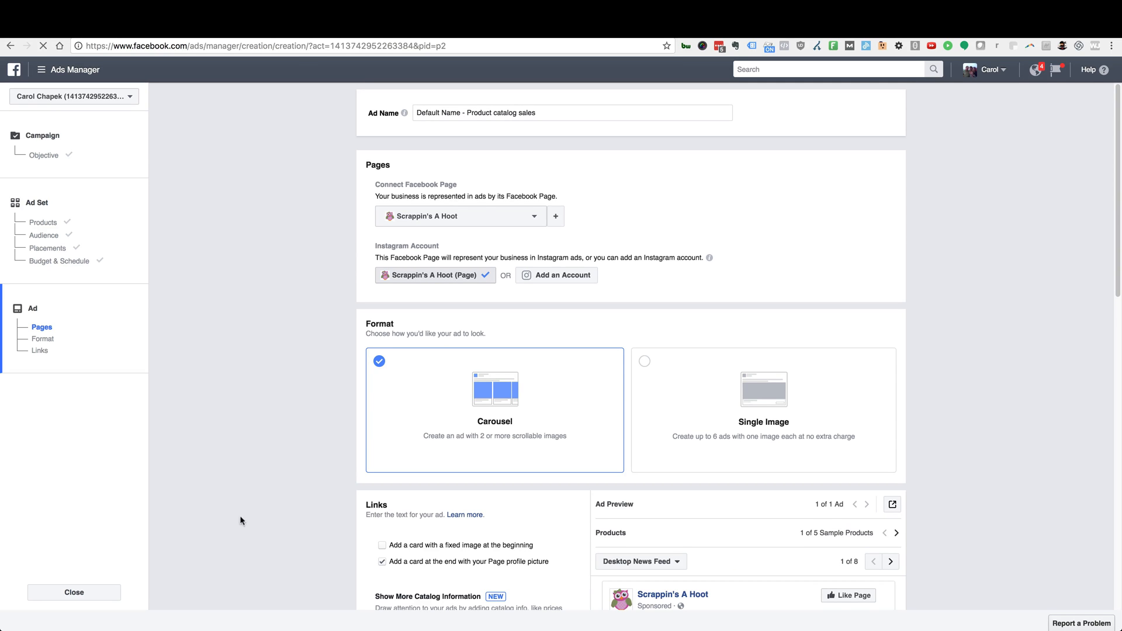
scroll("down", 3)
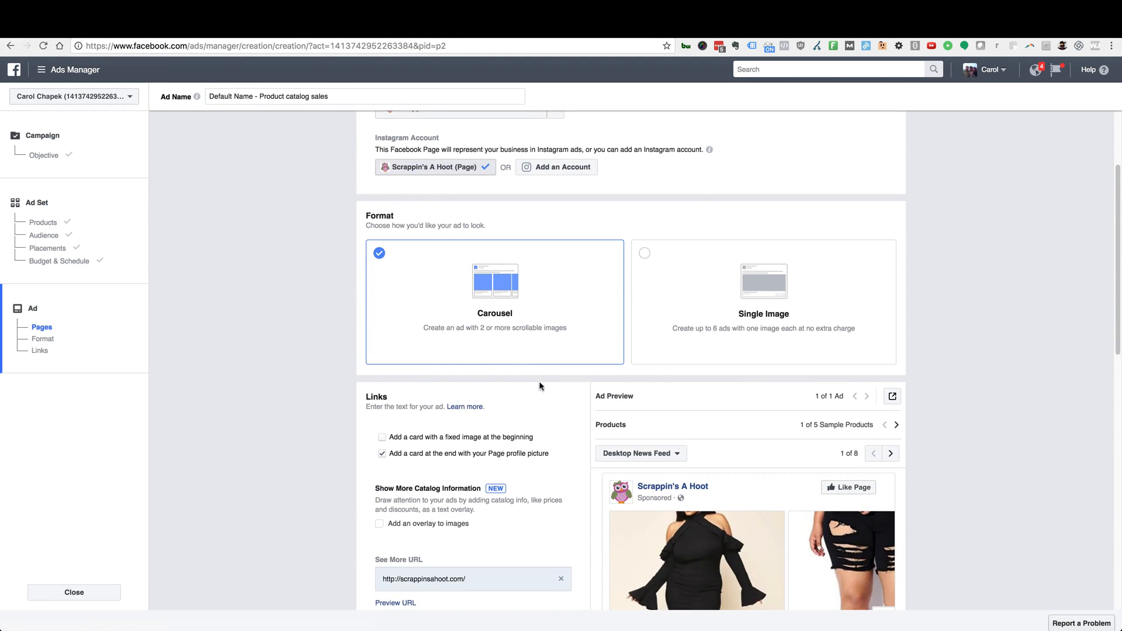
scroll("down", 3)
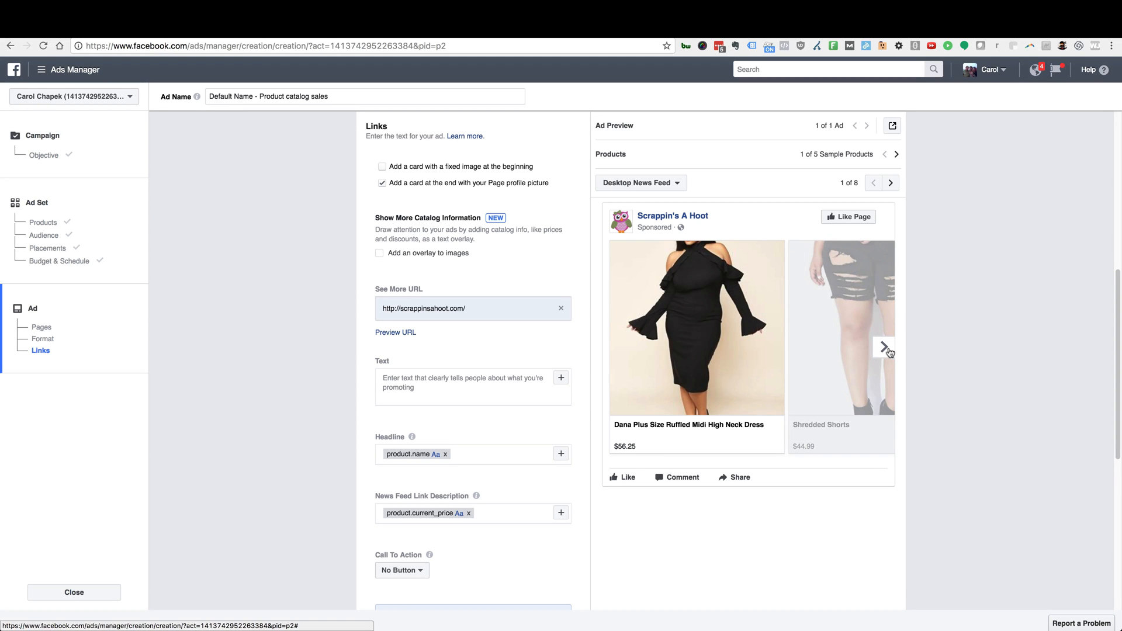
left_click(890, 347)
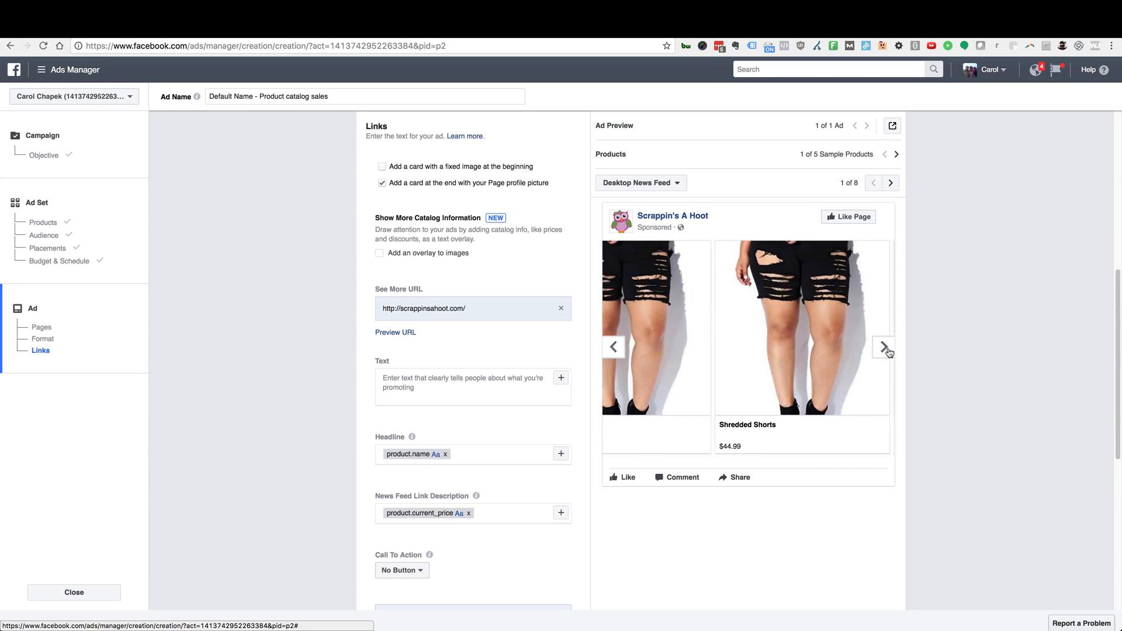
left_click(886, 348)
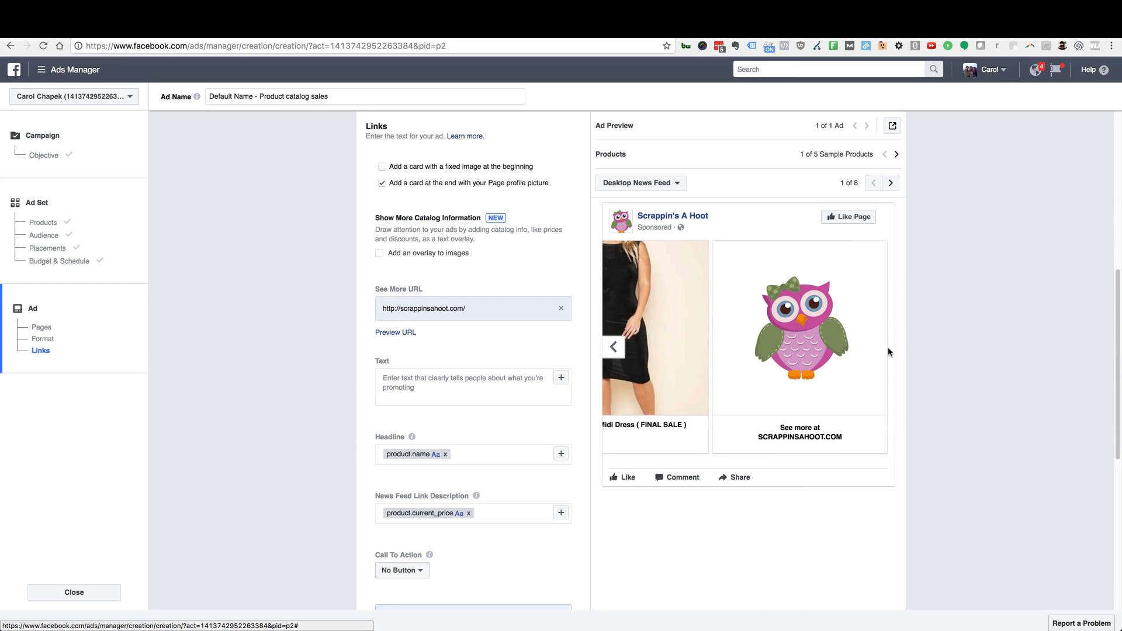
left_click(891, 348)
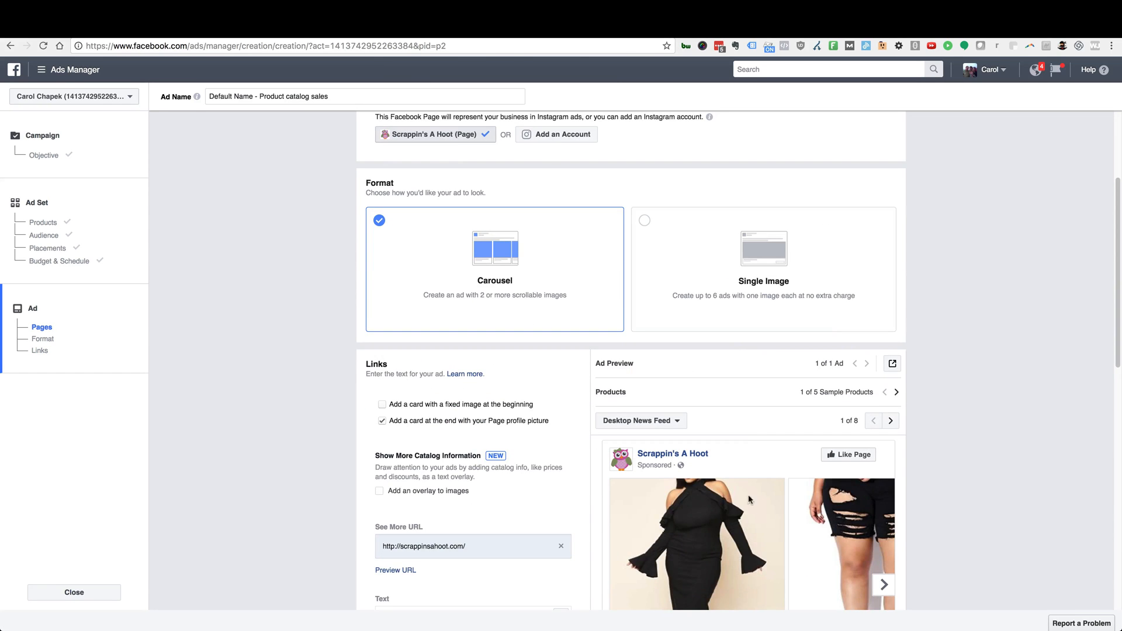
scroll("down", 3)
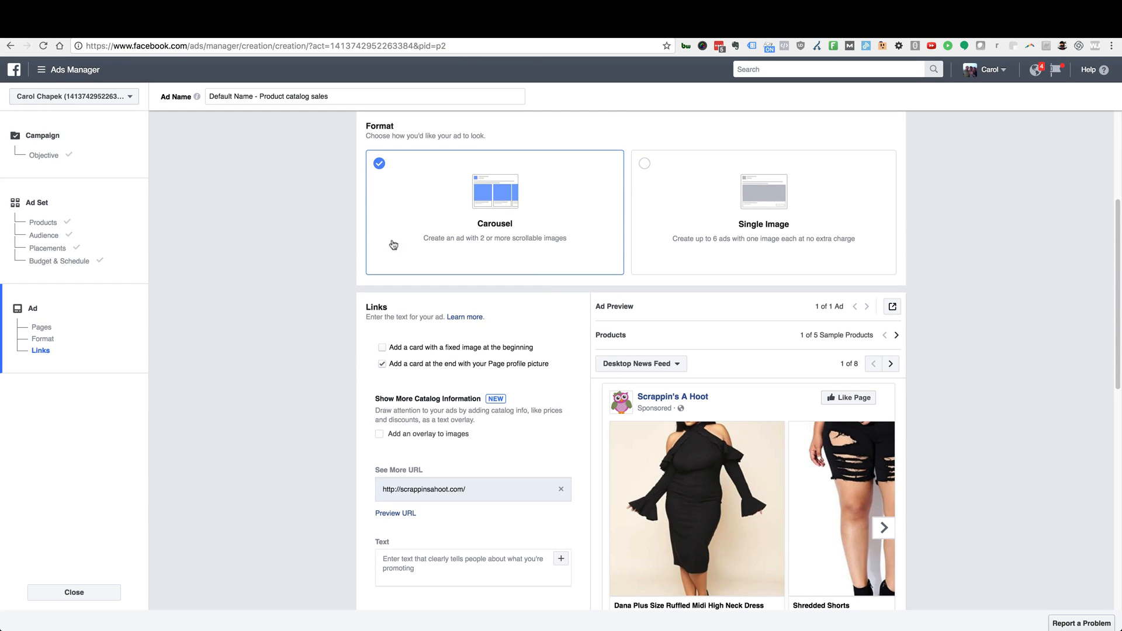
mouse_move(436, 272)
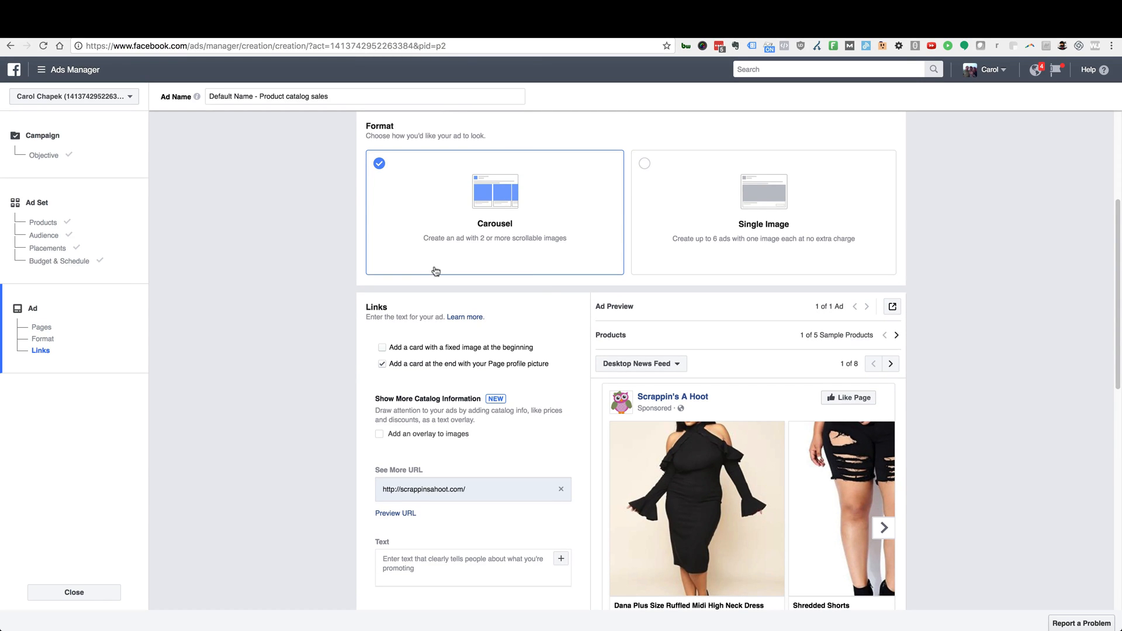
mouse_move(413, 394)
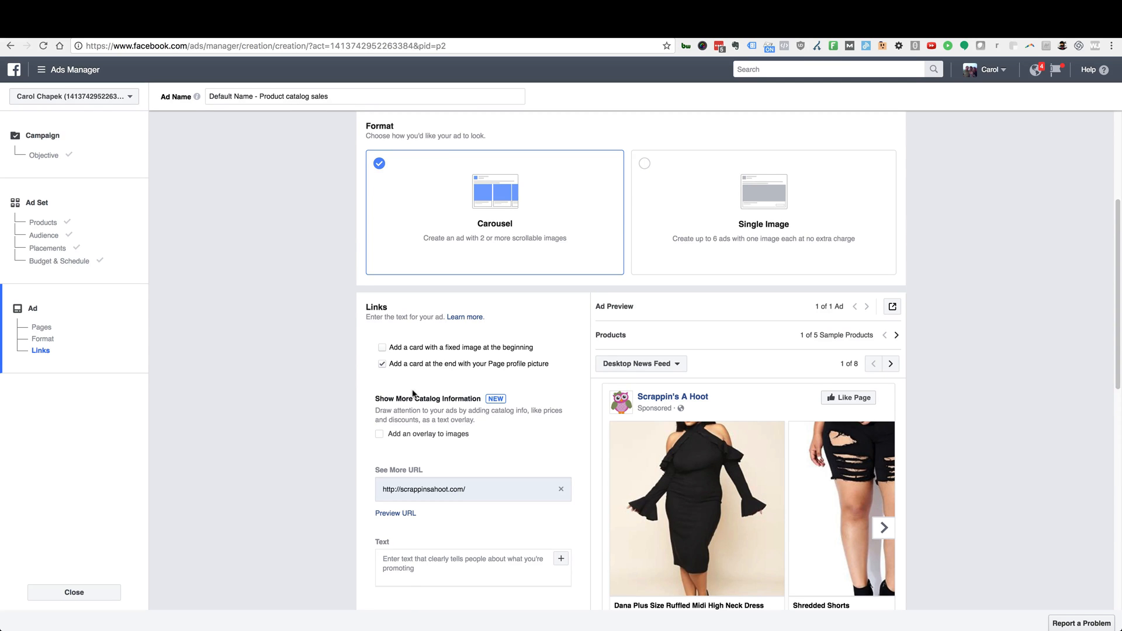
scroll("down", 3)
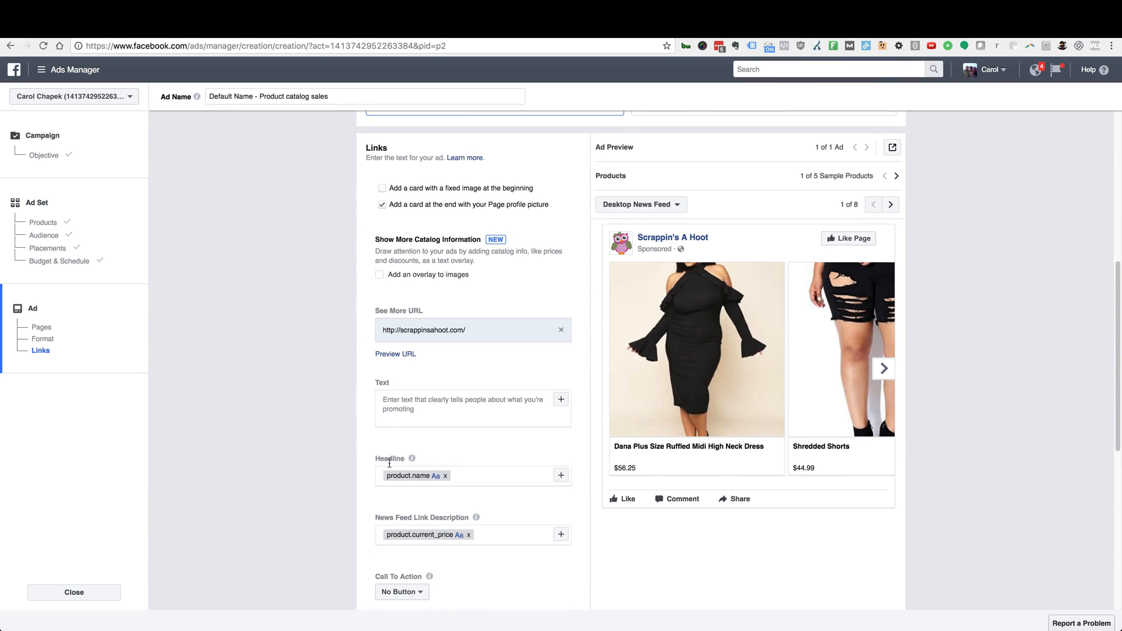
scroll("down", 3)
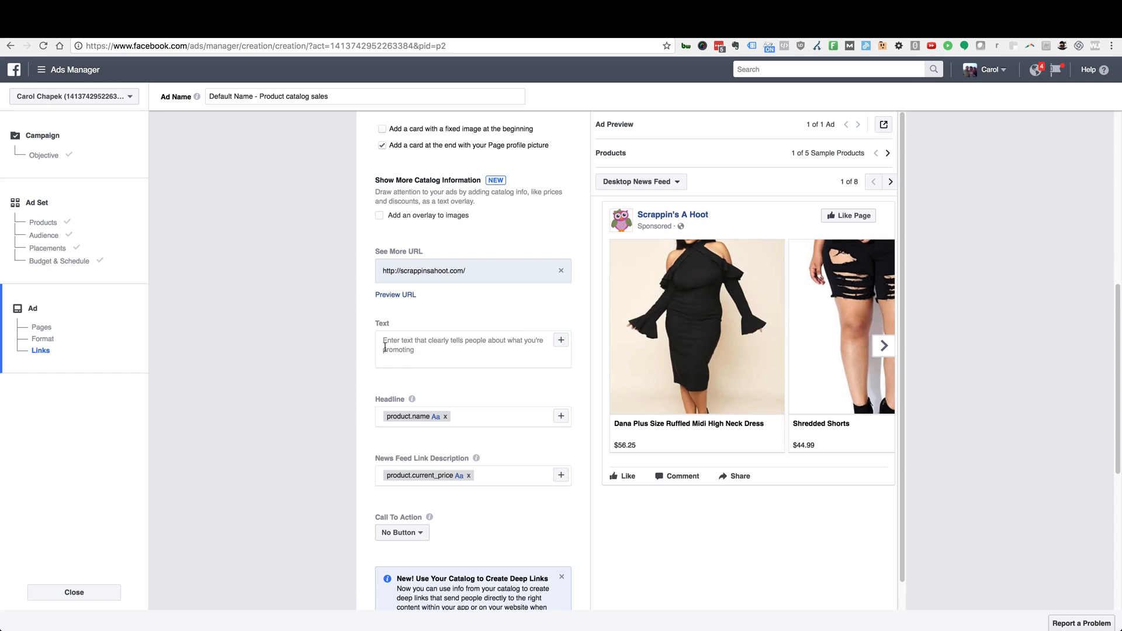
left_click(472, 349)
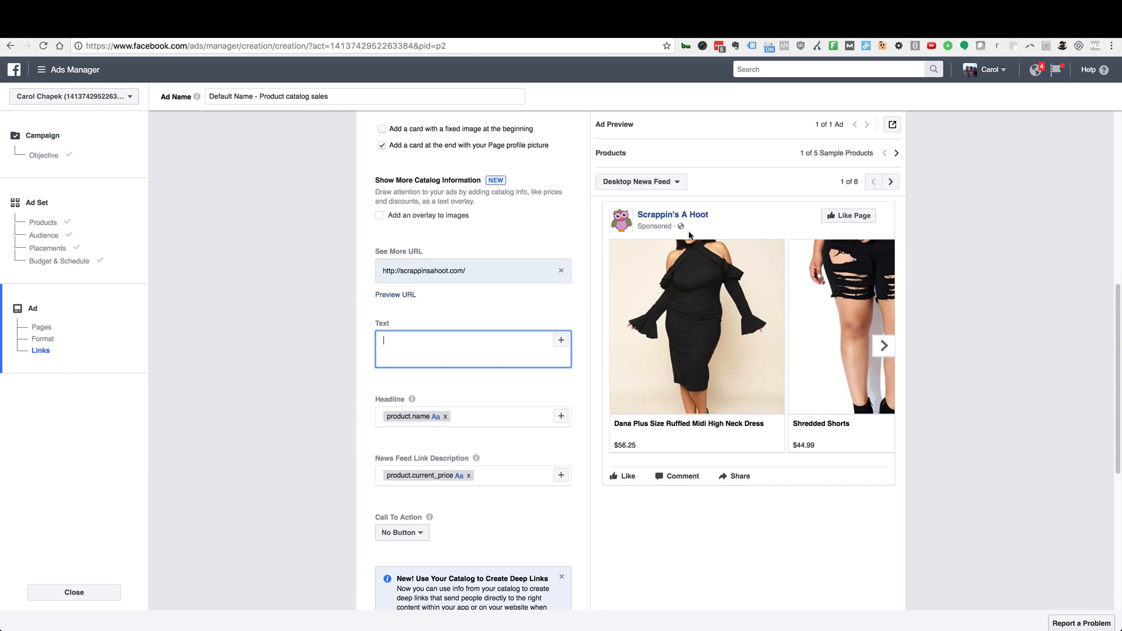
mouse_move(351, 344)
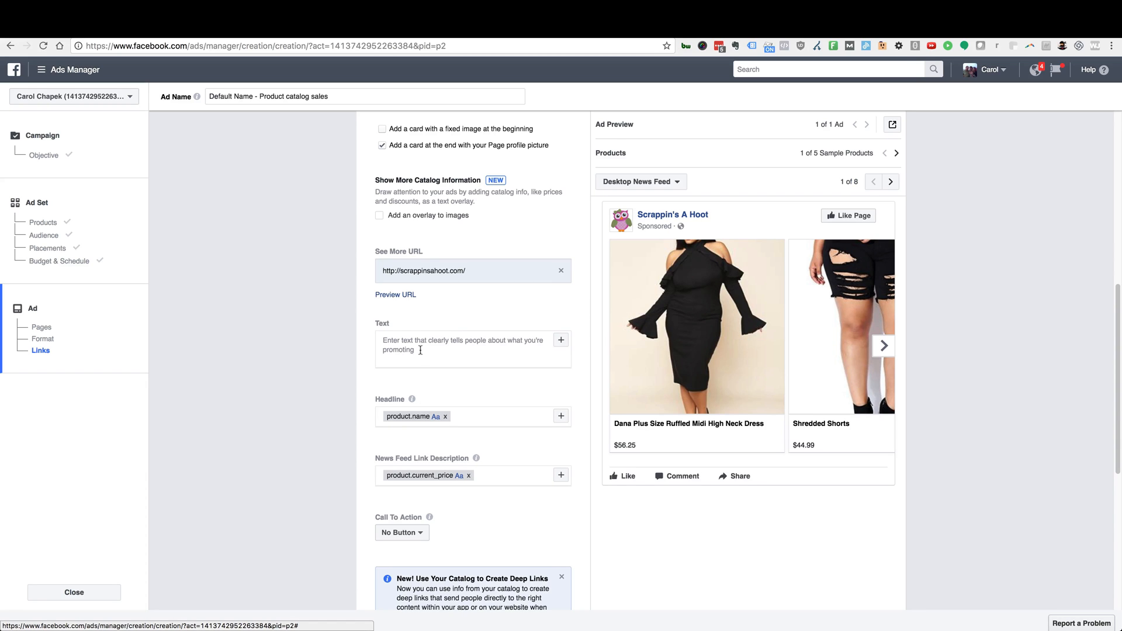
mouse_move(662, 371)
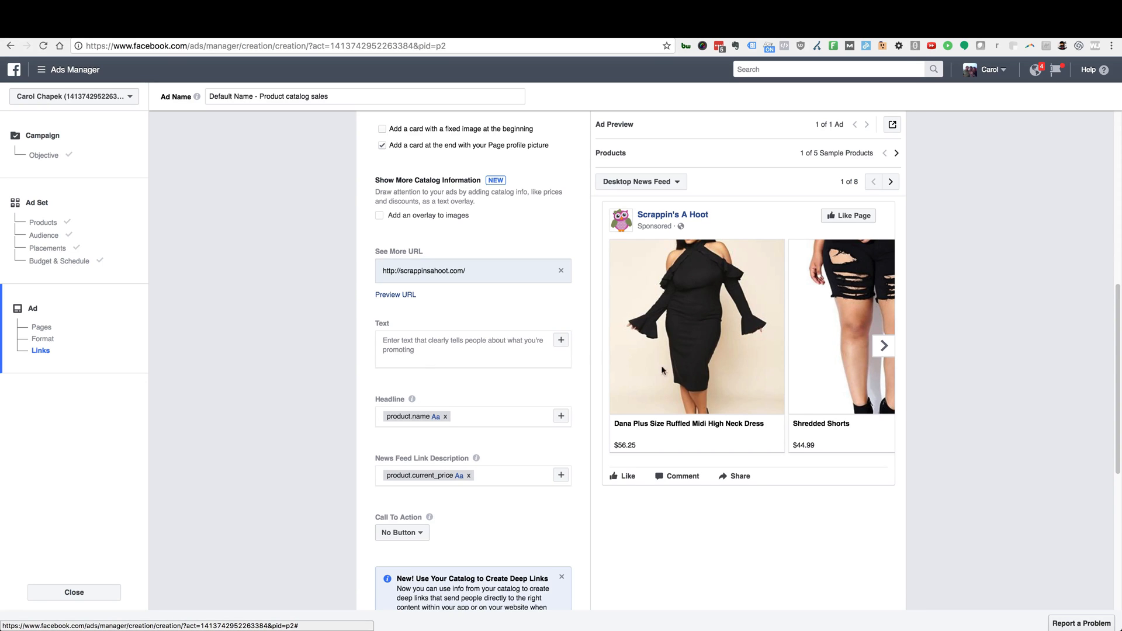
mouse_move(688, 318)
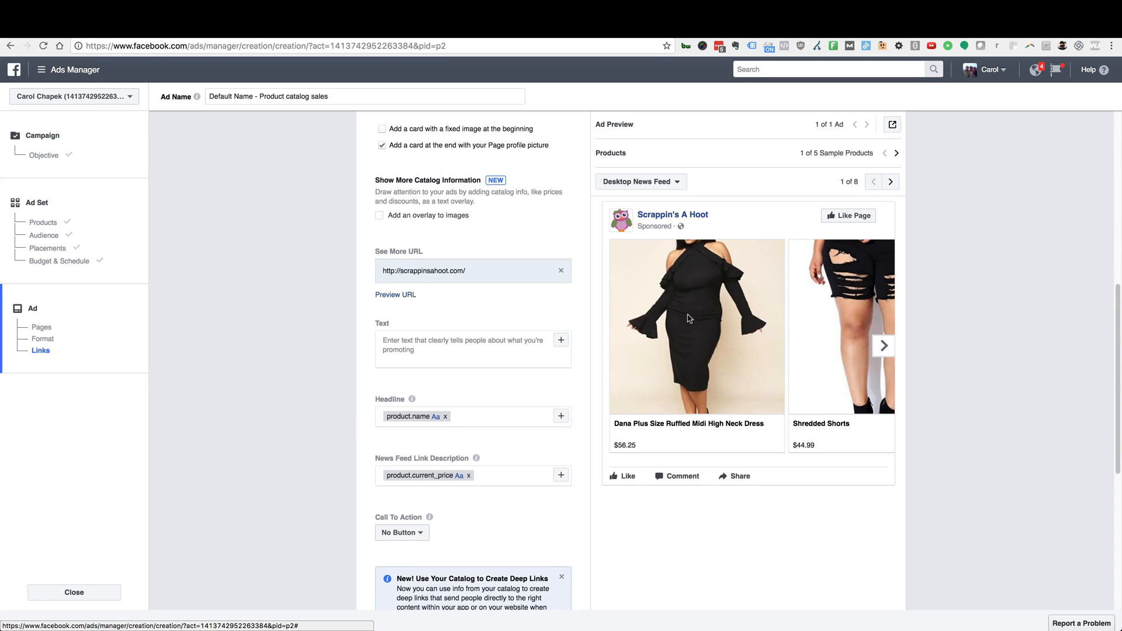
mouse_move(777, 367)
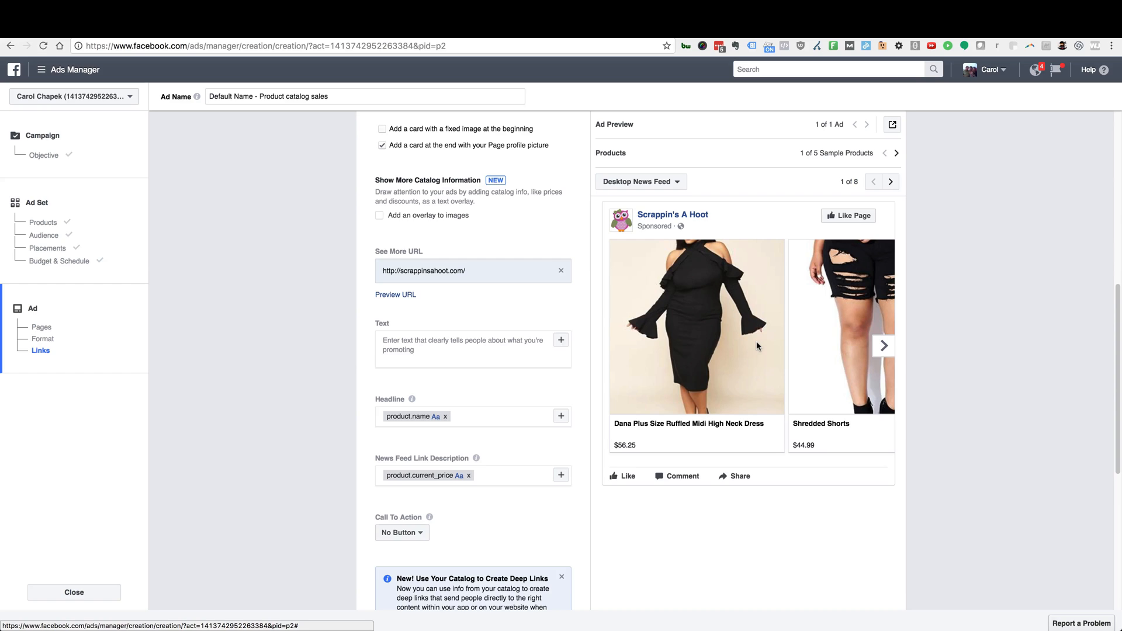
mouse_move(498, 302)
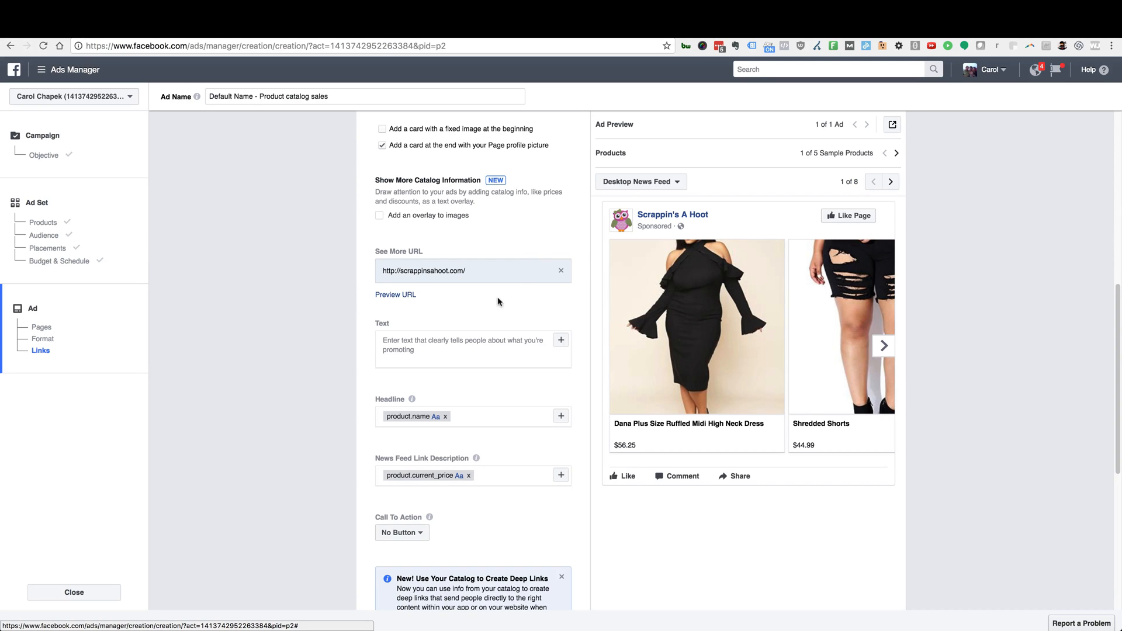
Step: Write 'Did life get in the way?' as the ad text, correcting the 'eway' typo
left_click(470, 349)
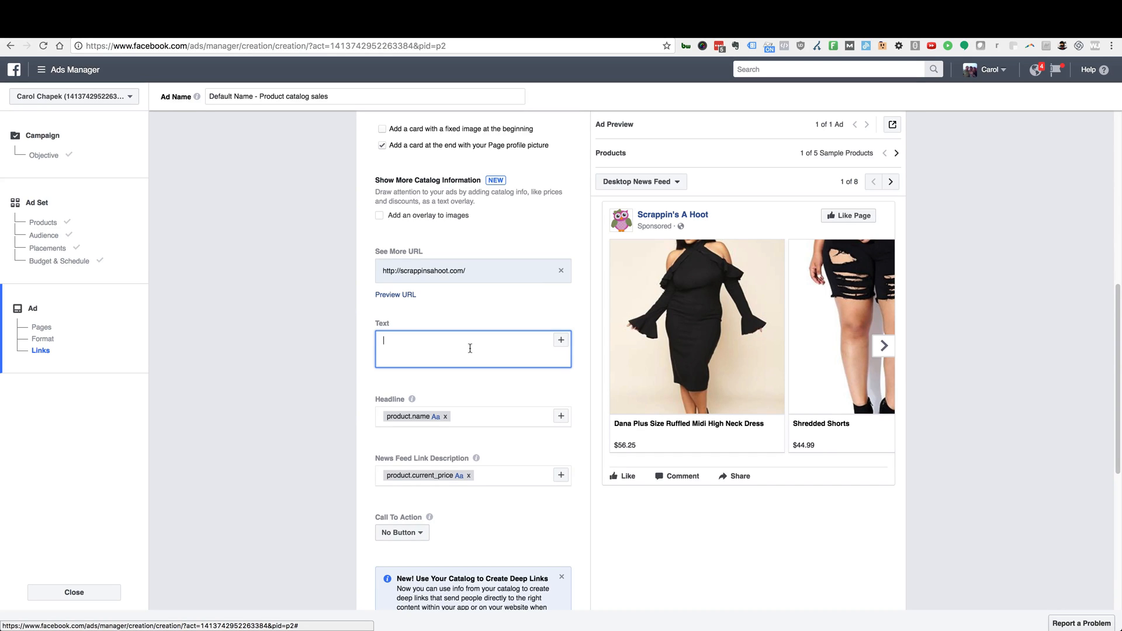
type("Did")
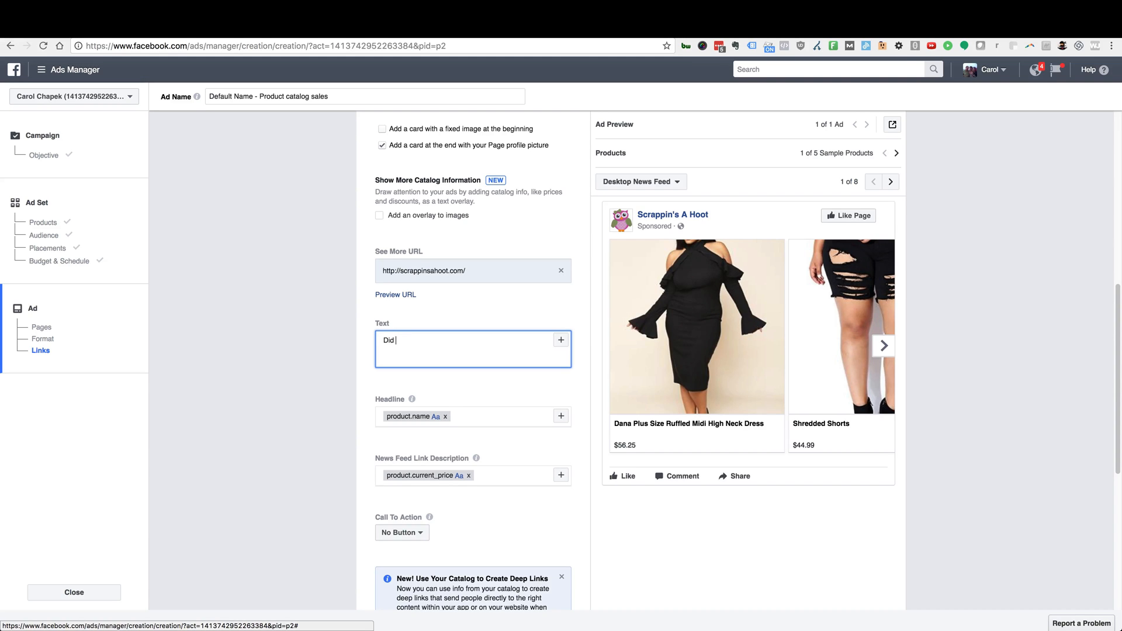
type("life")
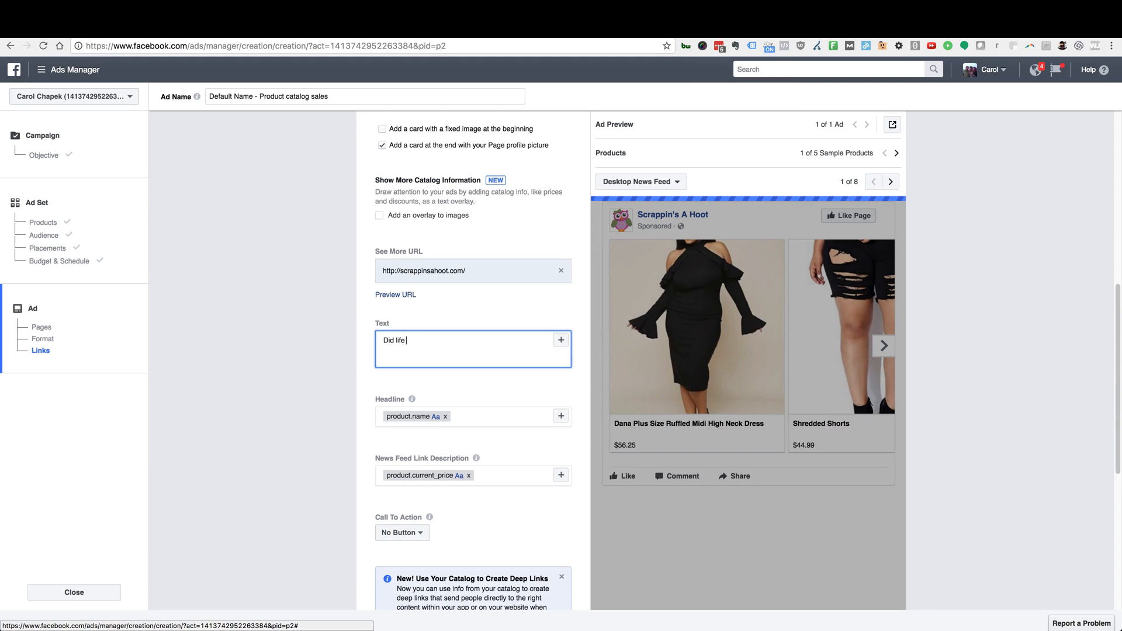
type("get")
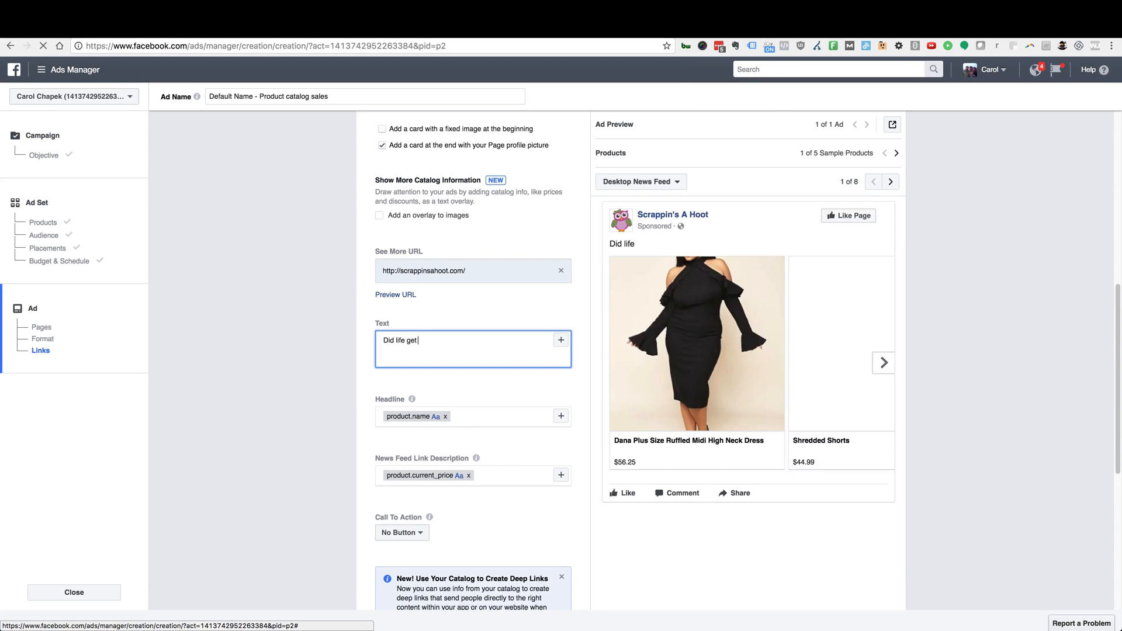
type("in the eway")
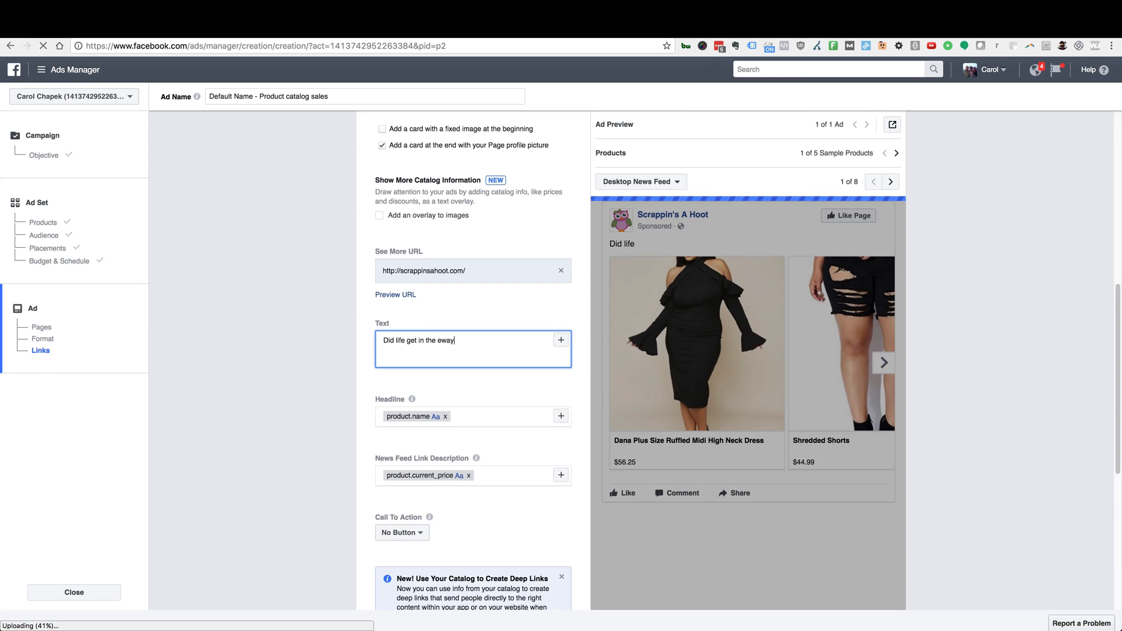
key("BackSpace")
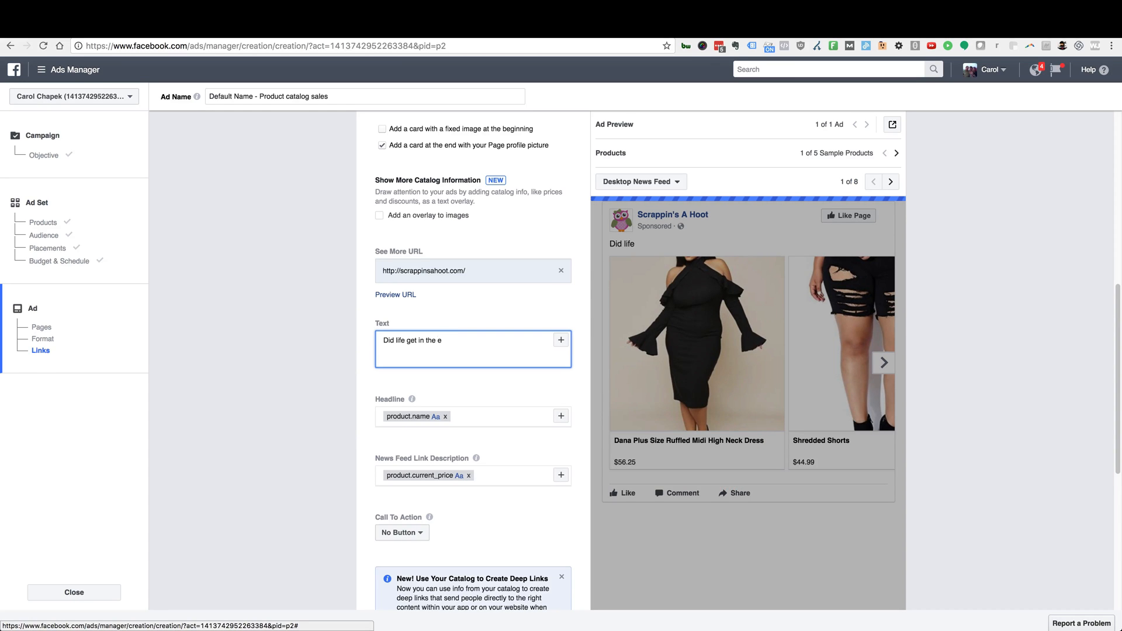
type("way")
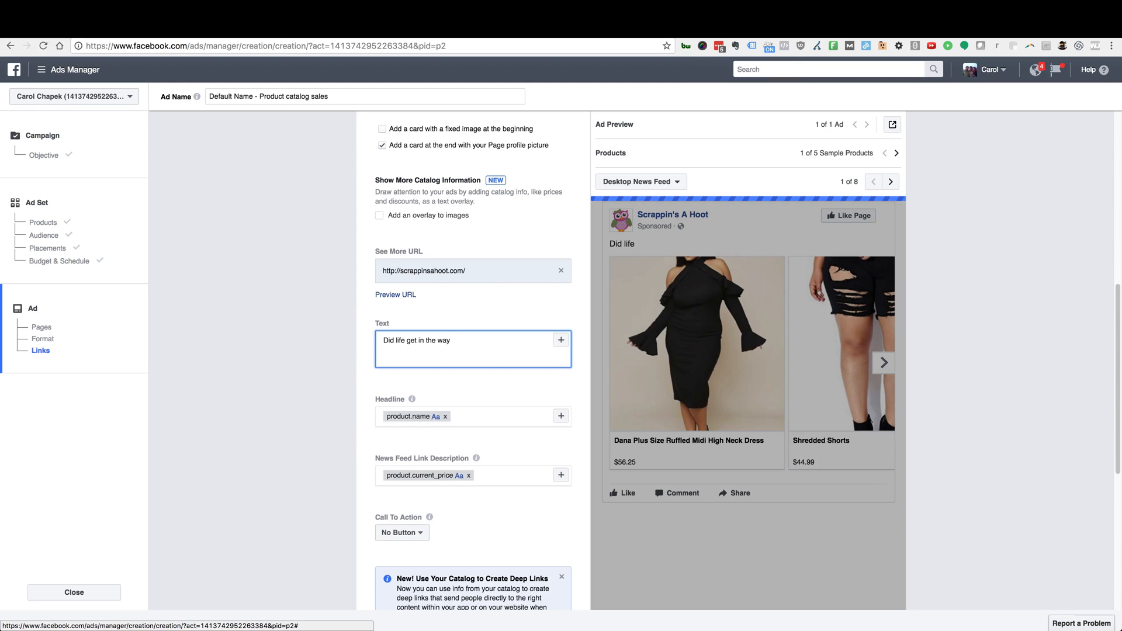
type("?")
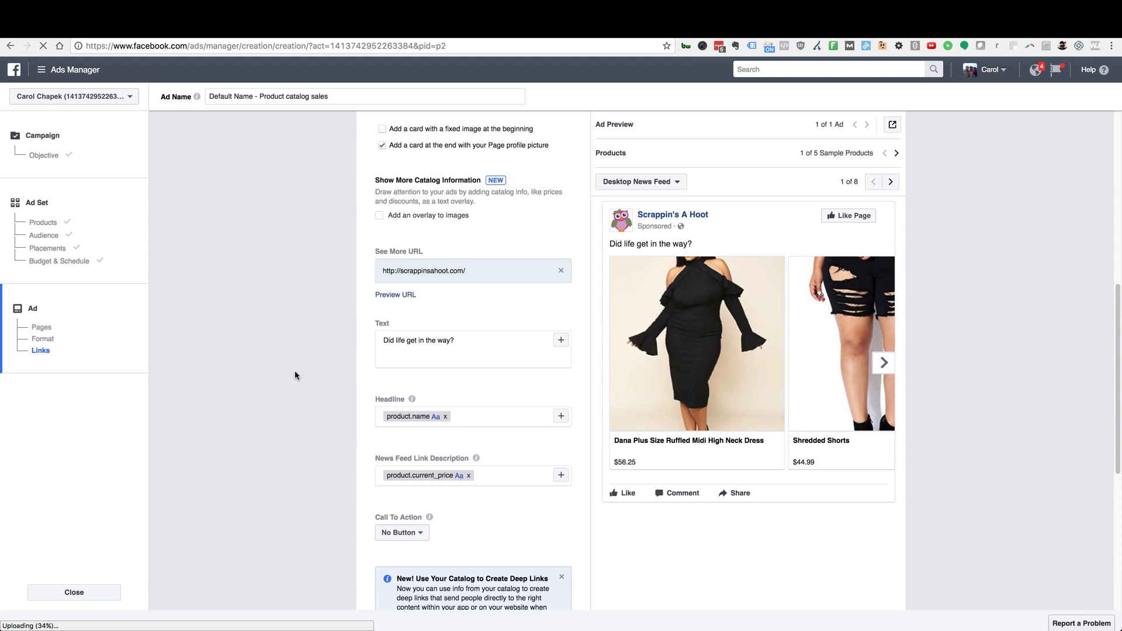
mouse_move(493, 334)
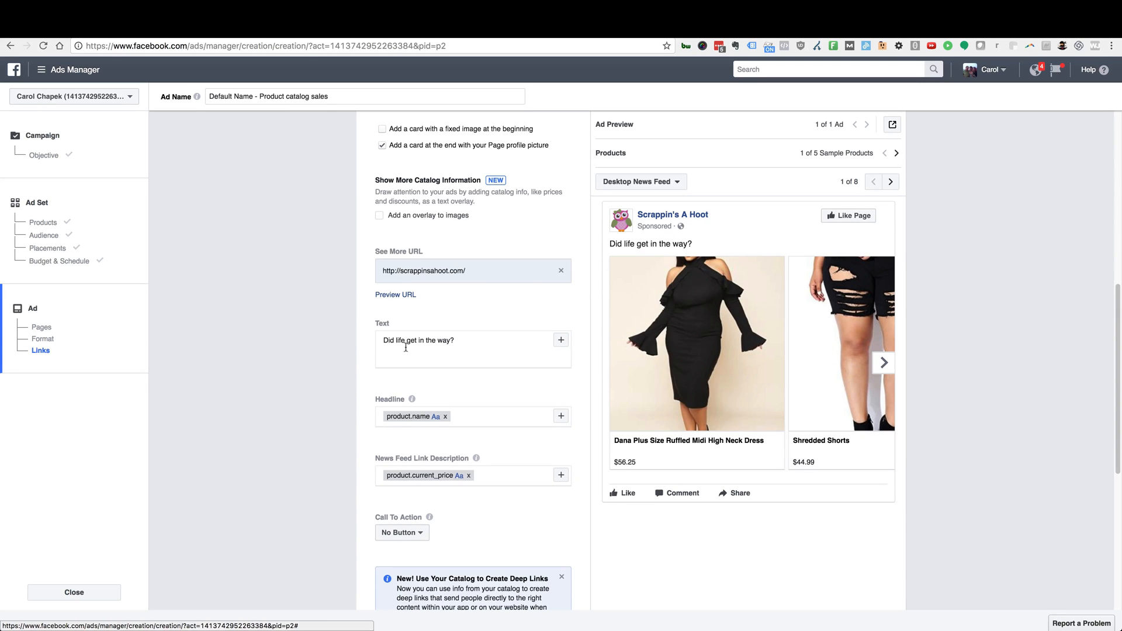
mouse_move(408, 335)
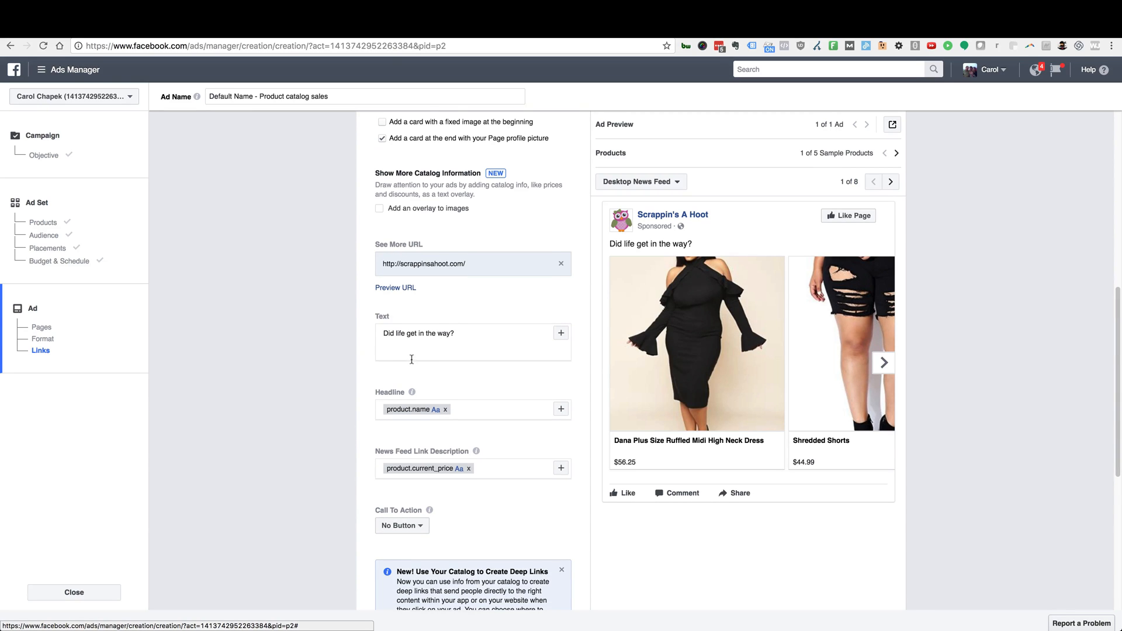
scroll("down", 3)
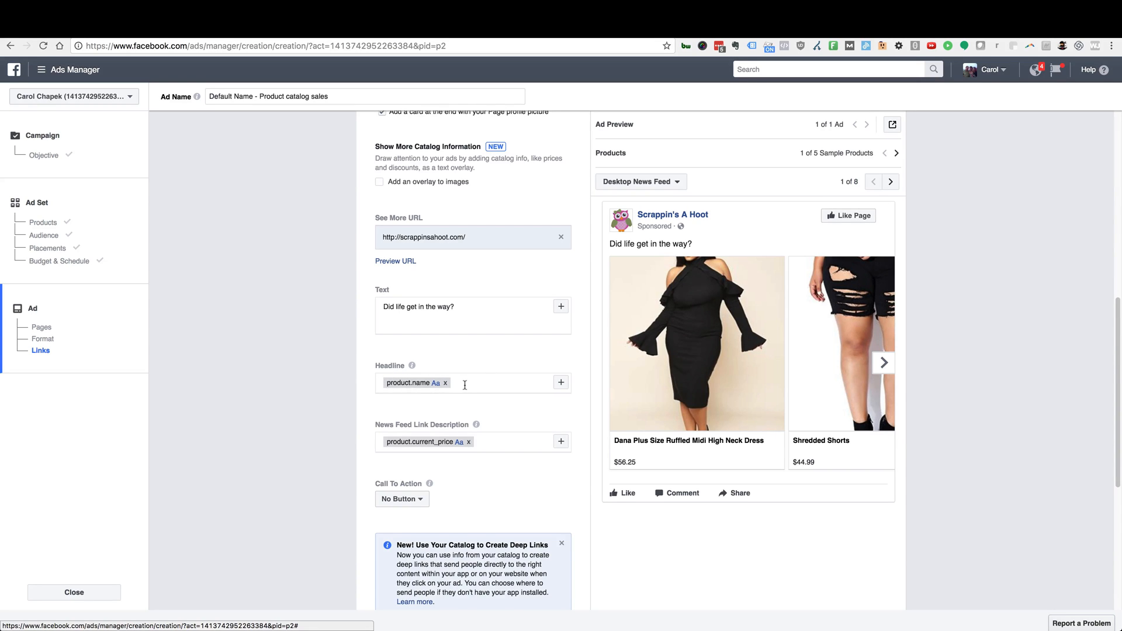
mouse_move(497, 394)
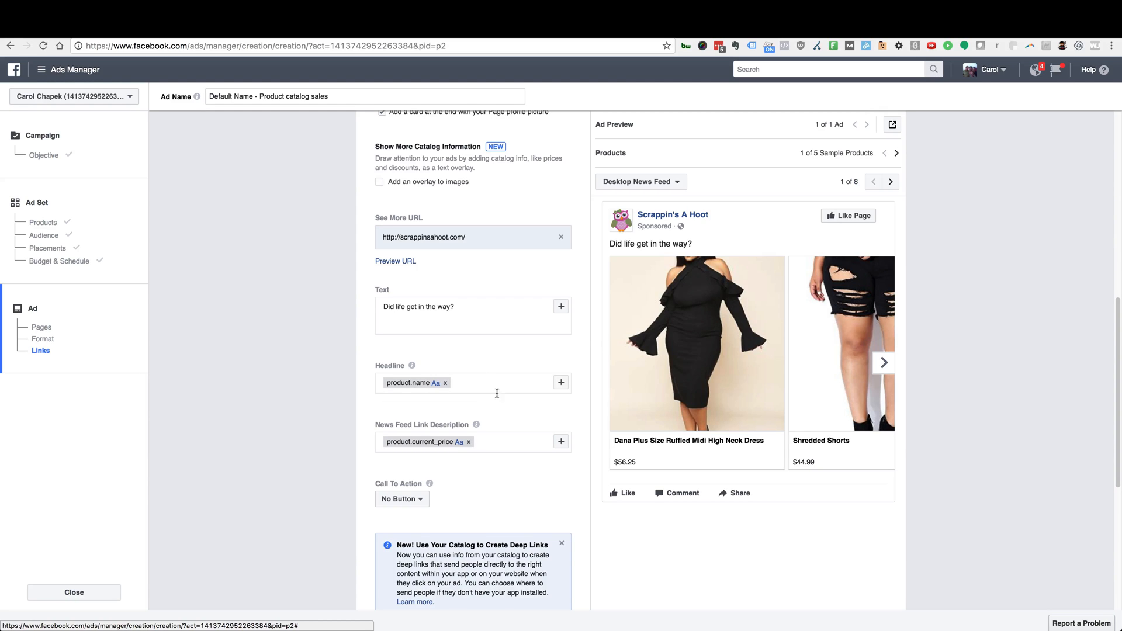
mouse_move(608, 437)
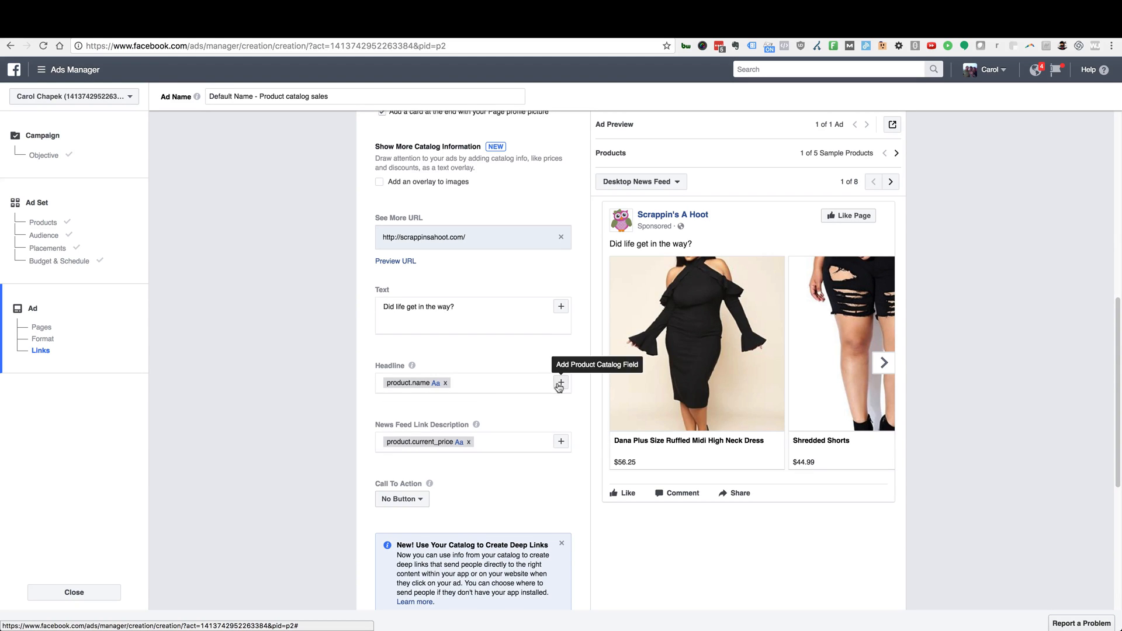
left_click(561, 383)
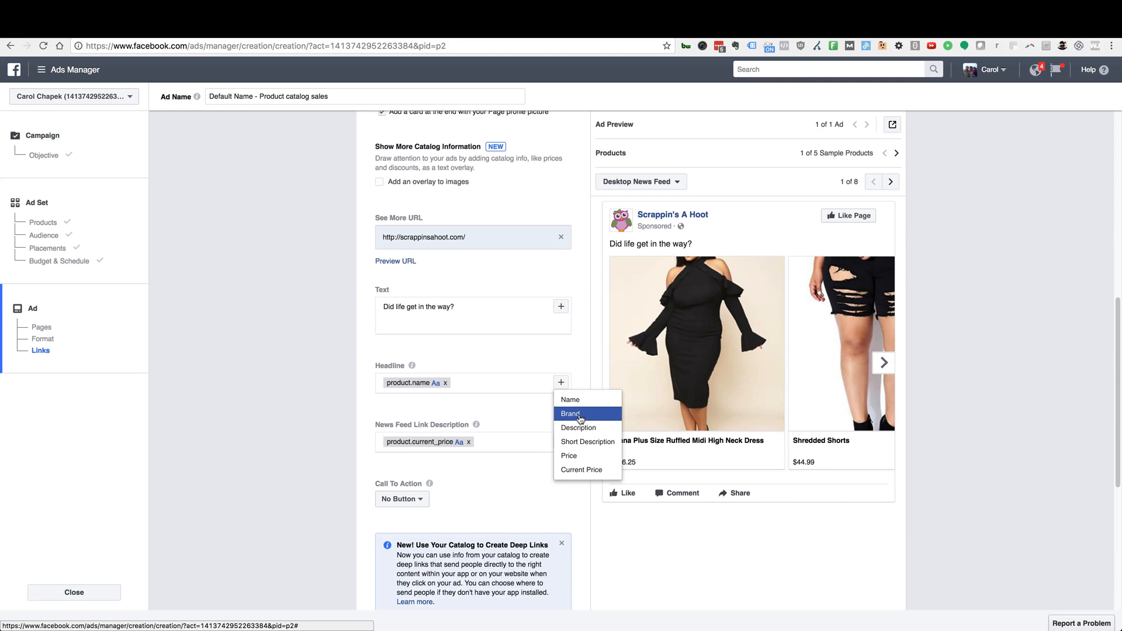
mouse_move(250, 346)
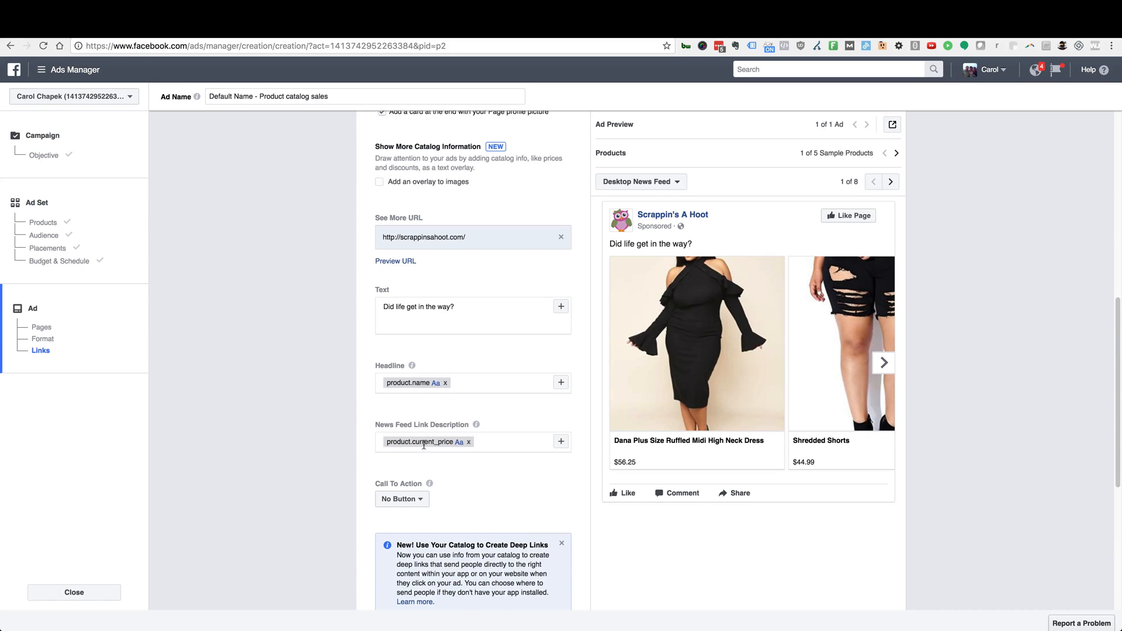
mouse_move(601, 468)
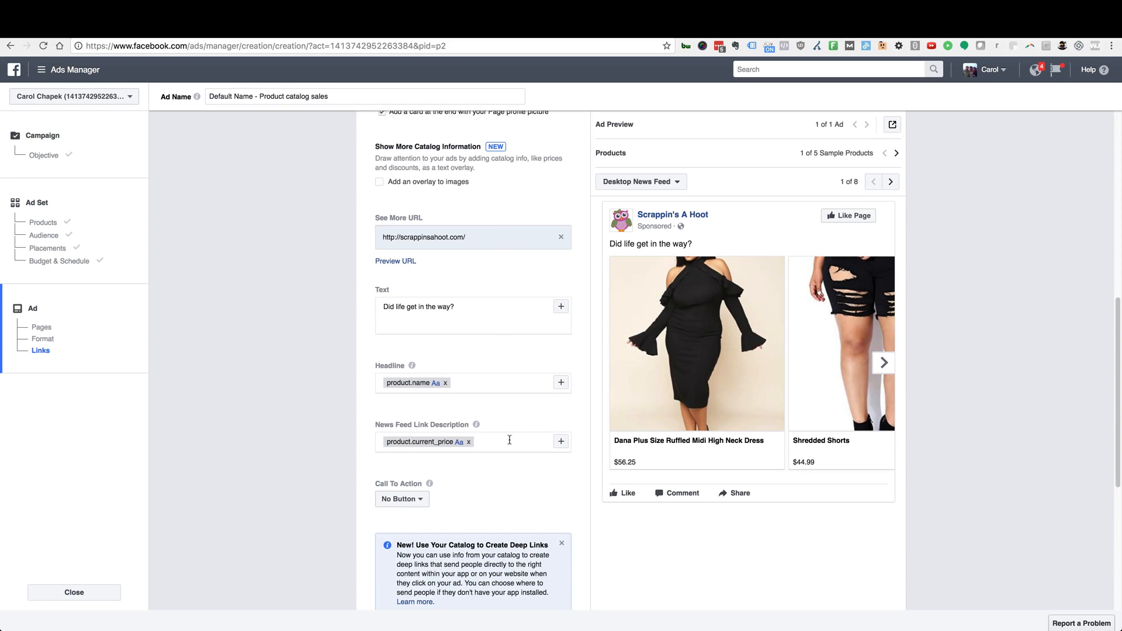
left_click(490, 442)
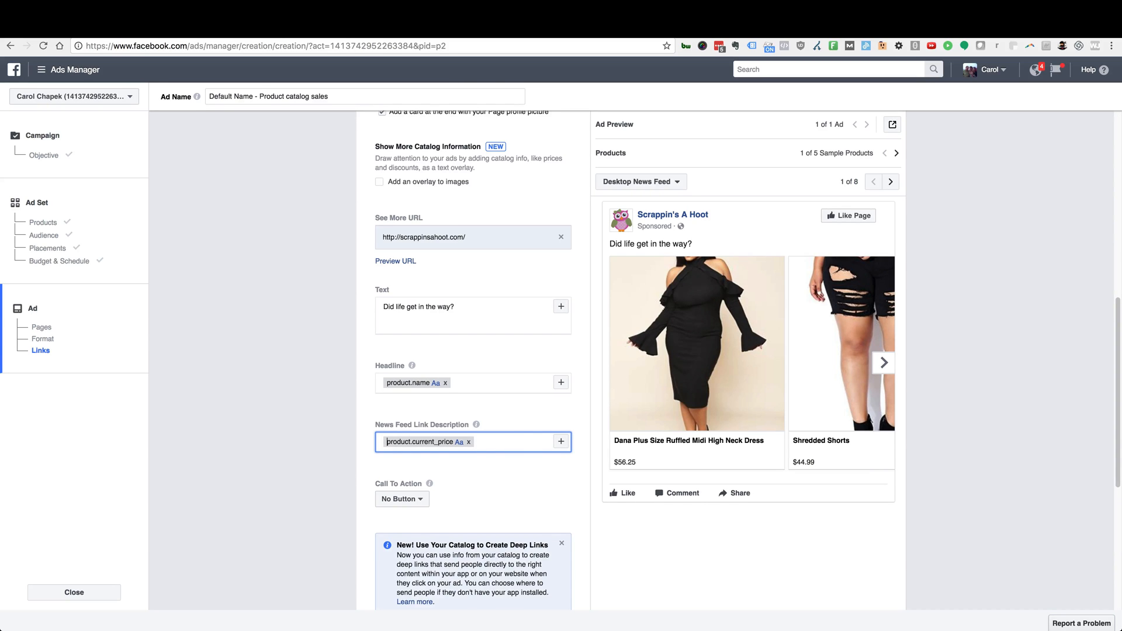
type("ON")
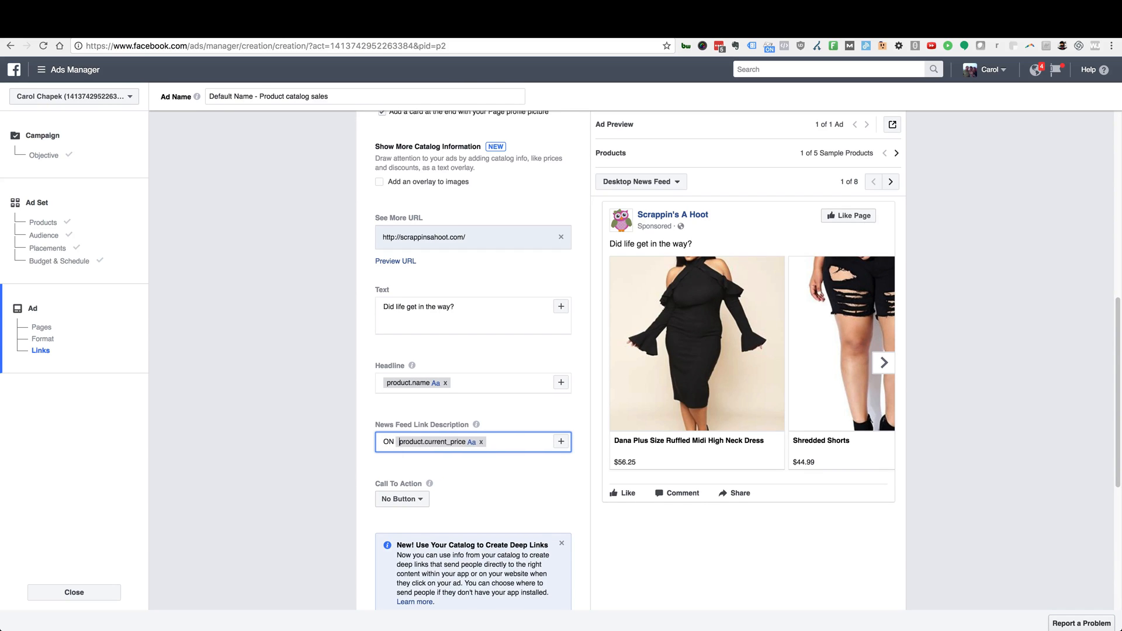
type("SALE! -")
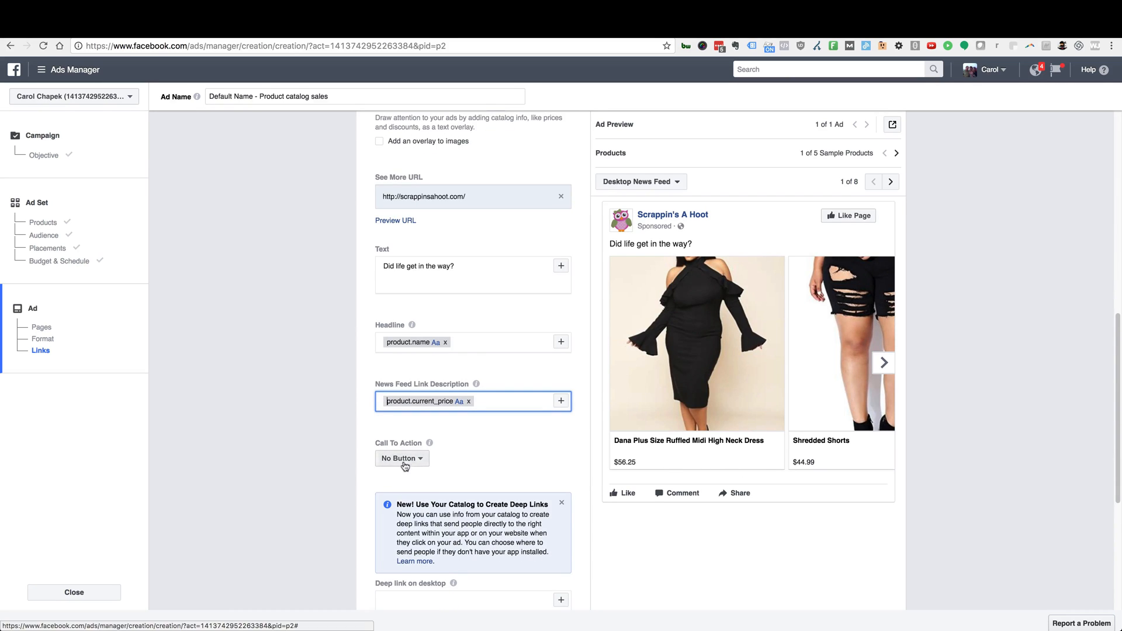
Step: Choose Shop Now as the call to action for every carousel card
left_click(401, 458)
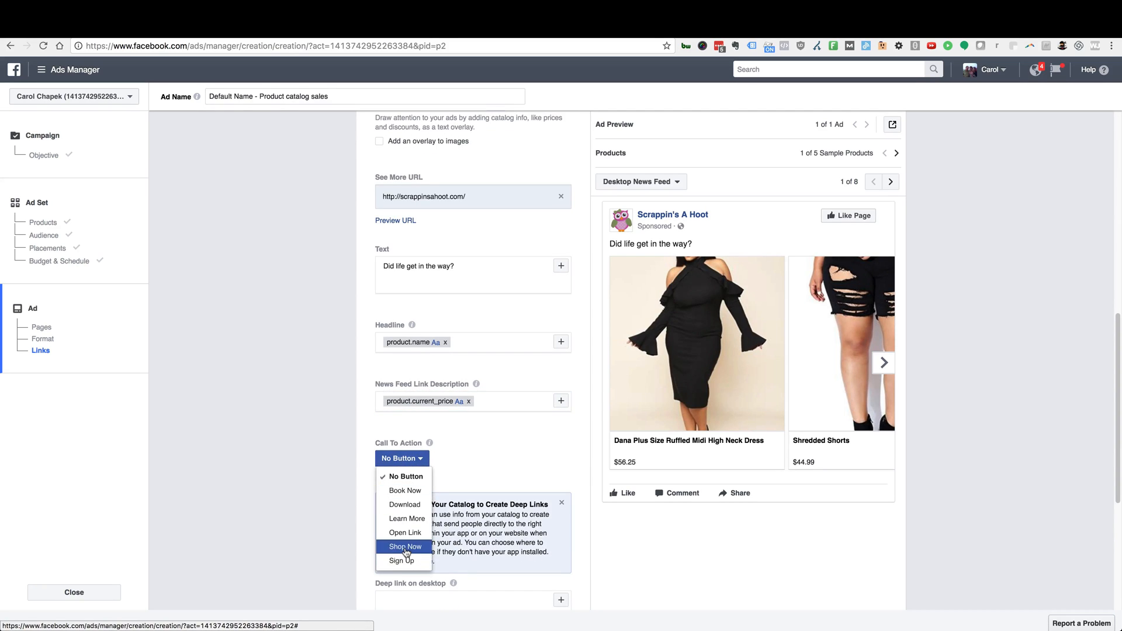
left_click(405, 546)
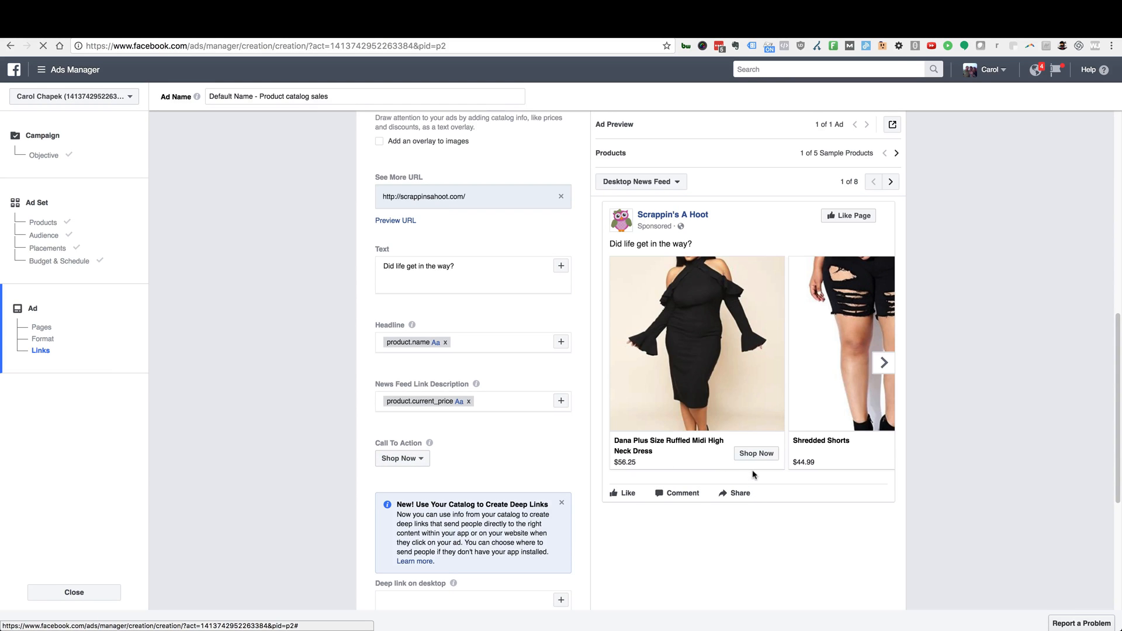
mouse_move(741, 481)
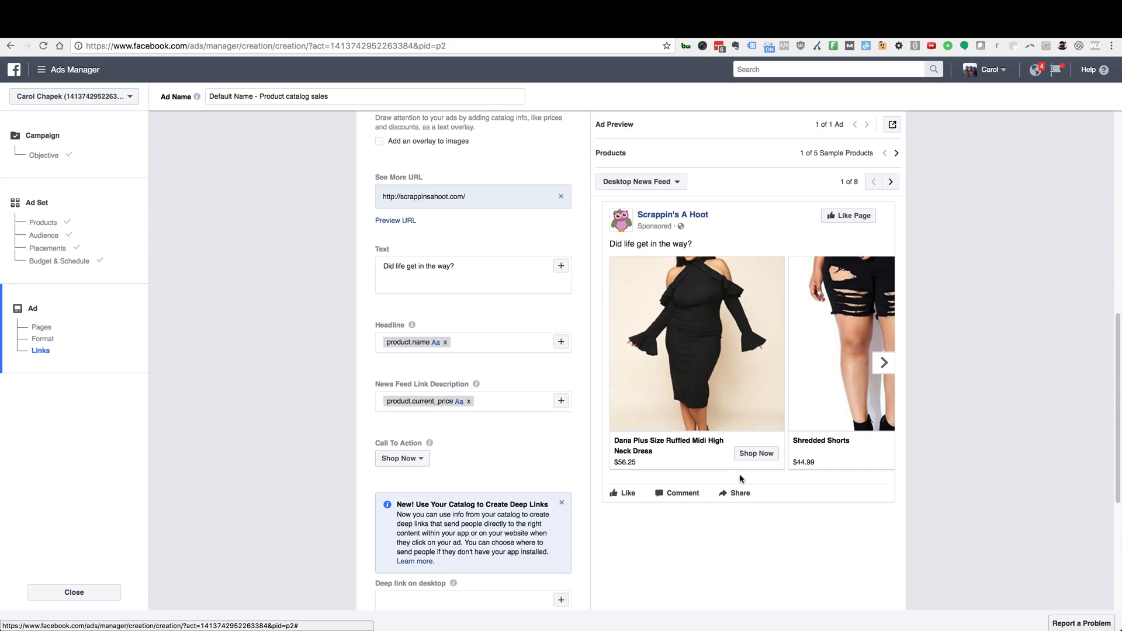
scroll("down", 3)
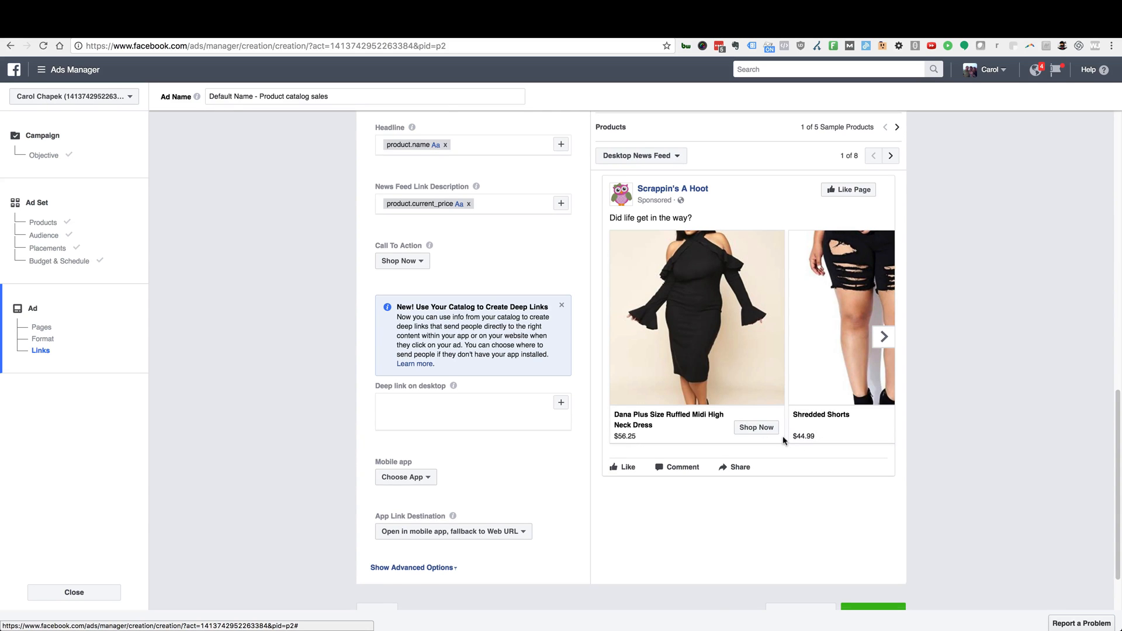
Step: Submit the carousel ad with the green Place Order button
scroll("down", 3)
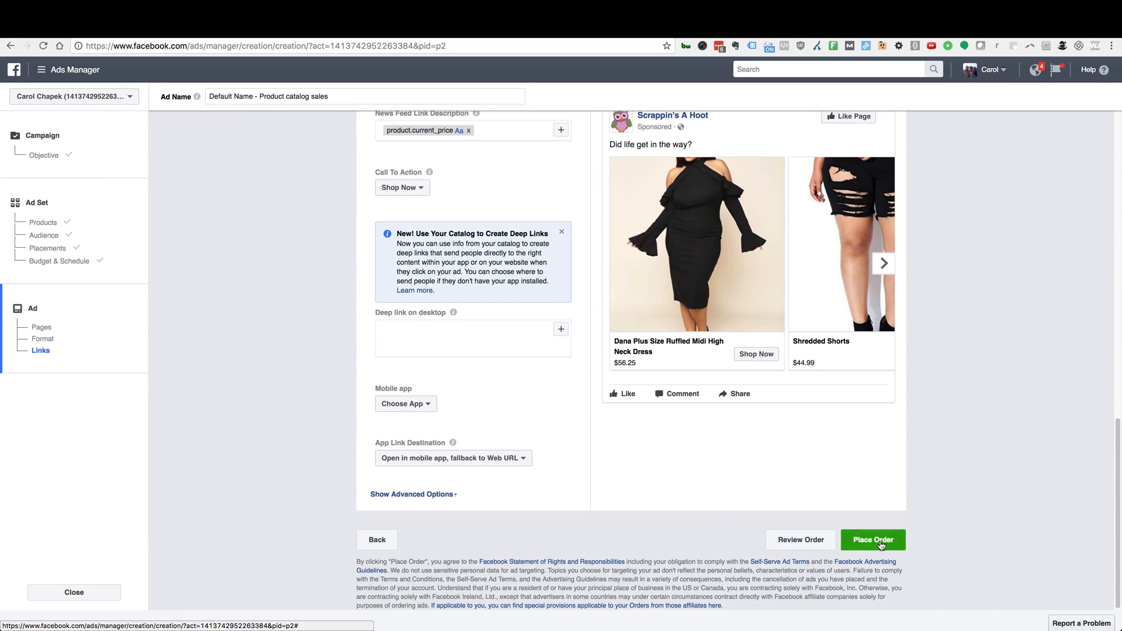
left_click(872, 540)
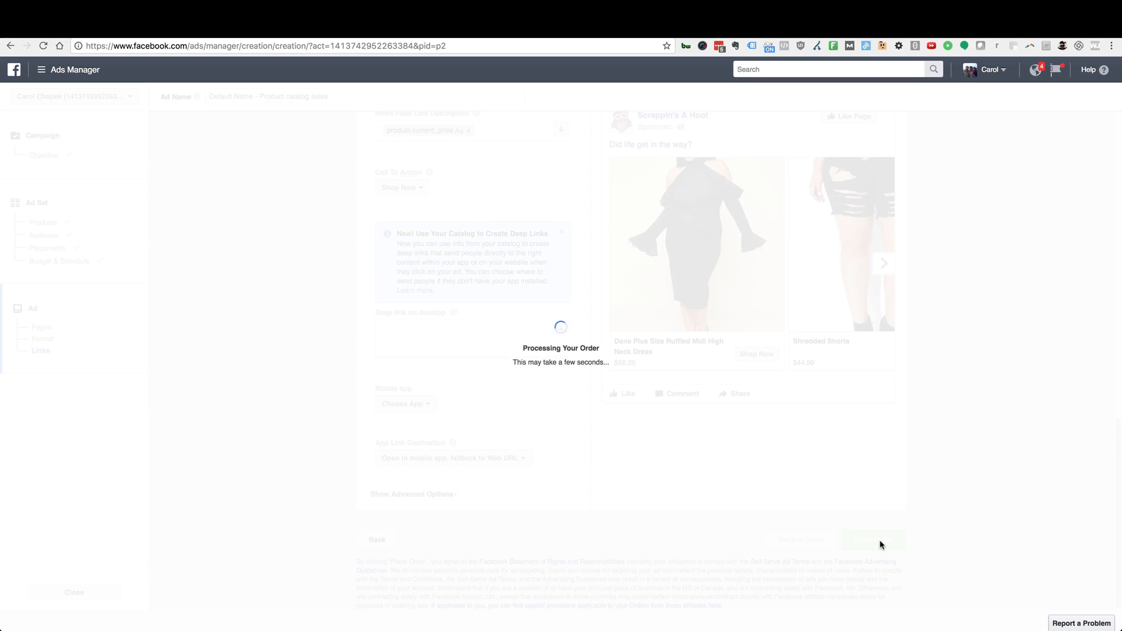
mouse_move(830, 507)
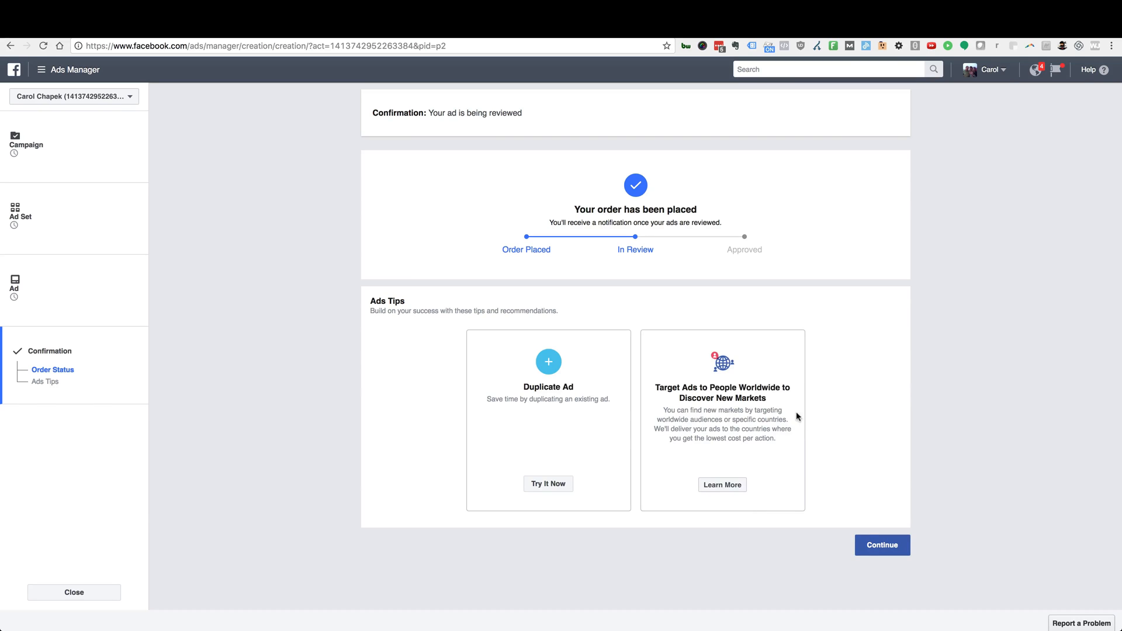
Step: Continue to the Ads list and select the Product catalog sales ad, now Pending Review
left_click(882, 545)
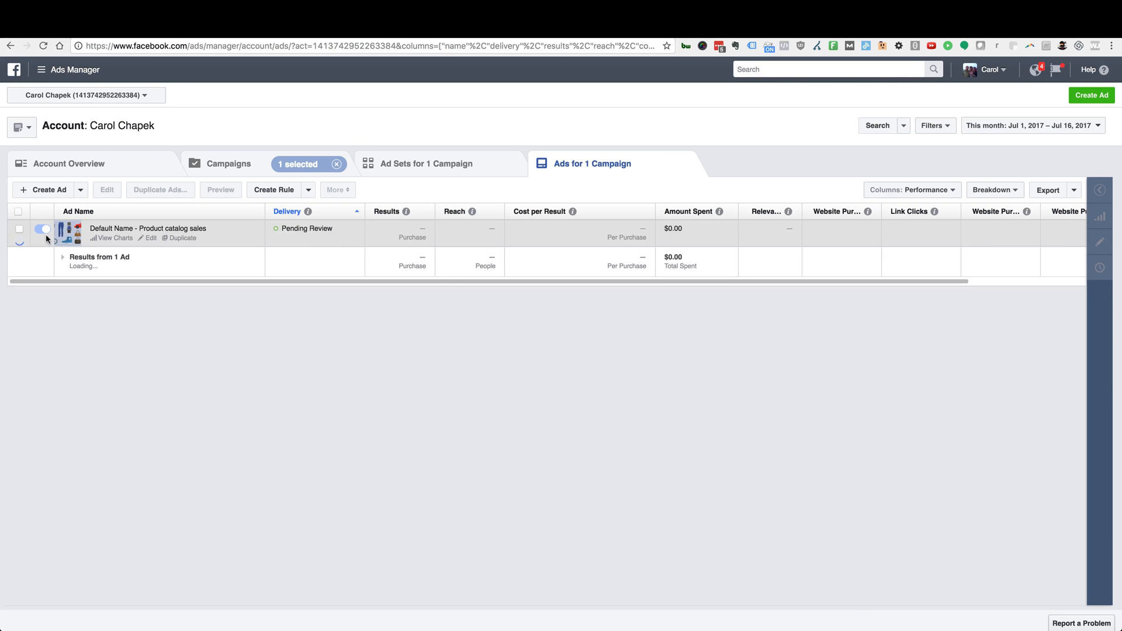
left_click(18, 229)
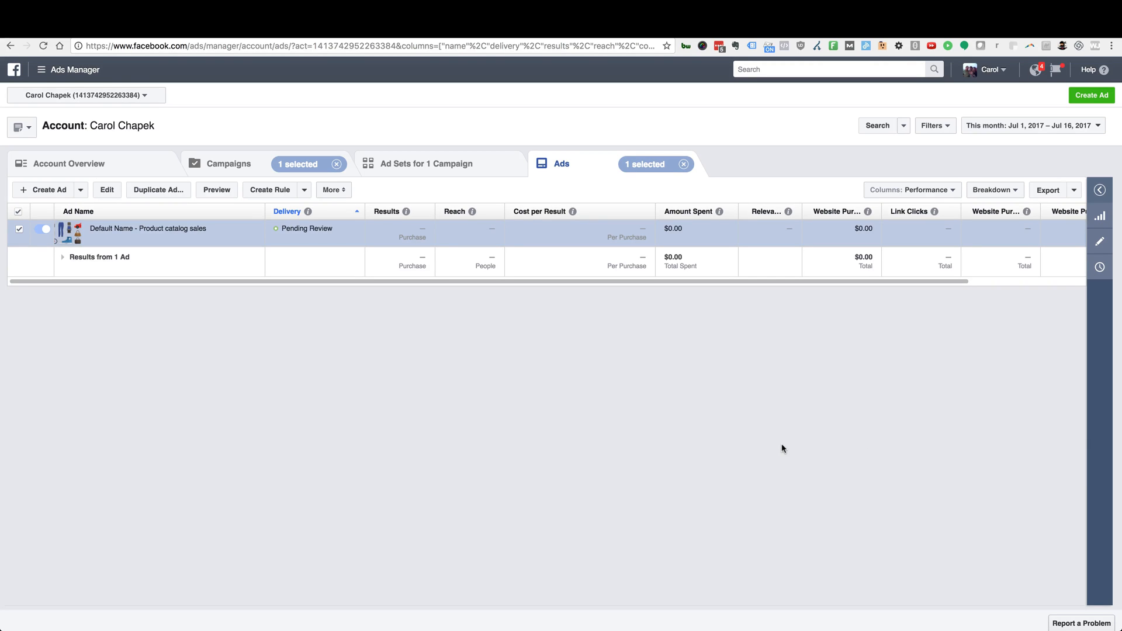
mouse_move(847, 440)
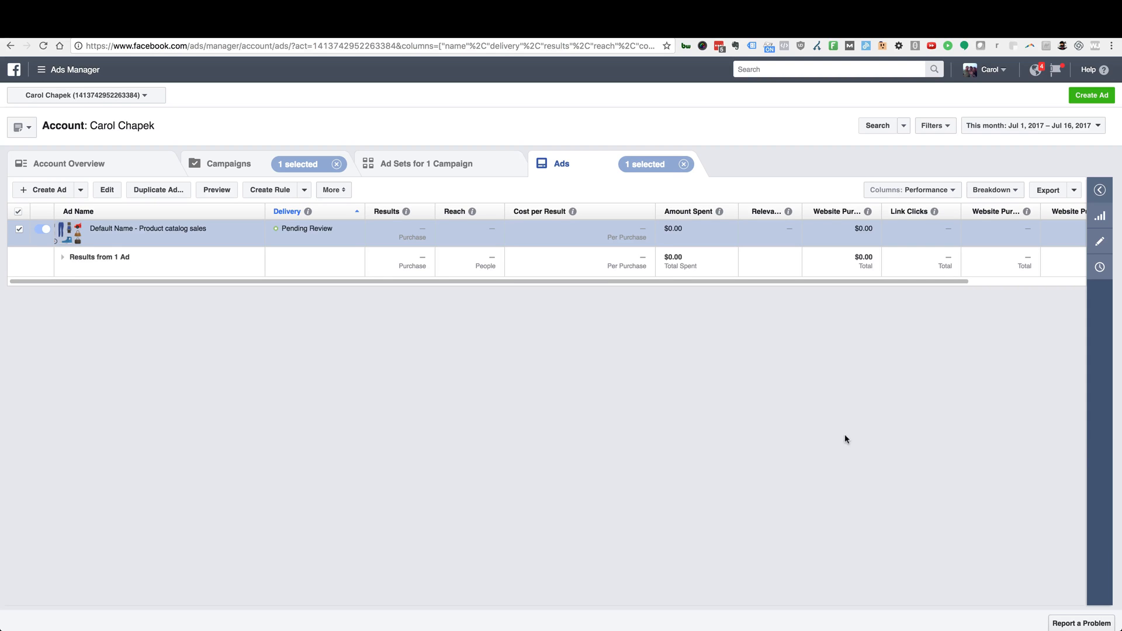